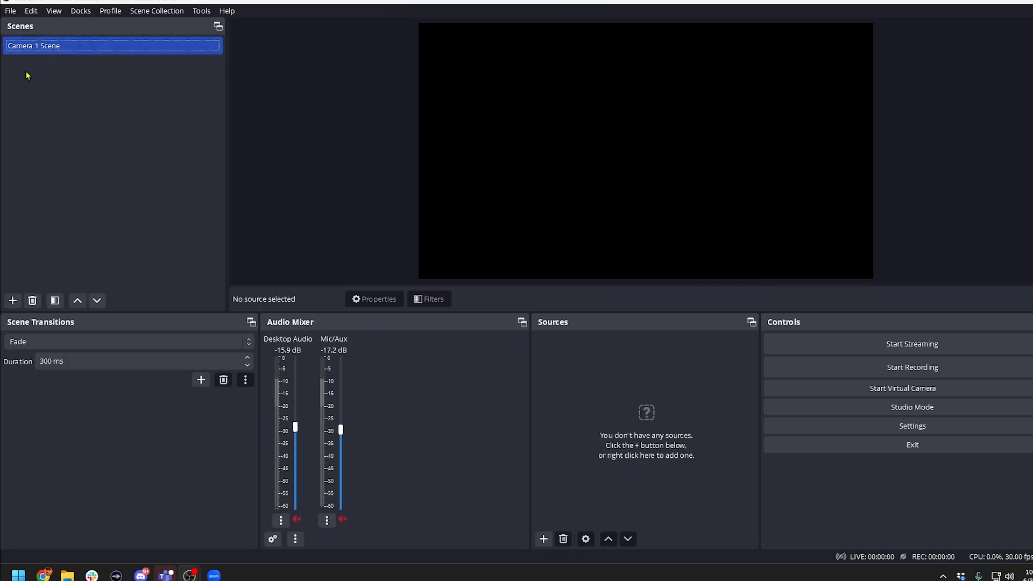
mouse_move(127, 116)
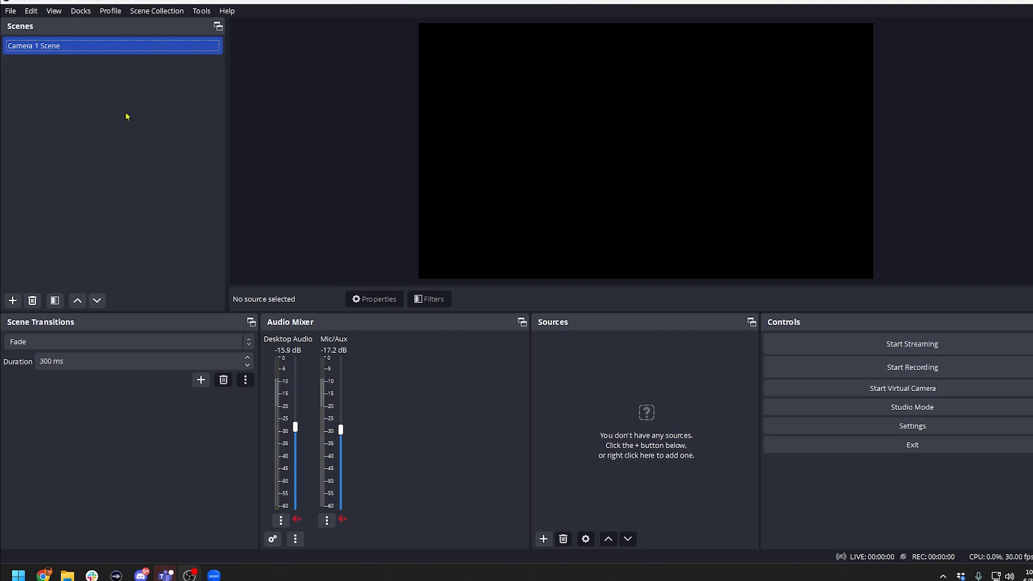
mouse_move(613, 359)
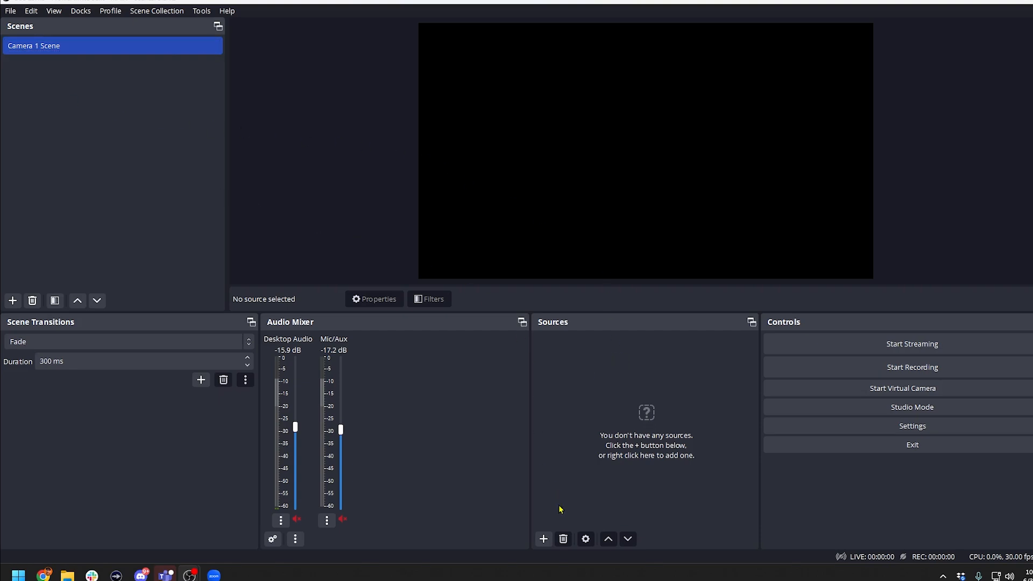
Step: Add a Video Capture Device source and name it 'Camera 1'
left_click(543, 538)
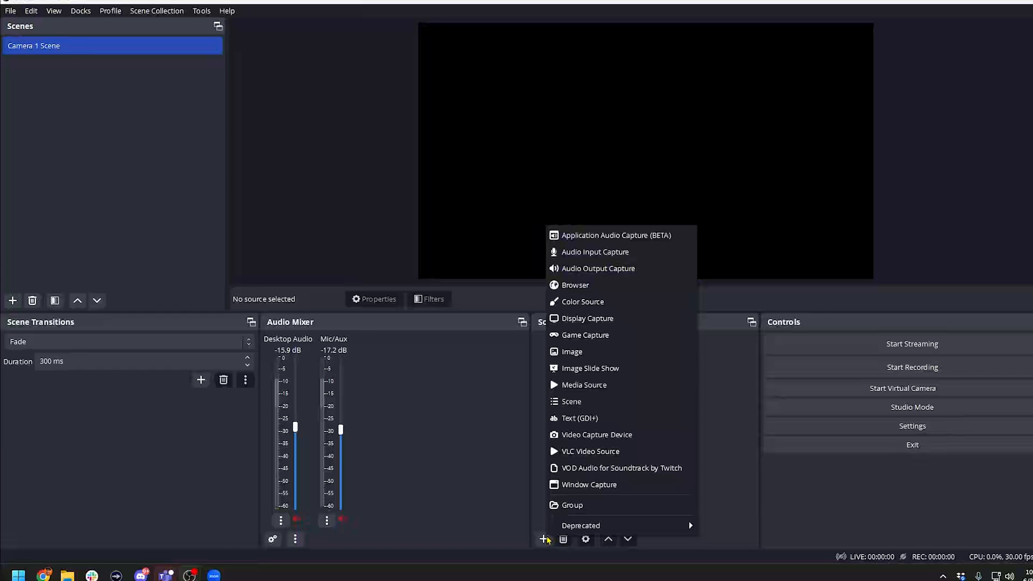
mouse_move(576, 456)
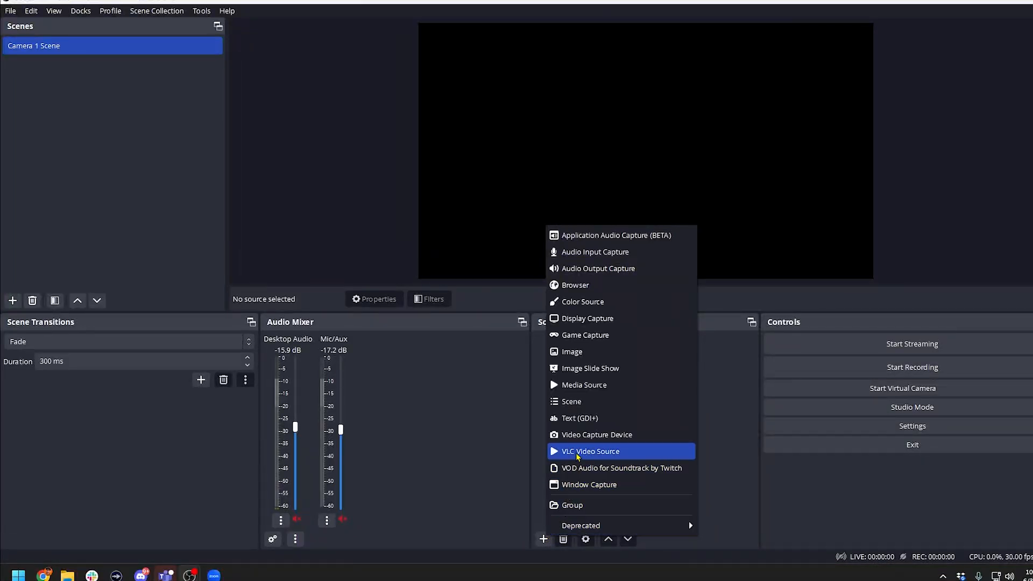
mouse_move(584, 439)
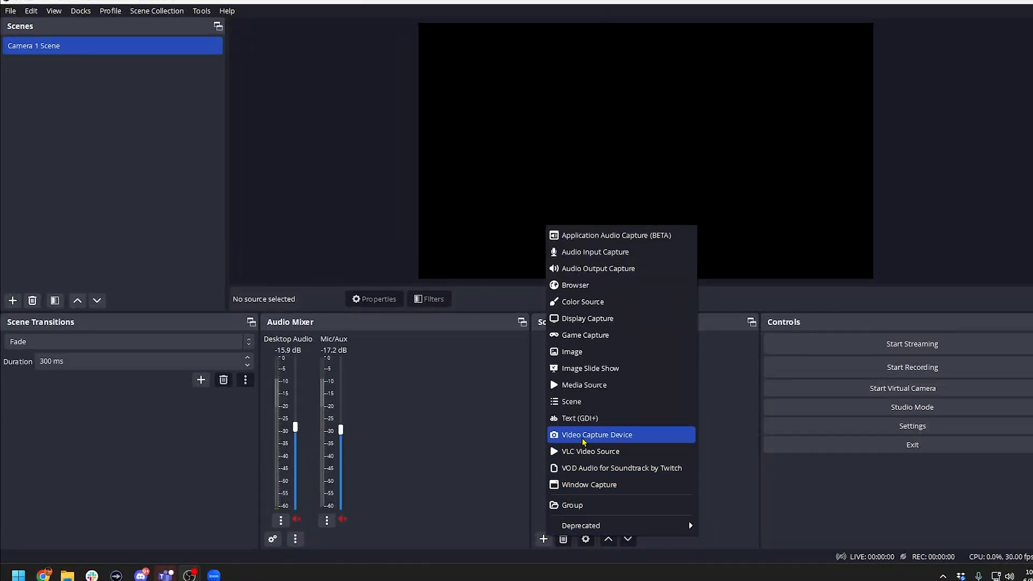
left_click(596, 435)
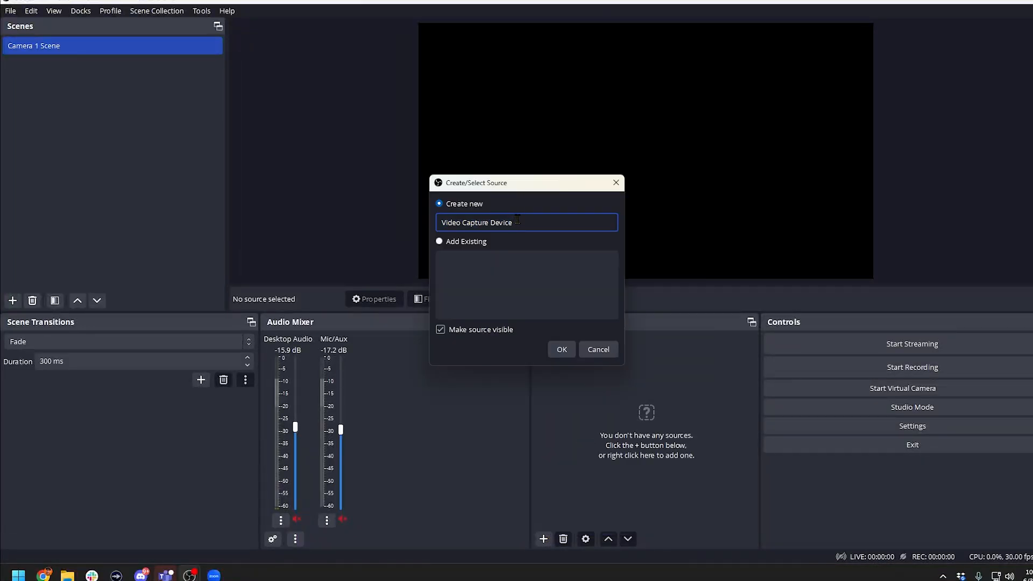
triple_click(476, 222)
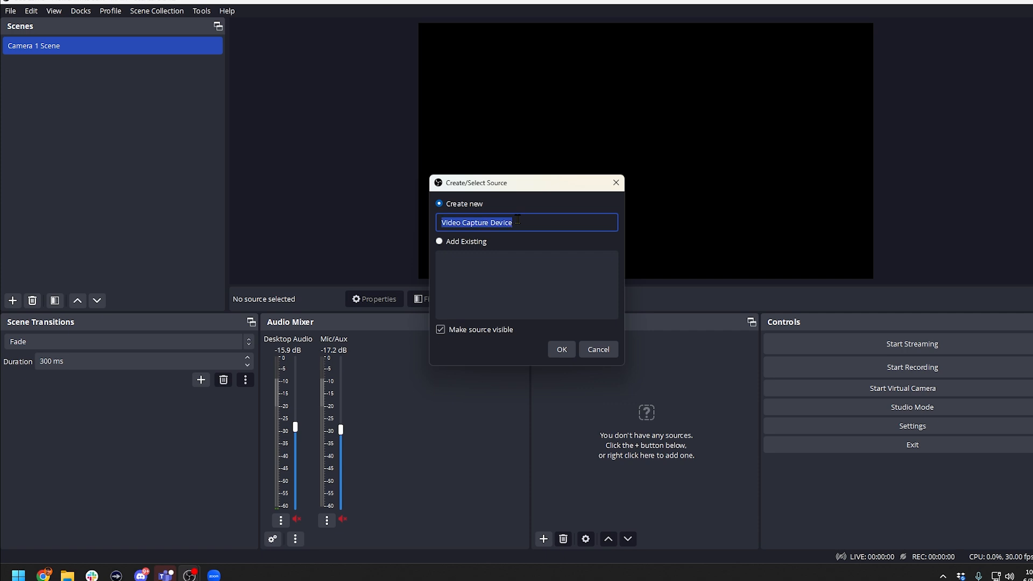
type("Camera 1")
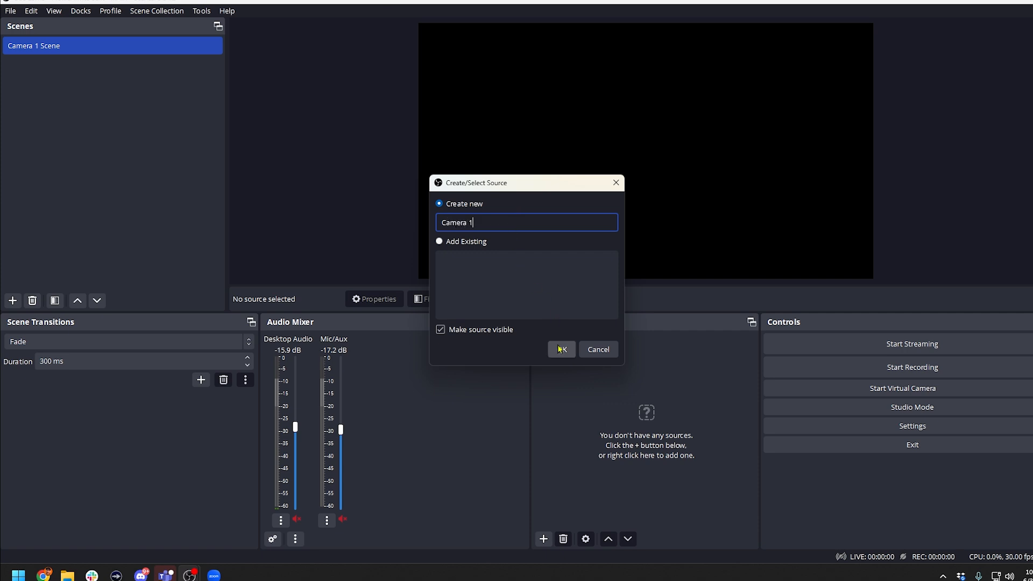
Step: Set Camera 1 to the Logitech BRIO at a custom 1920x1080 resolution
left_click(561, 350)
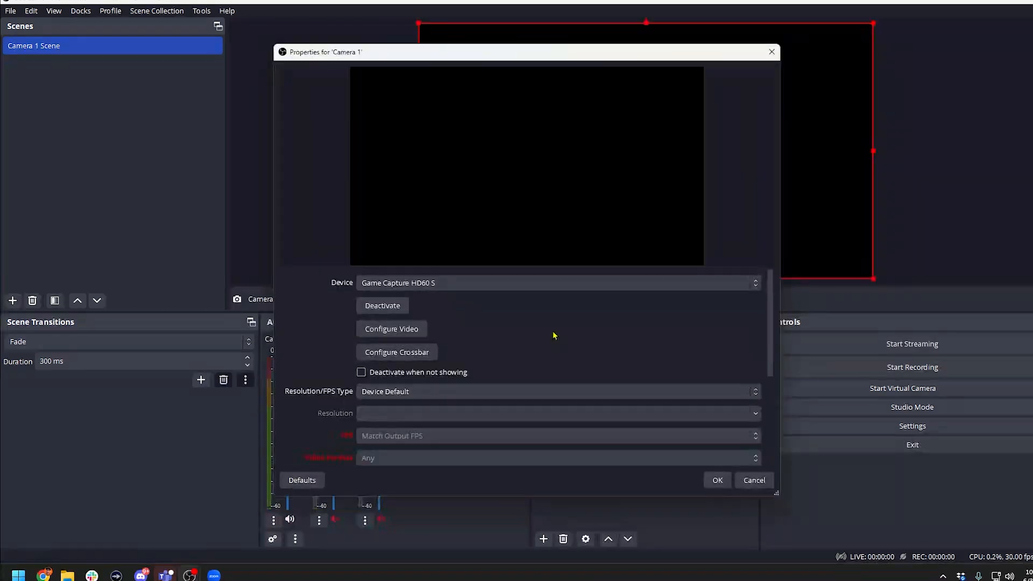
mouse_move(522, 286)
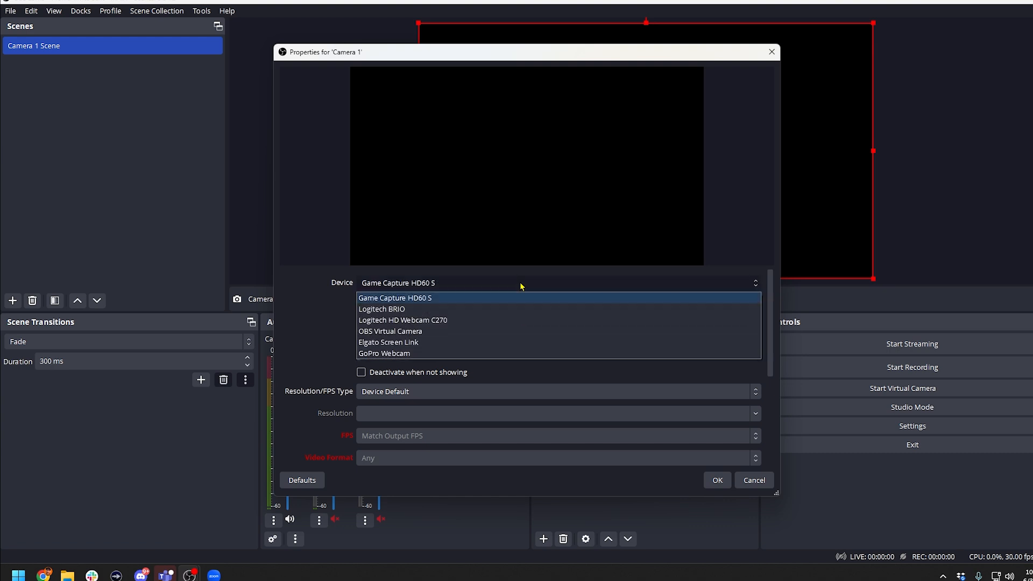
mouse_move(473, 310)
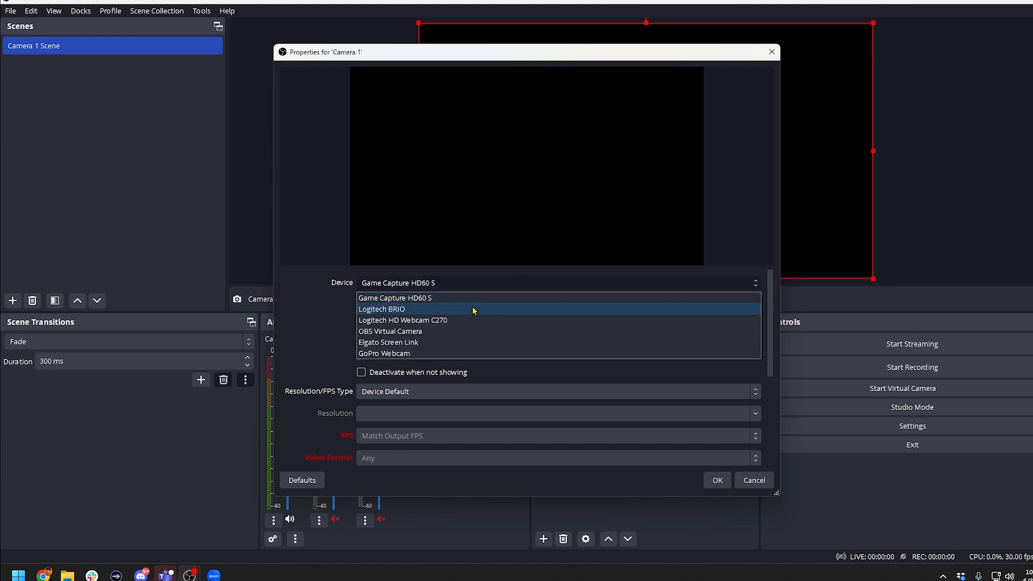
left_click(381, 309)
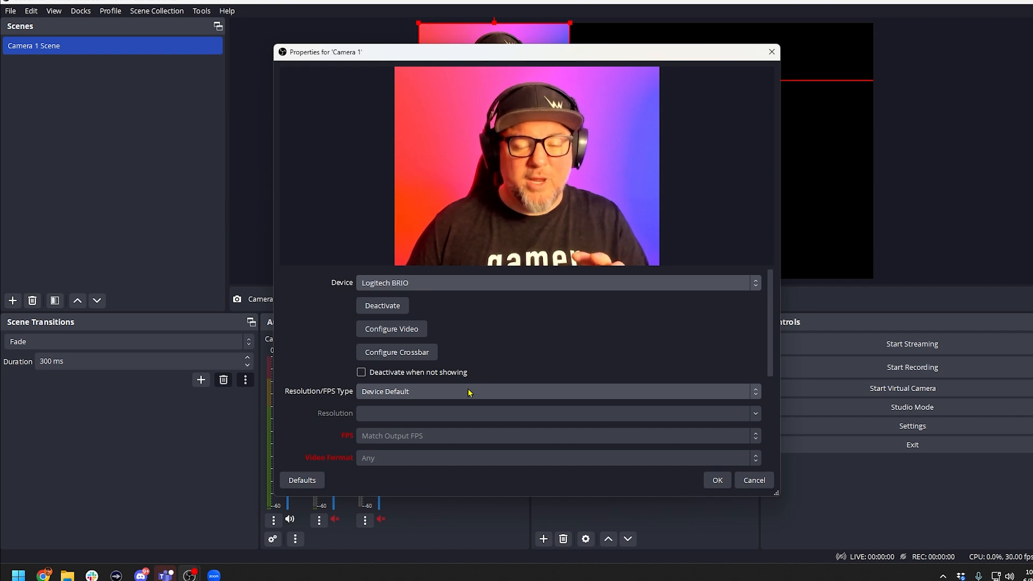
left_click(551, 391)
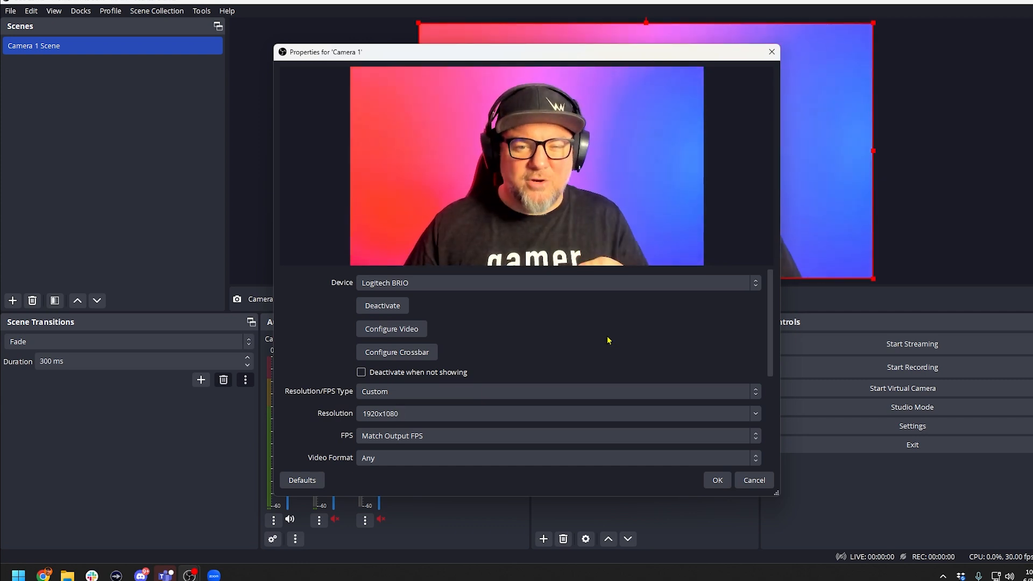
mouse_move(572, 344)
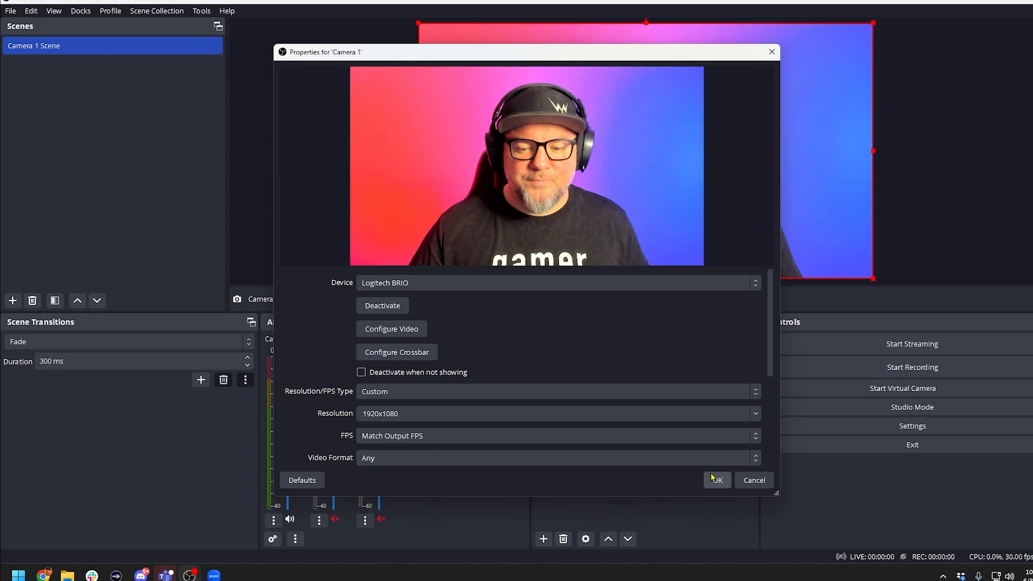
left_click(717, 479)
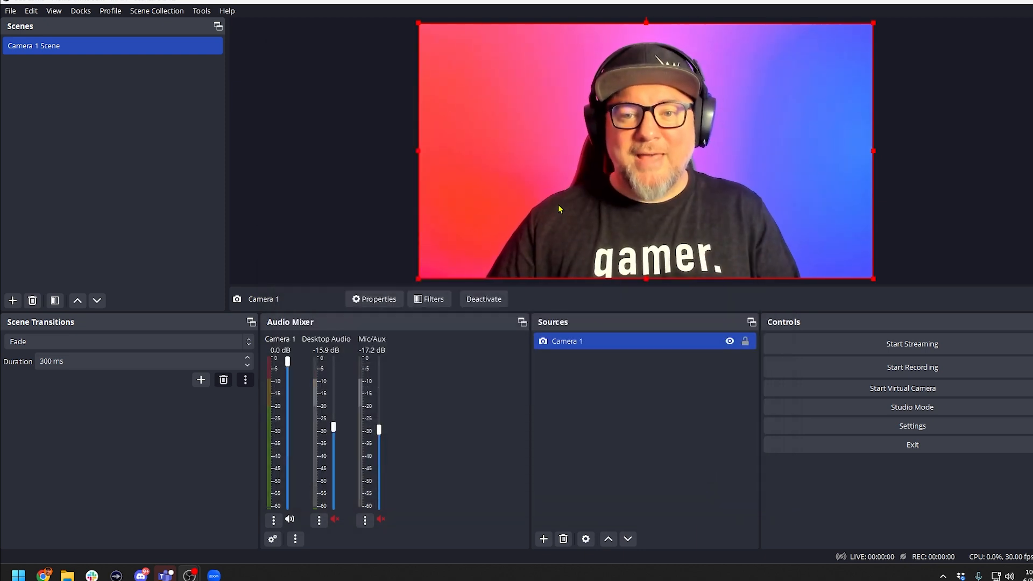
mouse_move(558, 195)
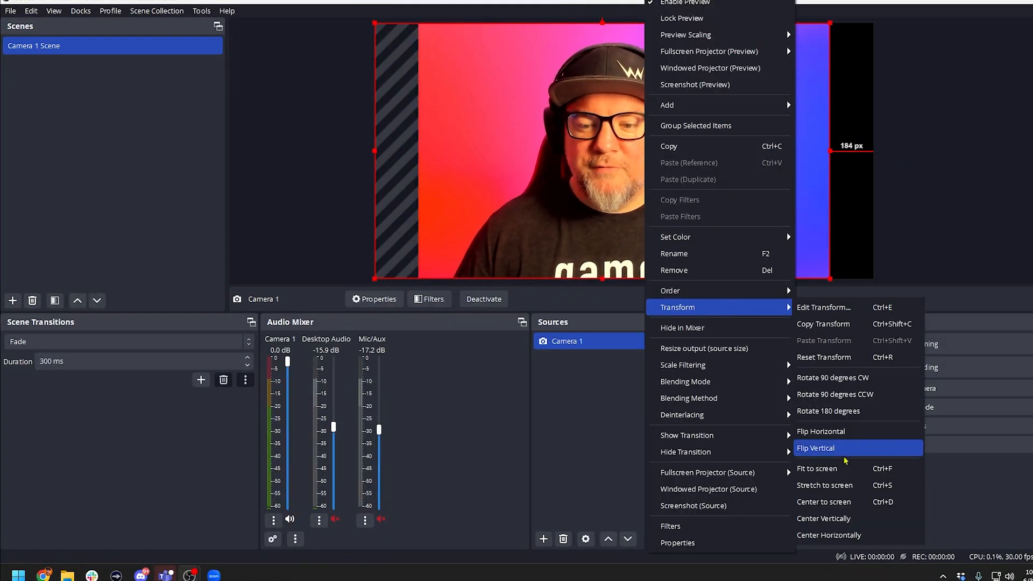
Step: Fit the Camera 1 feed to the screen and lock the source
left_click(815, 449)
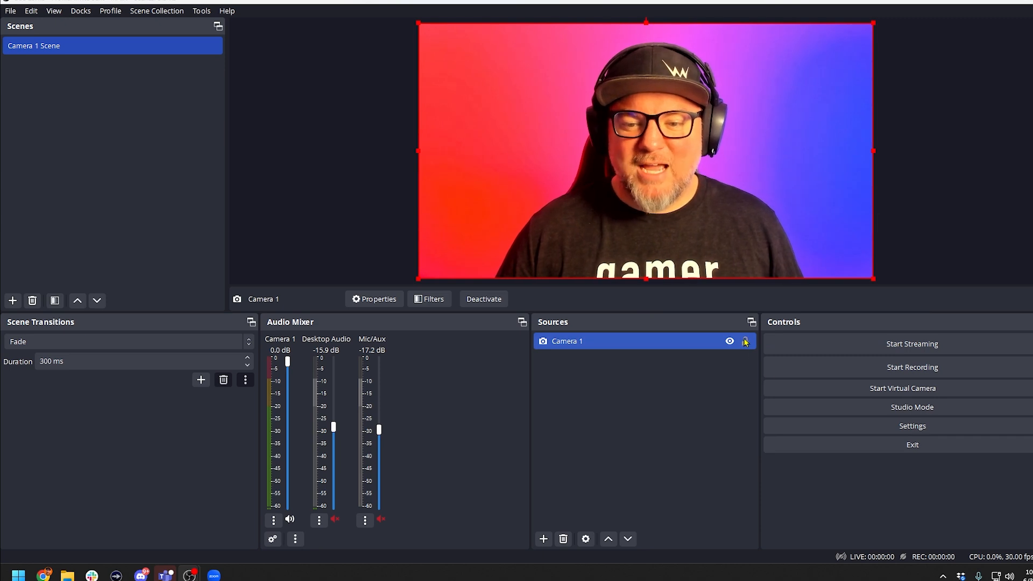
left_click(745, 341)
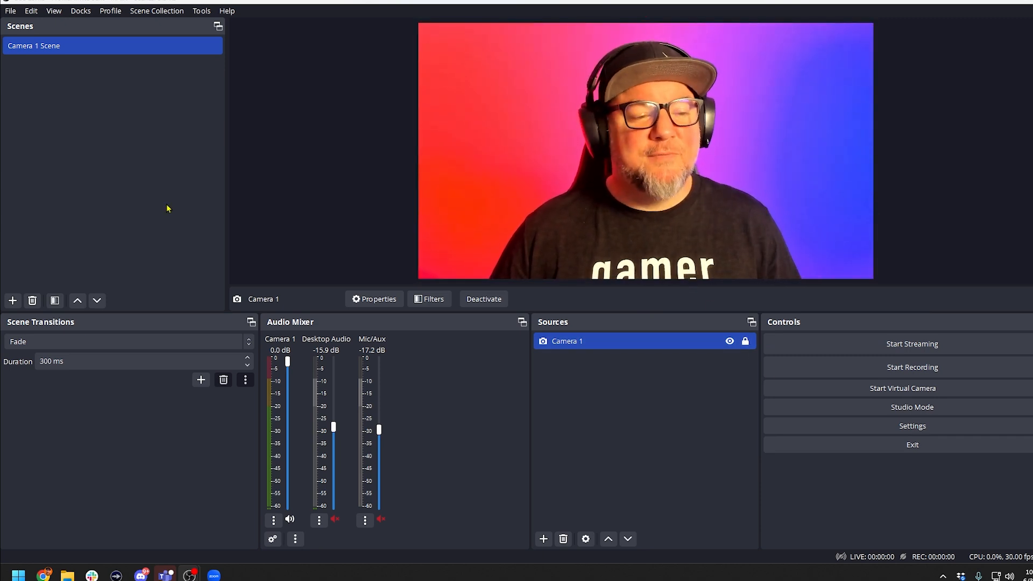
Step: Add a new scene named 'Camera 2 Scene'
left_click(12, 301)
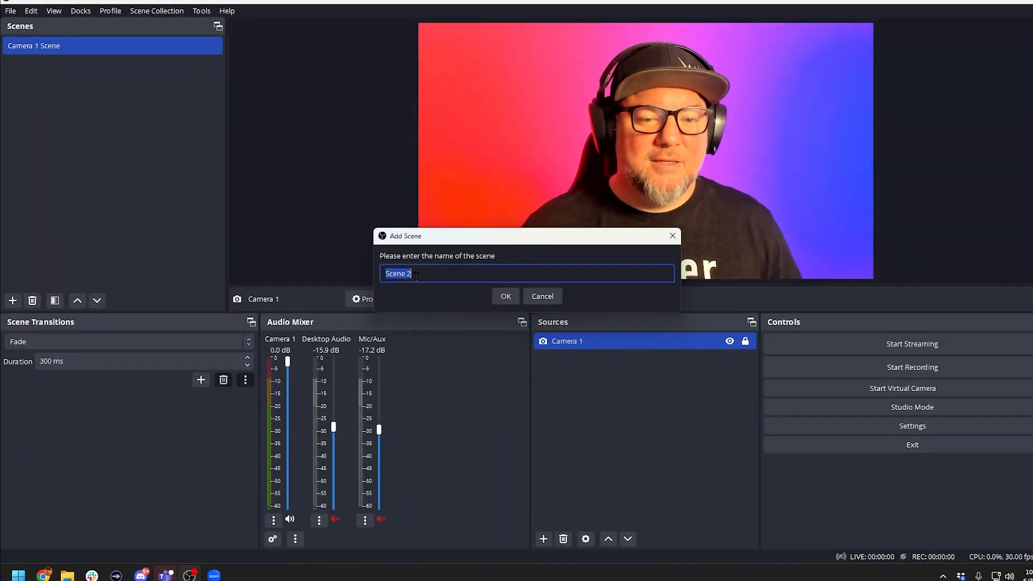
type("Camera 2 Sc")
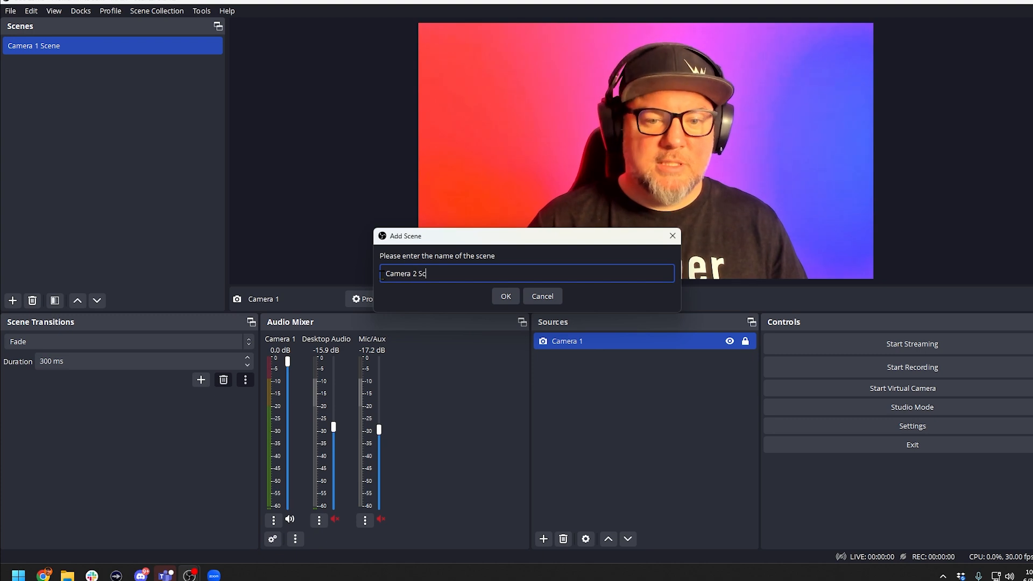
type("ene")
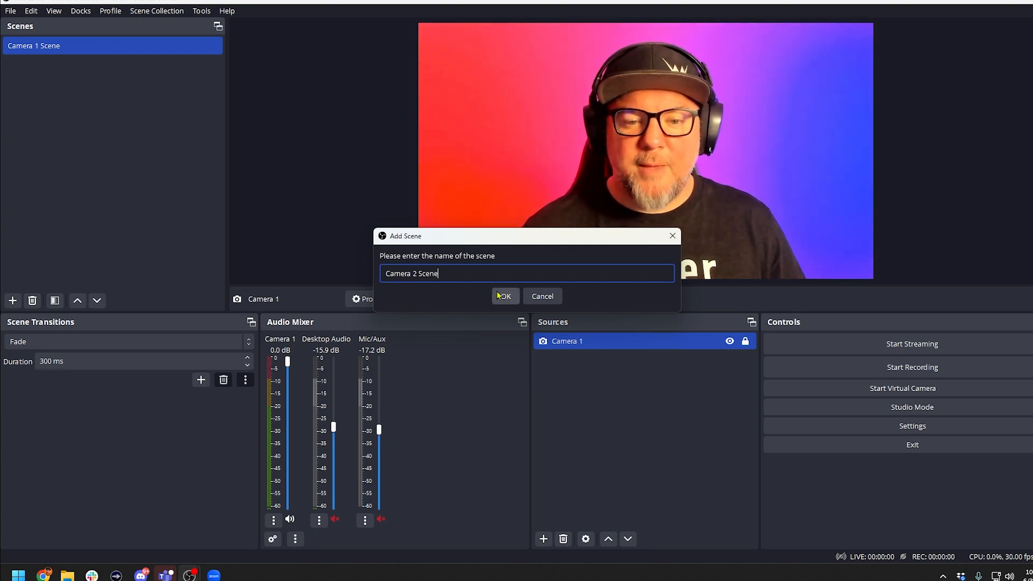
left_click(505, 295)
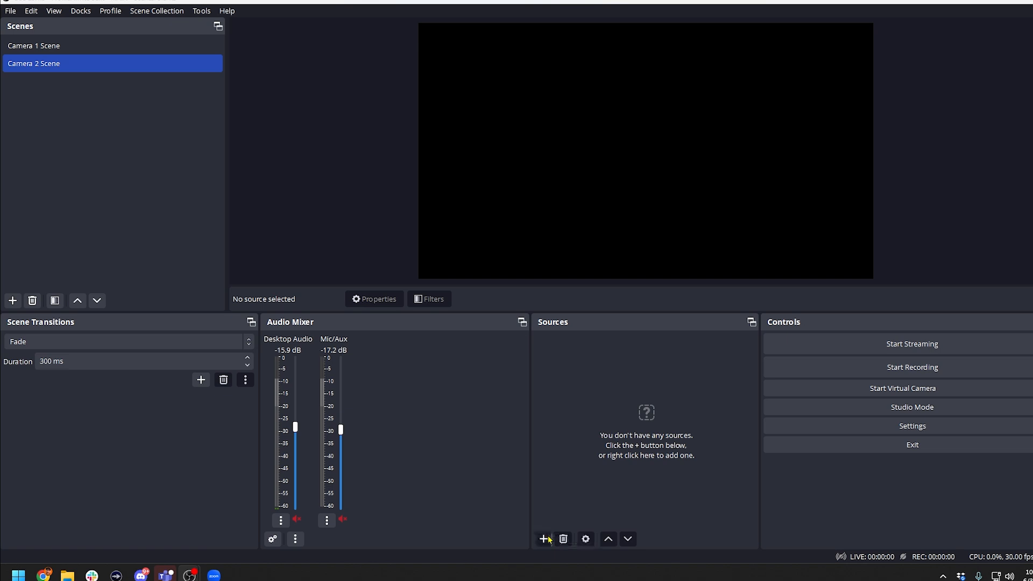
Step: Add a Video Capture Device source named 'Camera 2'
left_click(543, 539)
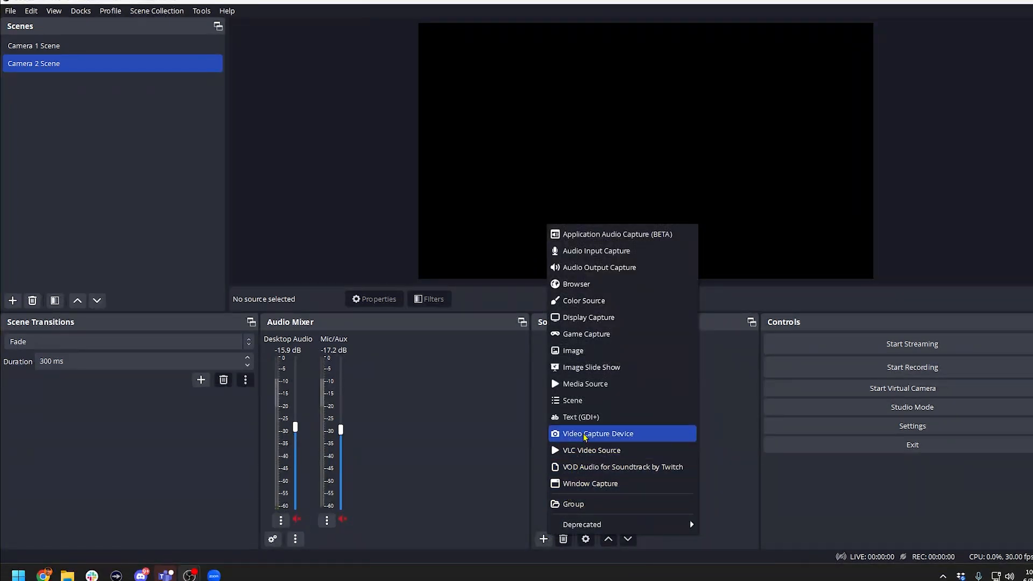
left_click(597, 433)
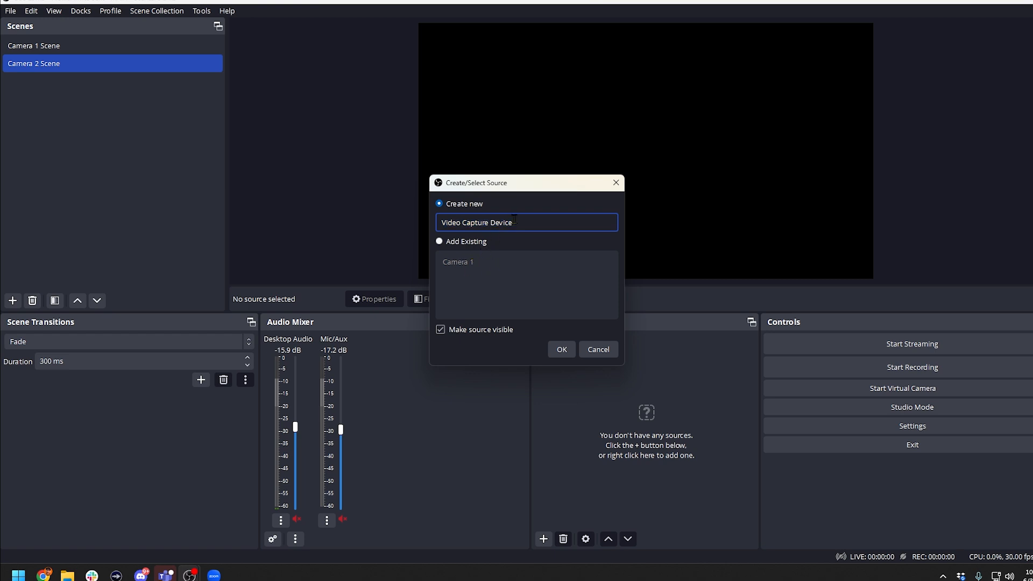
type("Camera 2")
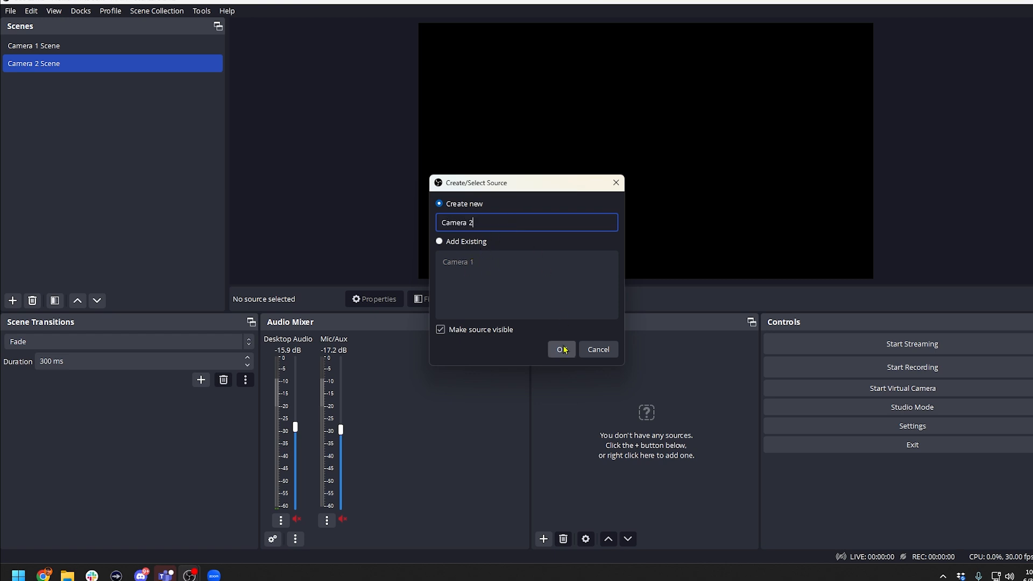
Step: Configure Camera 2 with the Logitech HD Webcam C270 at 1280x720
left_click(562, 349)
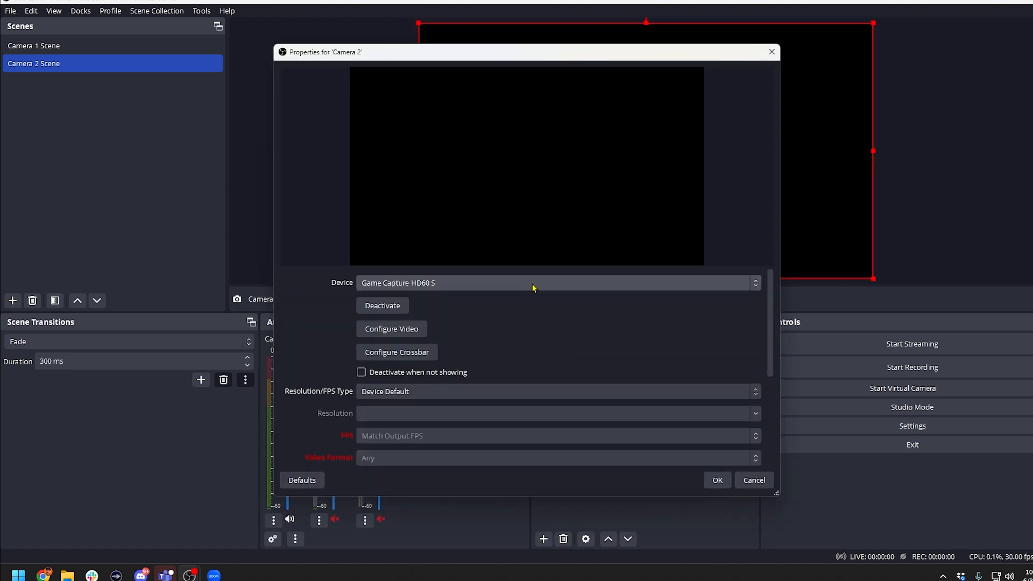
left_click(533, 283)
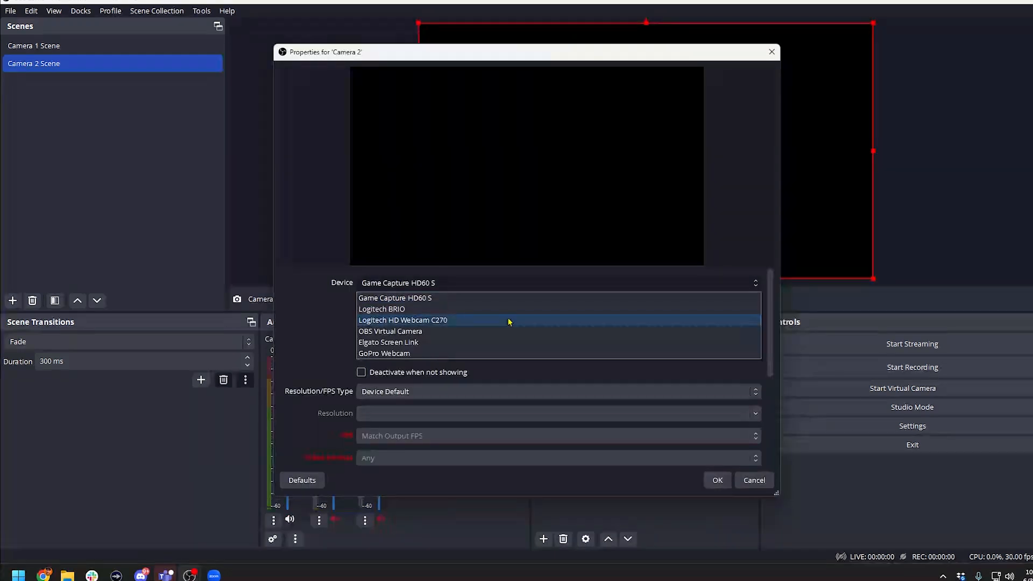
left_click(403, 320)
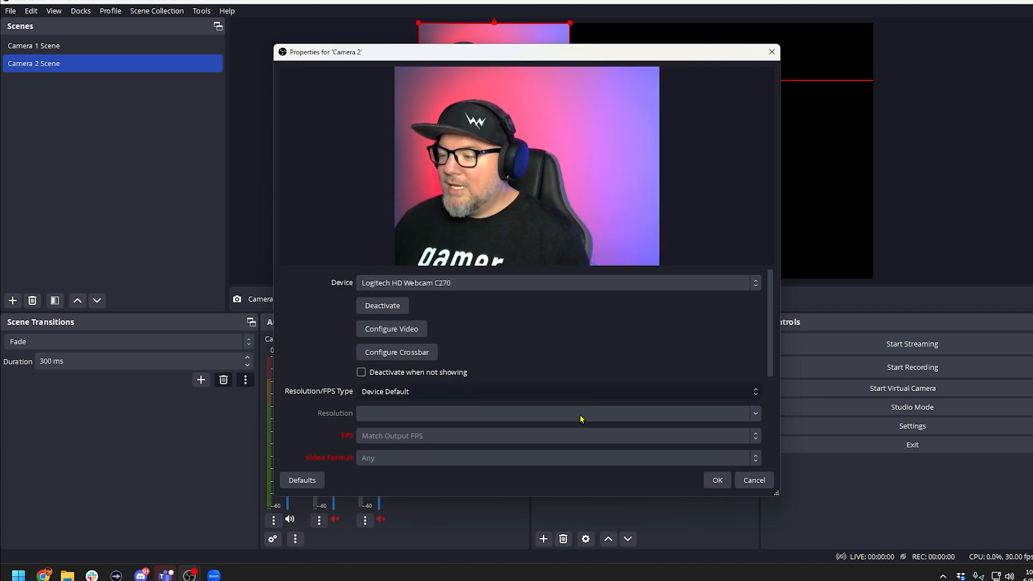
left_click(556, 410)
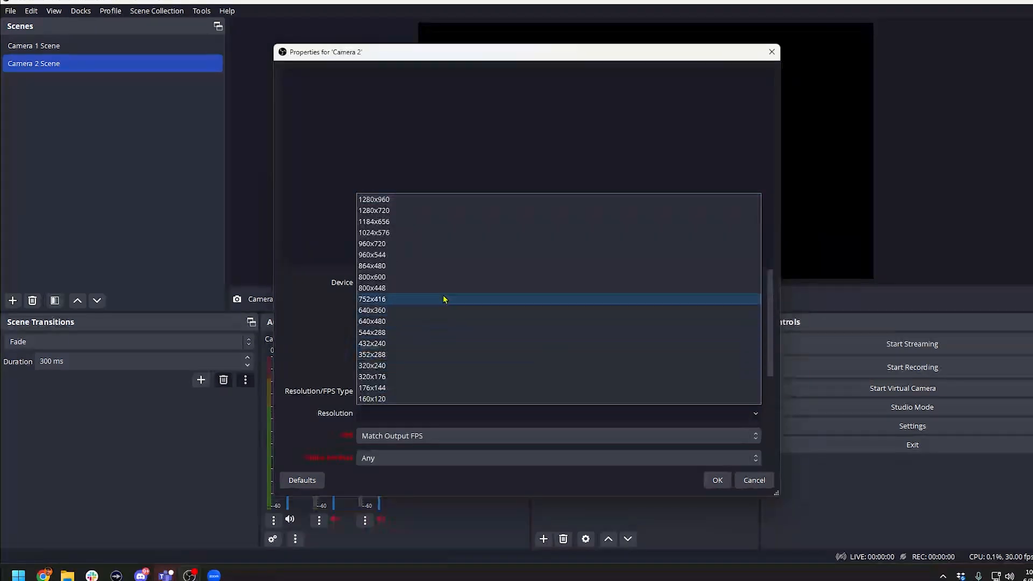
left_click(373, 210)
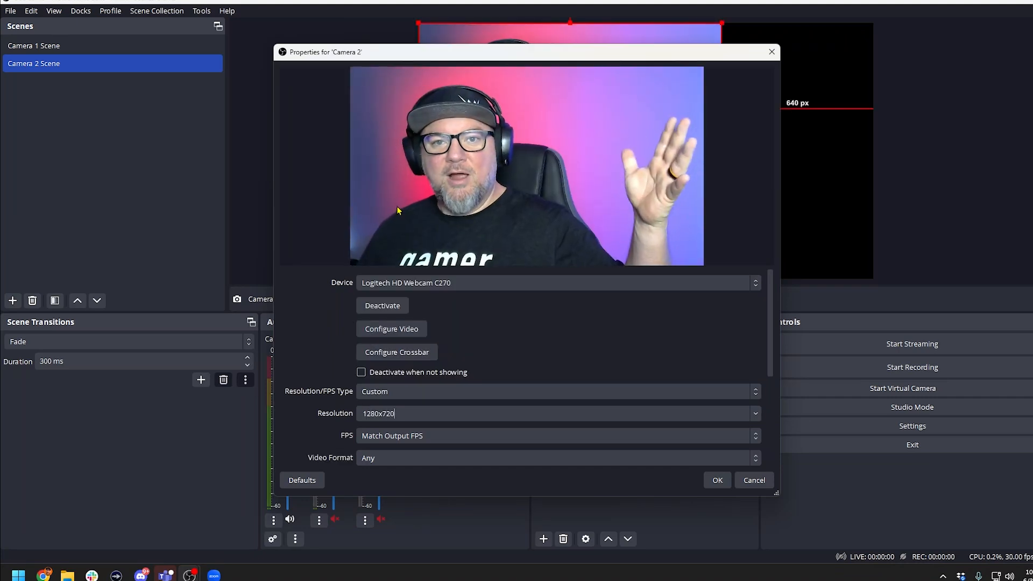
left_click(717, 480)
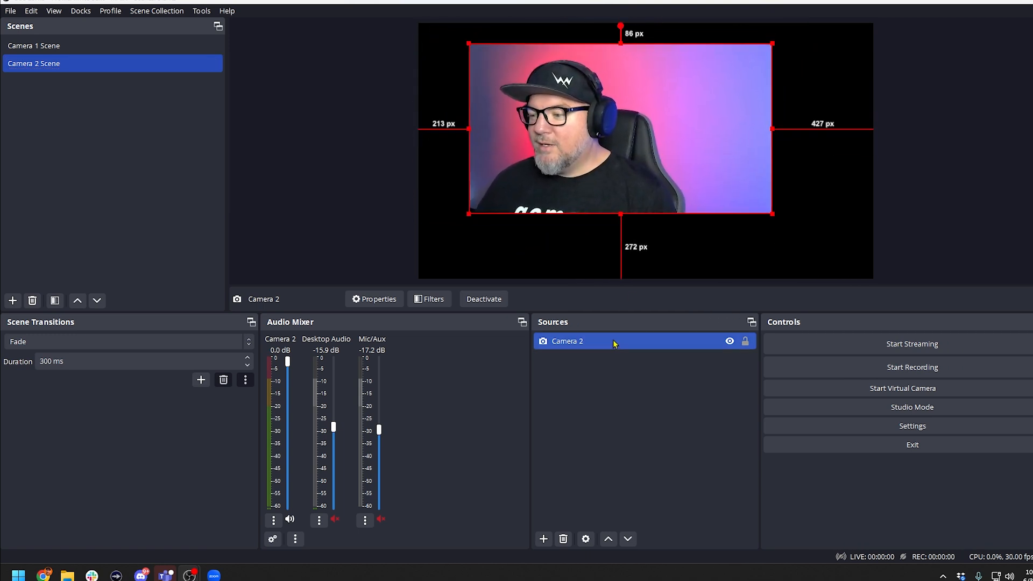
Step: Fit Camera 2 to the screen, then lower its volume fader and mute it
right_click(567, 341)
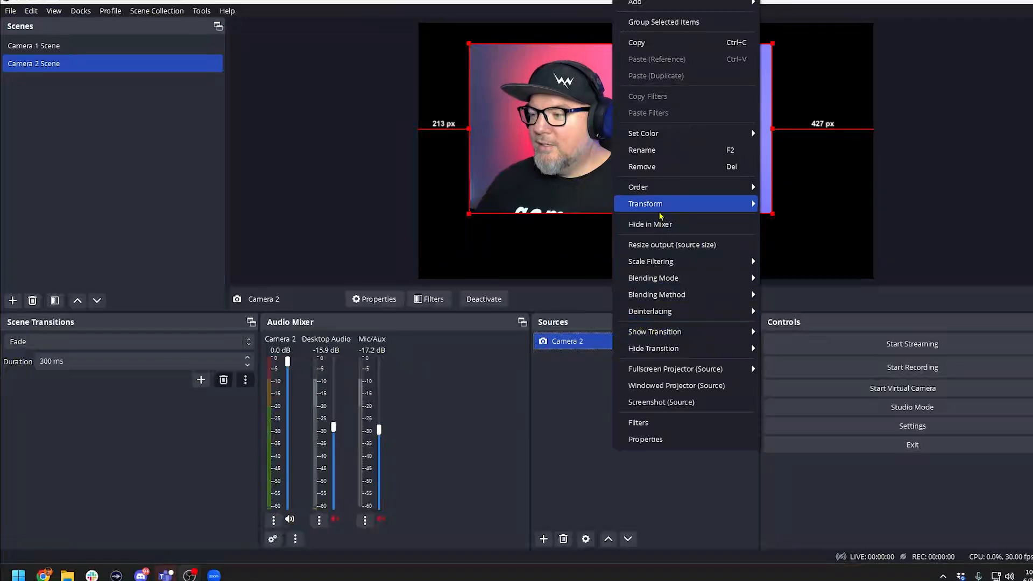
mouse_move(686, 203)
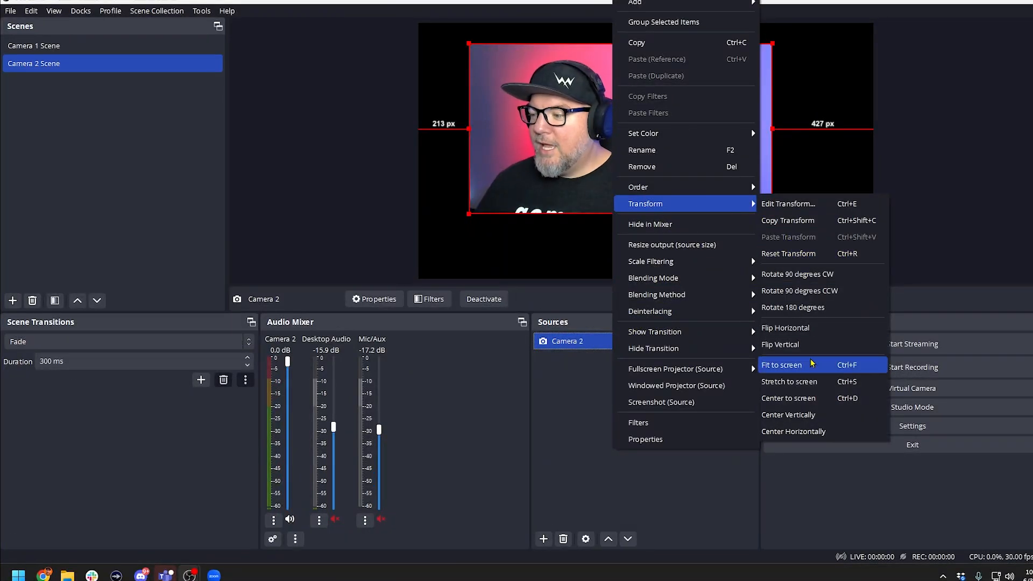
left_click(781, 365)
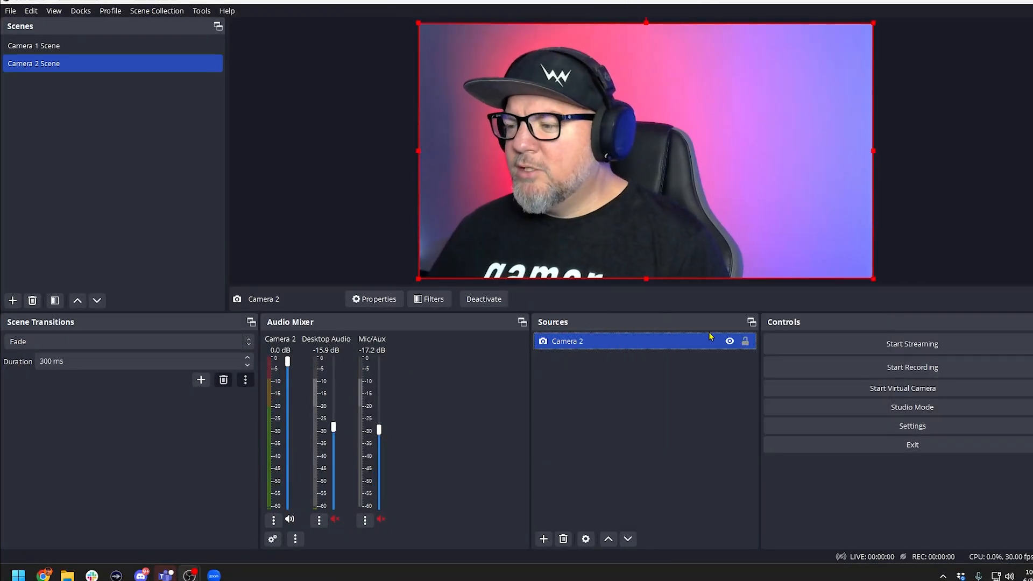
mouse_move(745, 343)
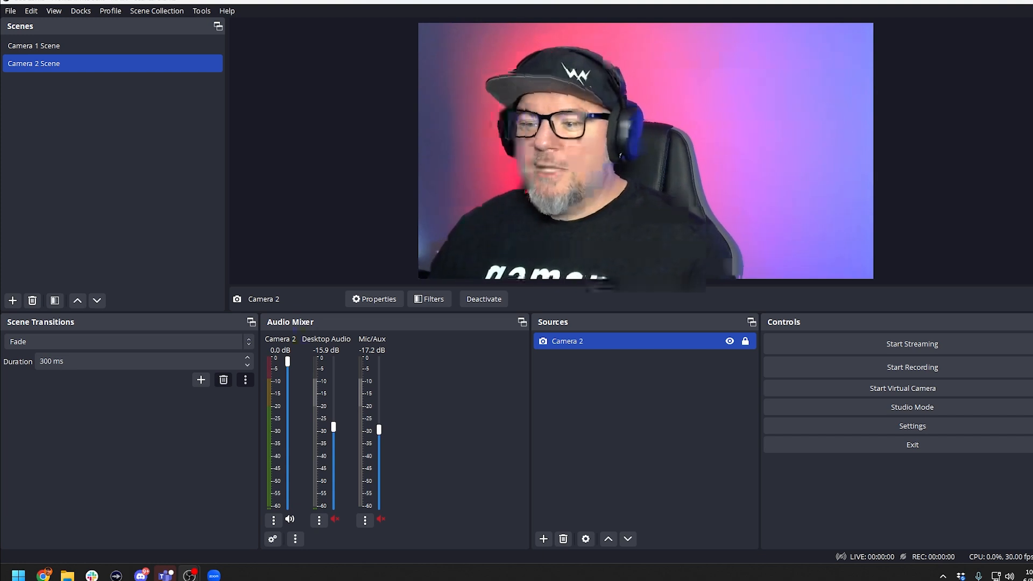
left_click_drag(288, 361, 288, 491)
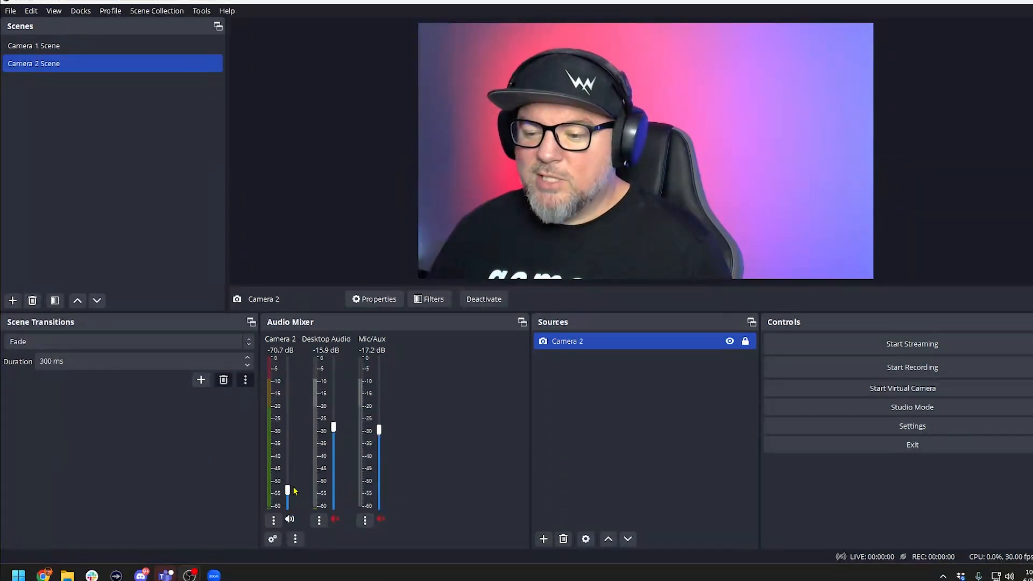
left_click(290, 519)
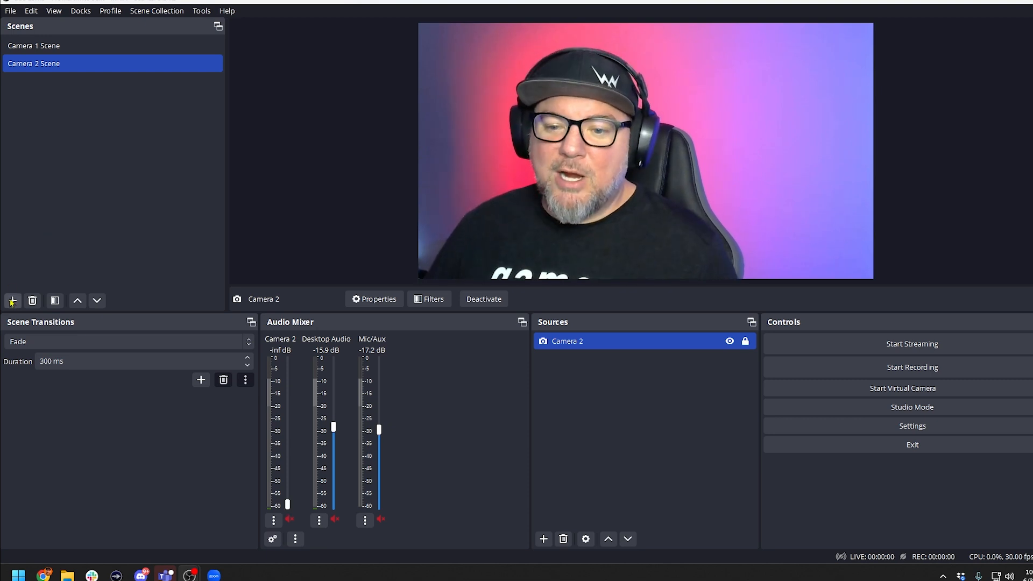
Step: Add a new scene named 'Zoom Call'
left_click(12, 300)
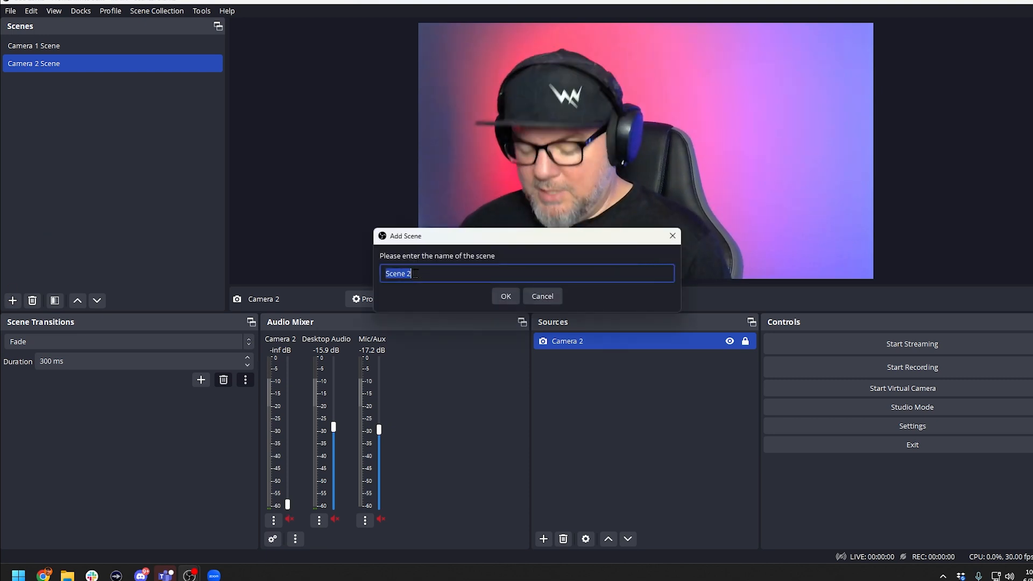
type("Zoom Call")
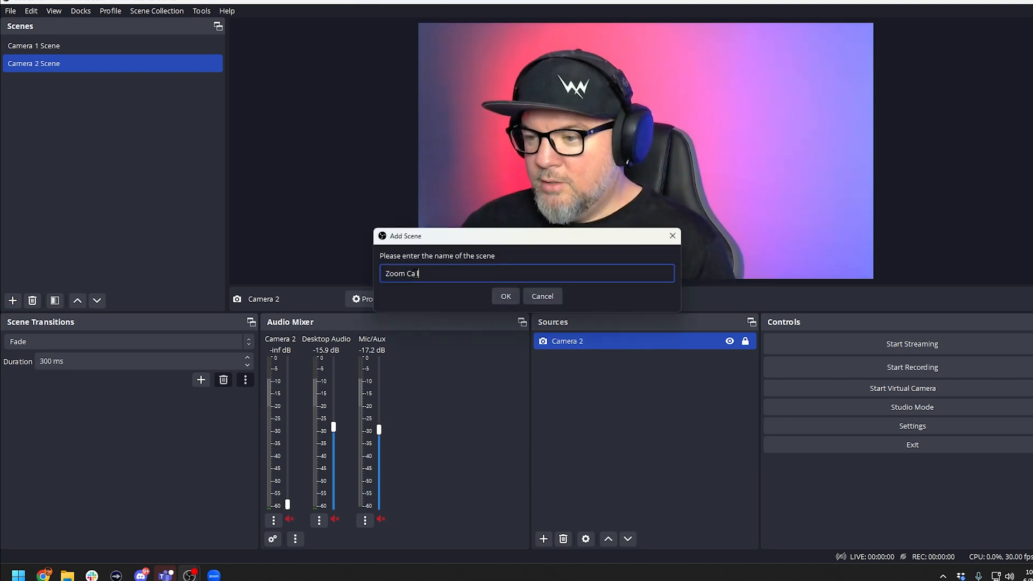
left_click(505, 296)
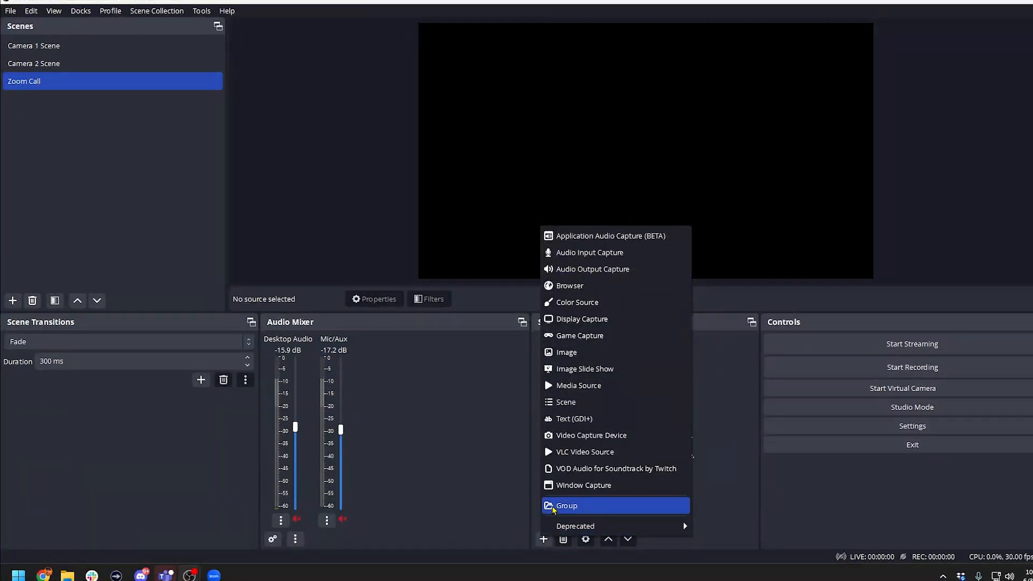
mouse_move(566, 430)
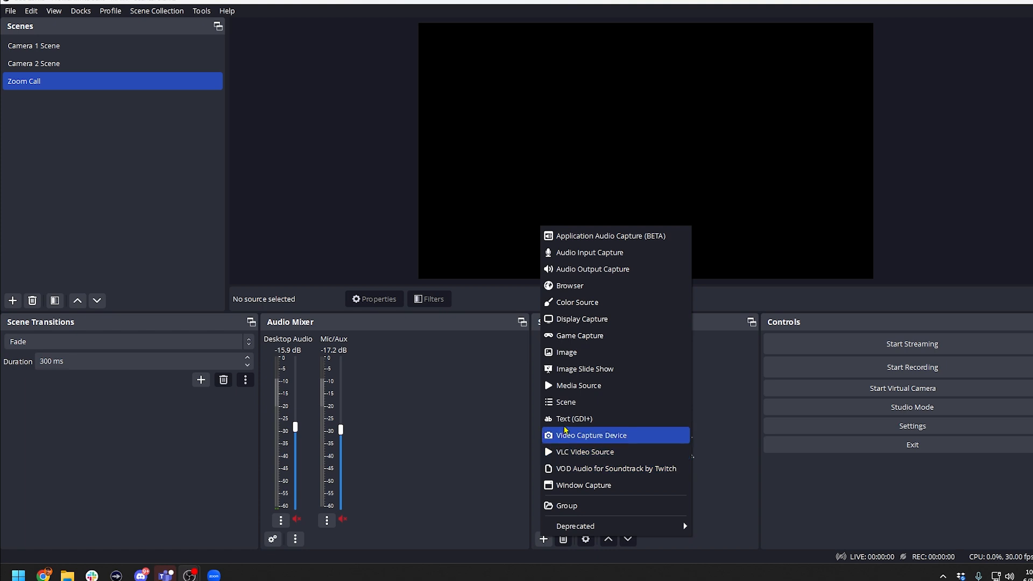
mouse_move(580, 423)
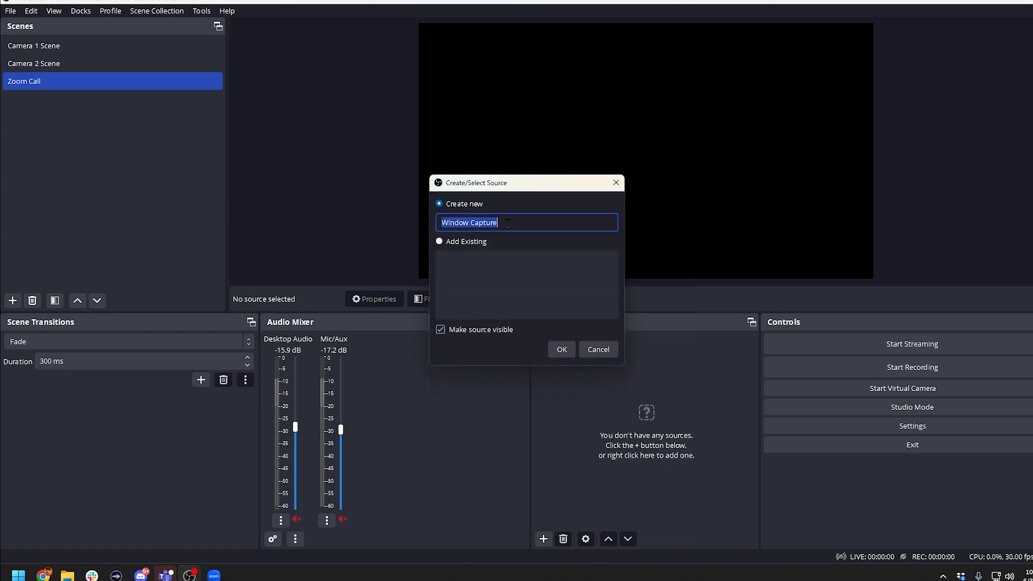
Step: Create a 'Zoom Window' capture using Windows 10 capture, with cursor capture off
type("Zoom Wind")
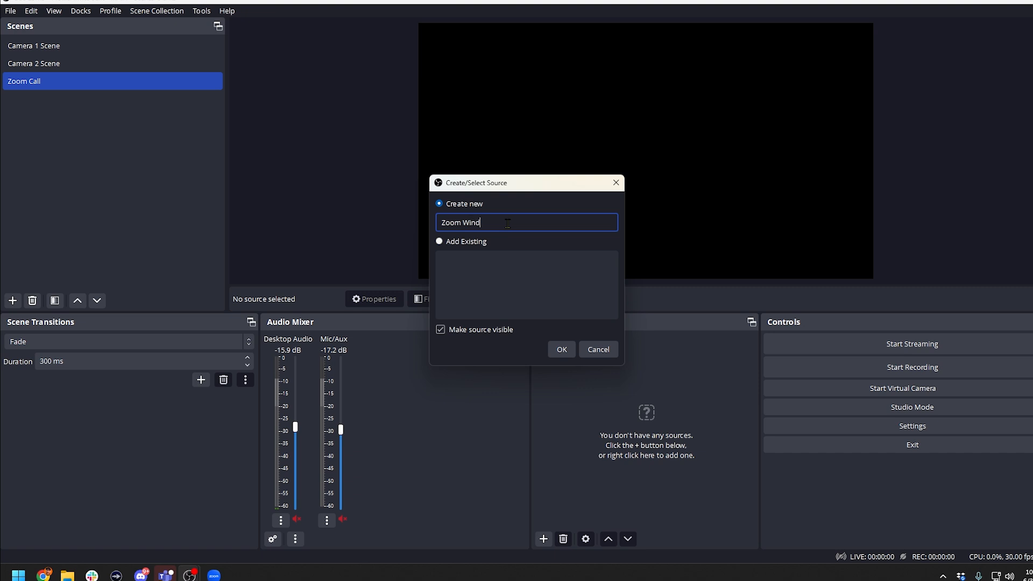
type("ow")
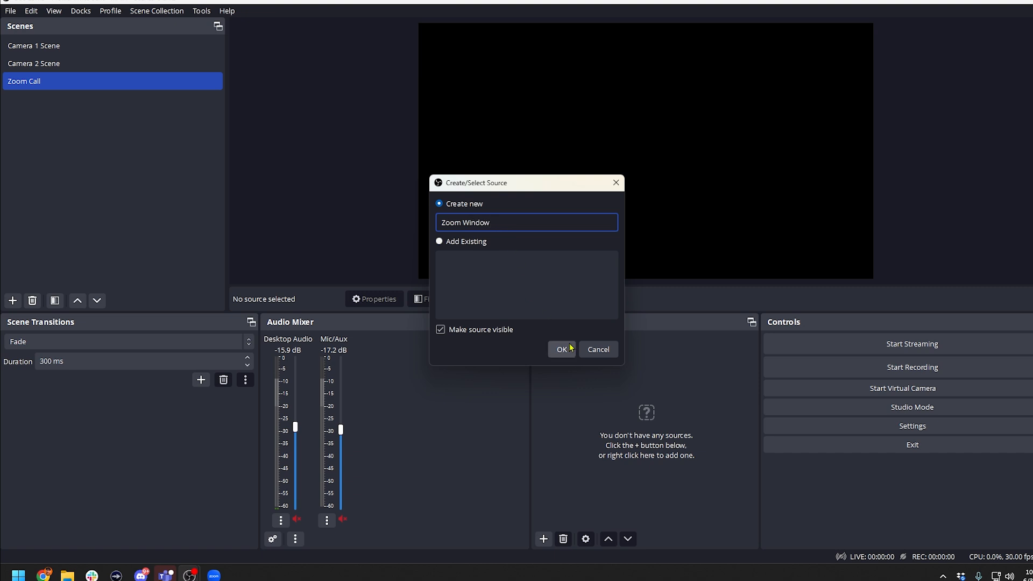
left_click(561, 349)
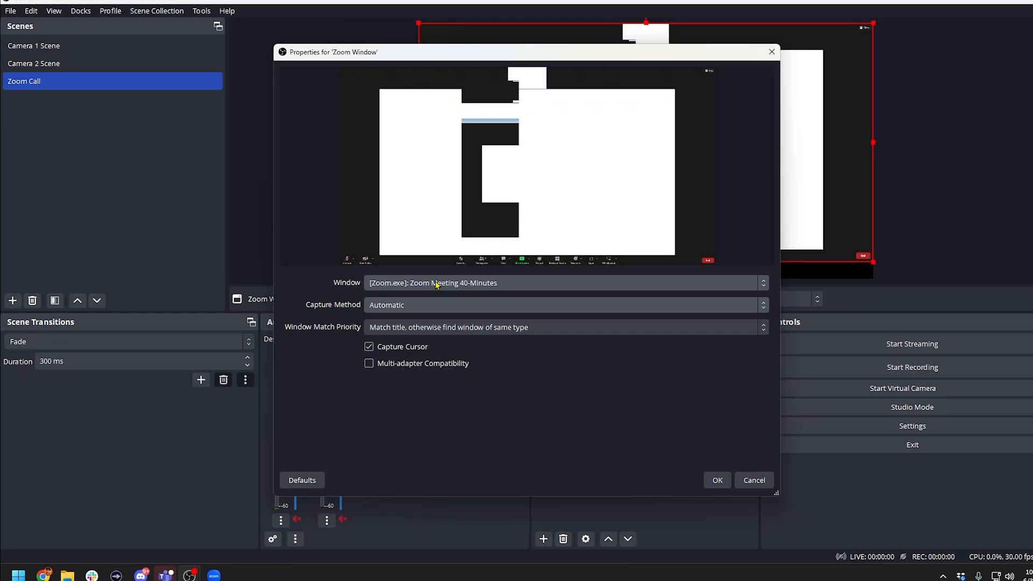
mouse_move(395, 311)
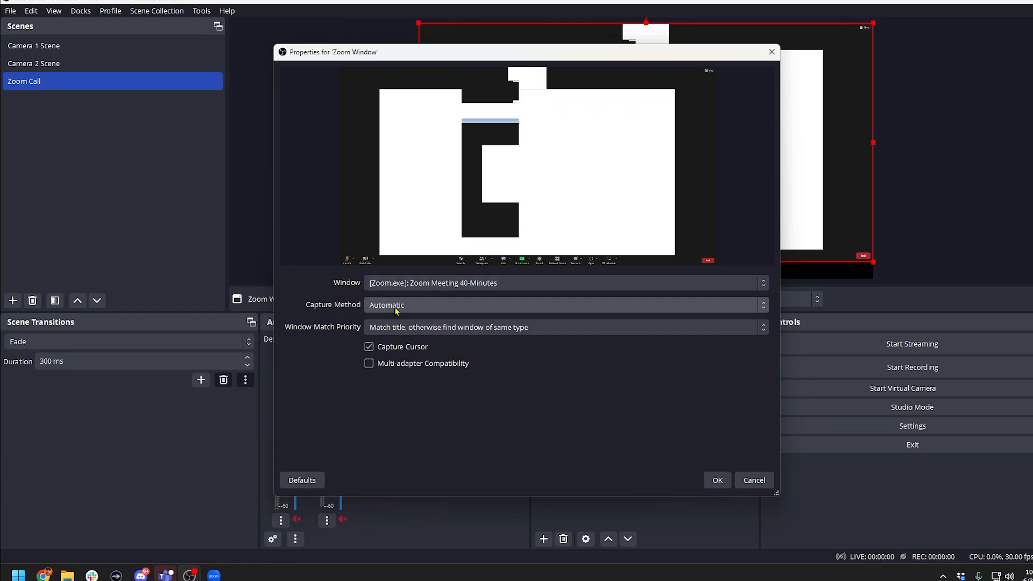
mouse_move(402, 310)
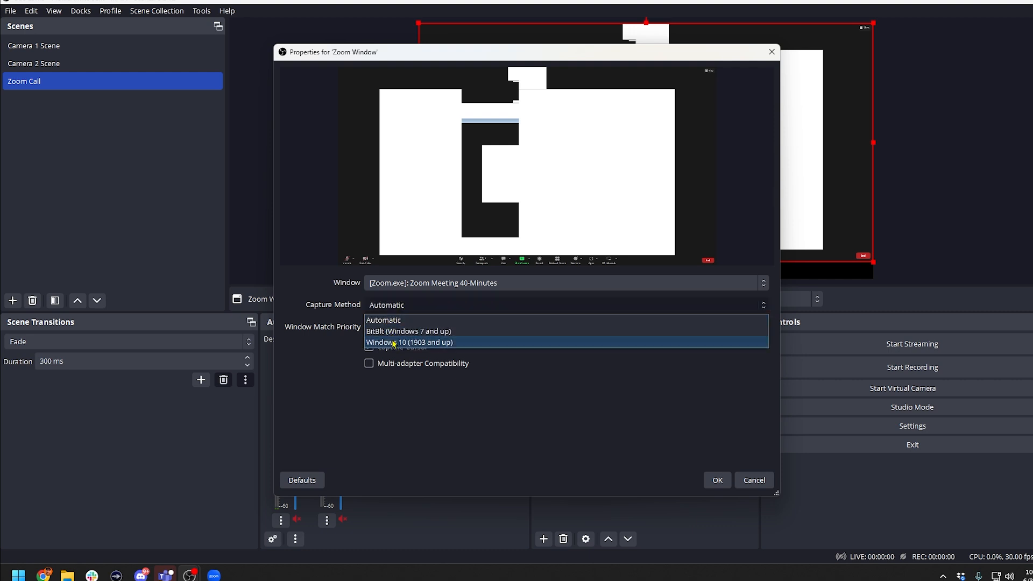
left_click(410, 343)
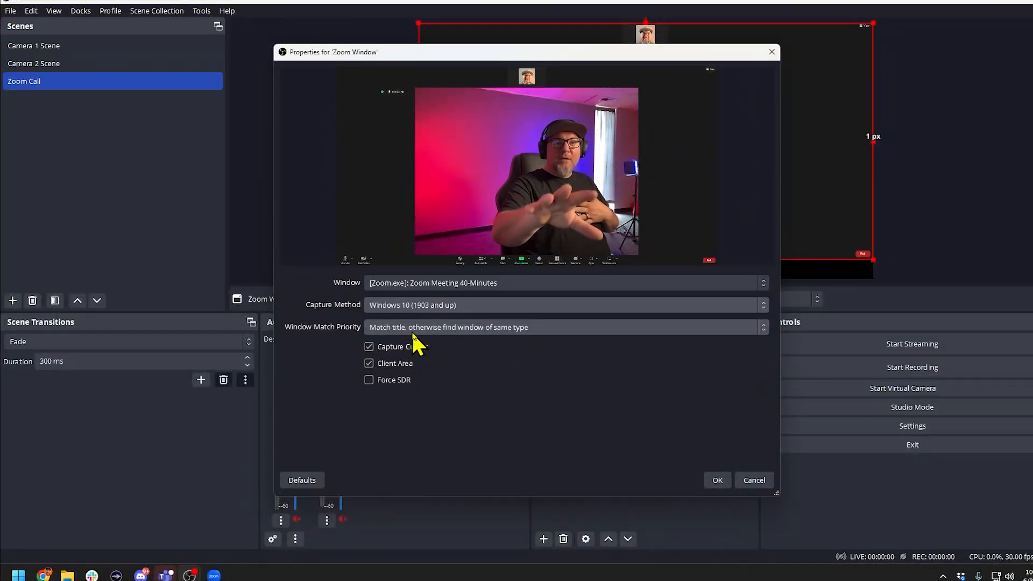
left_click(369, 346)
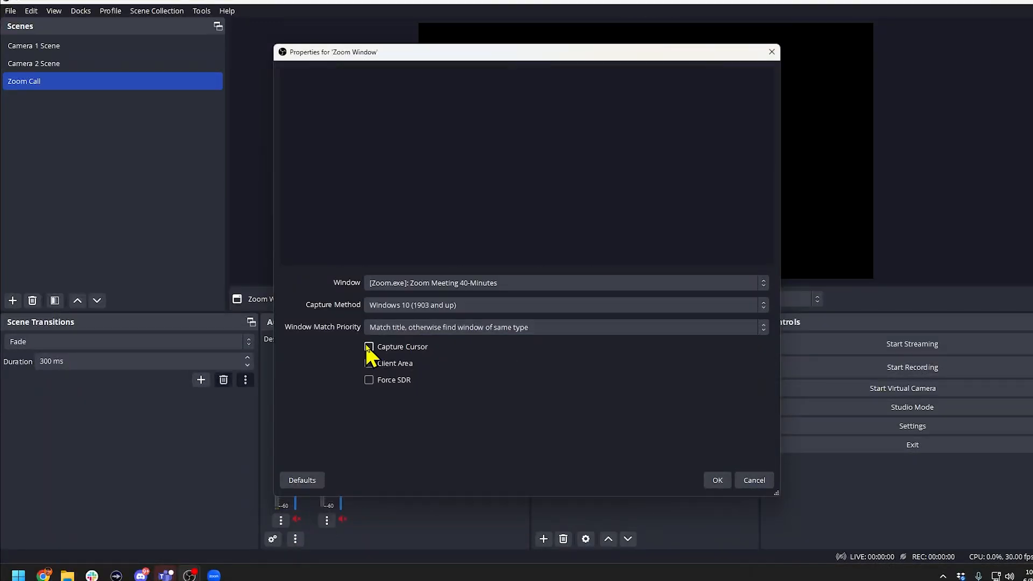
left_click(368, 363)
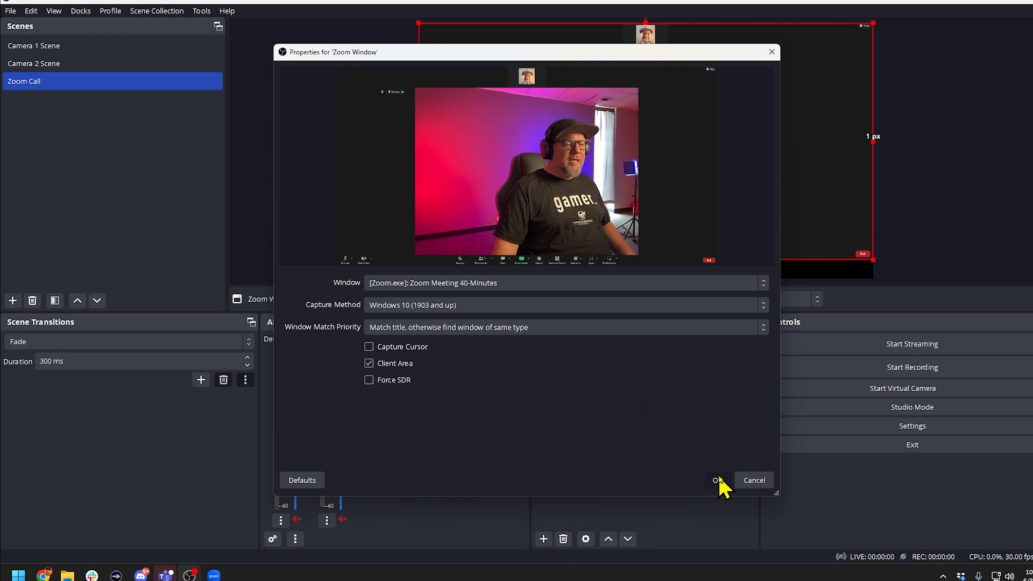
left_click(717, 480)
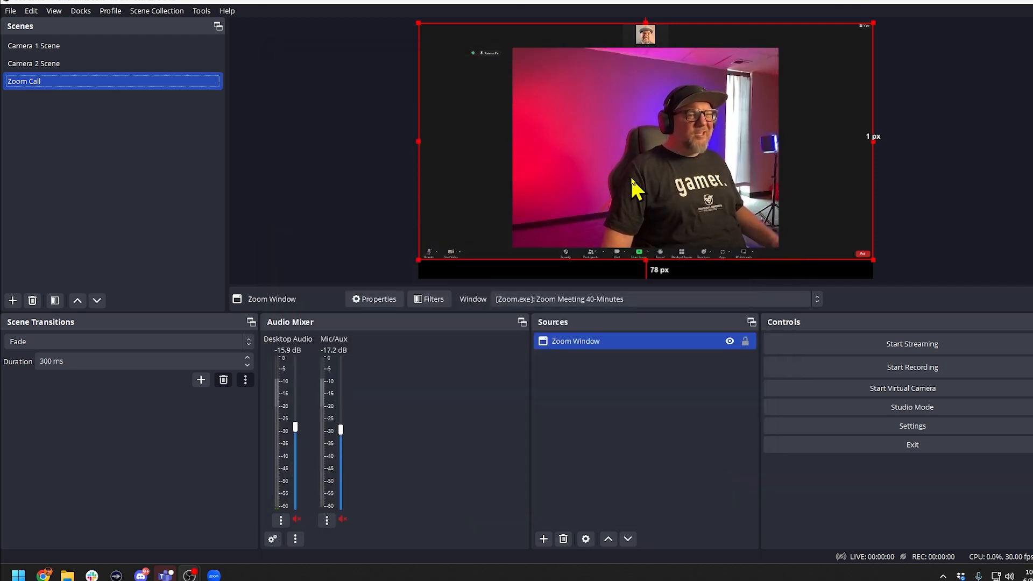
mouse_move(657, 184)
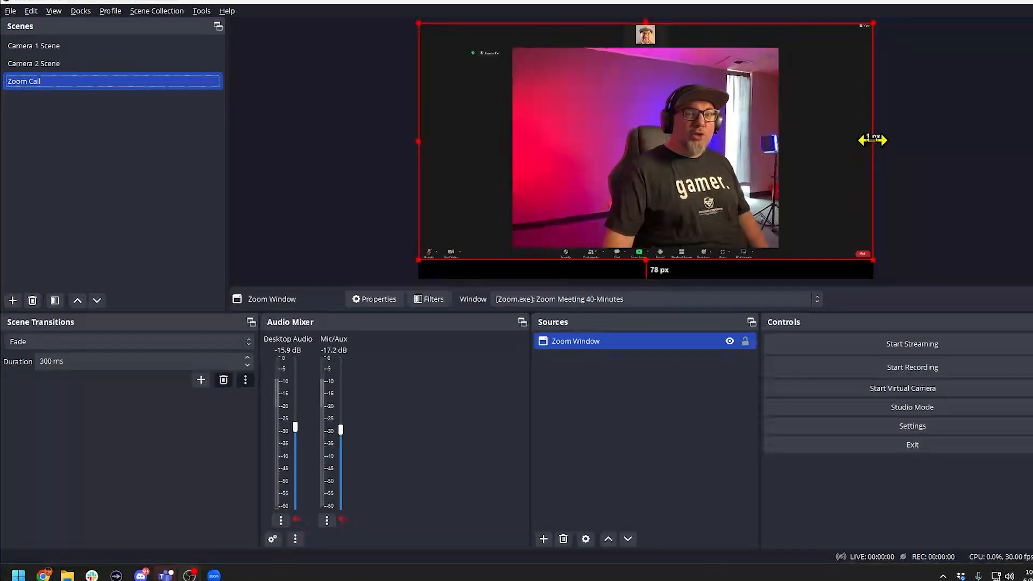
Step: Crop the Zoom Window's right edge, black side strip and bottom meeting toolbar
left_click_drag(872, 140, 798, 135)
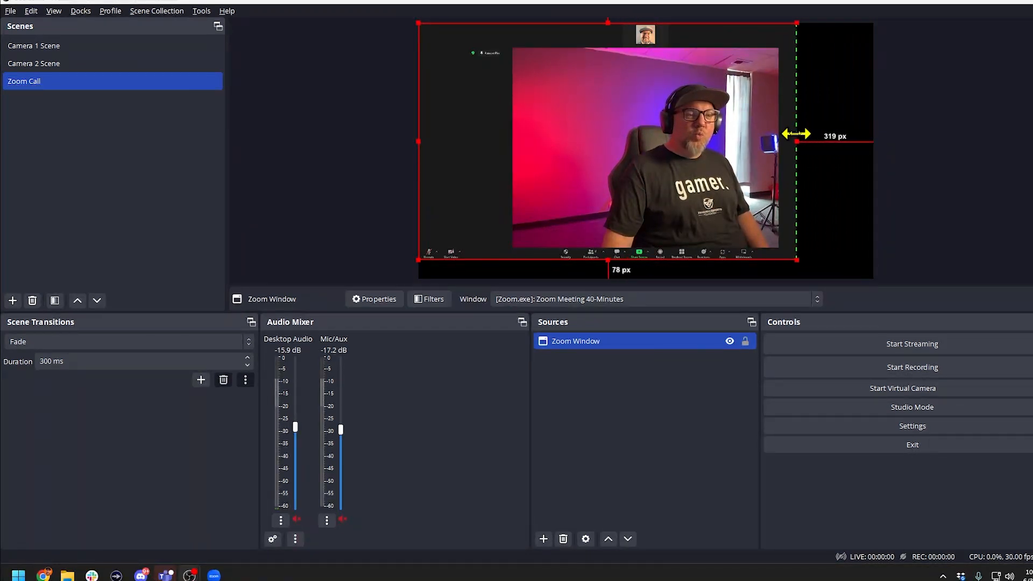
left_click_drag(797, 134, 777, 142)
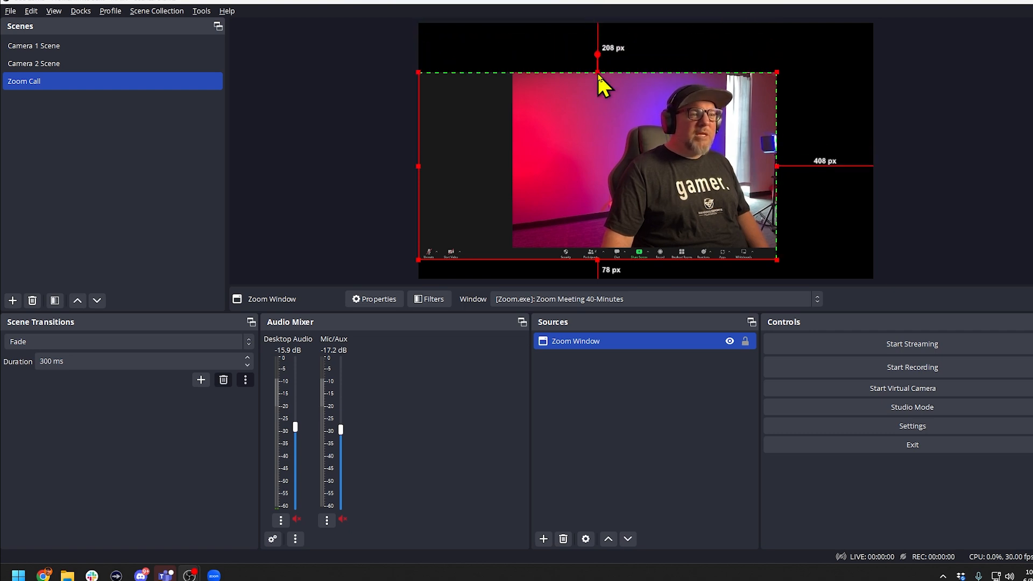
left_click_drag(423, 168, 489, 169)
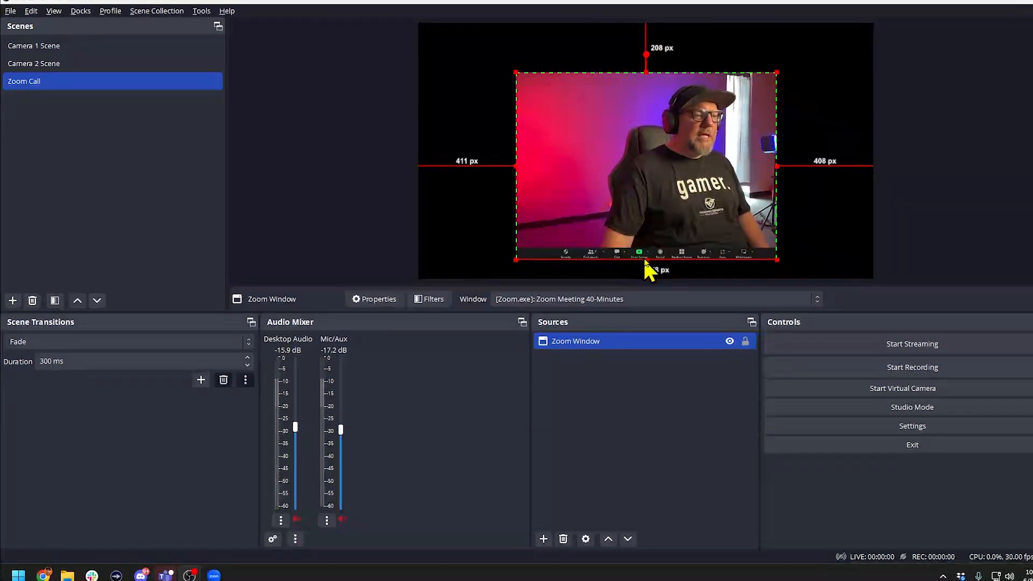
left_click_drag(645, 262, 645, 233)
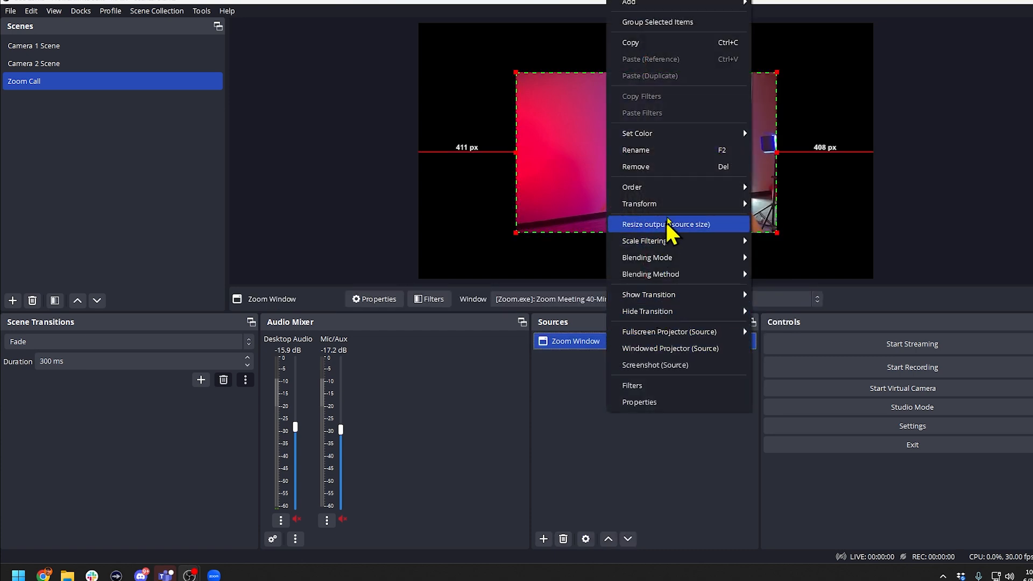
Step: Fit the Zoom Window capture to screen and lock it, then review Camera 1, Camera 2 and Zoom Call
left_click(666, 224)
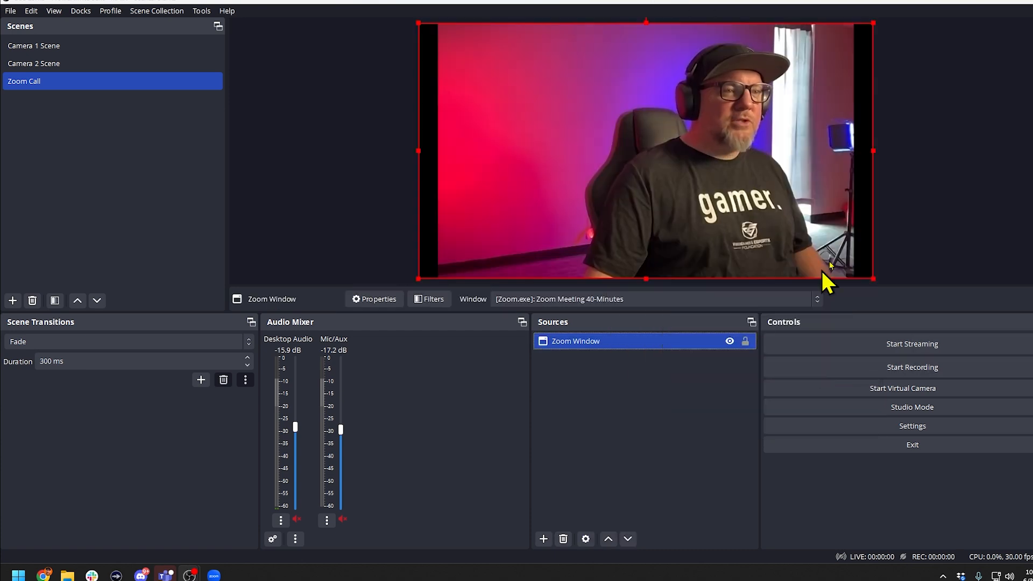
left_click(505, 186)
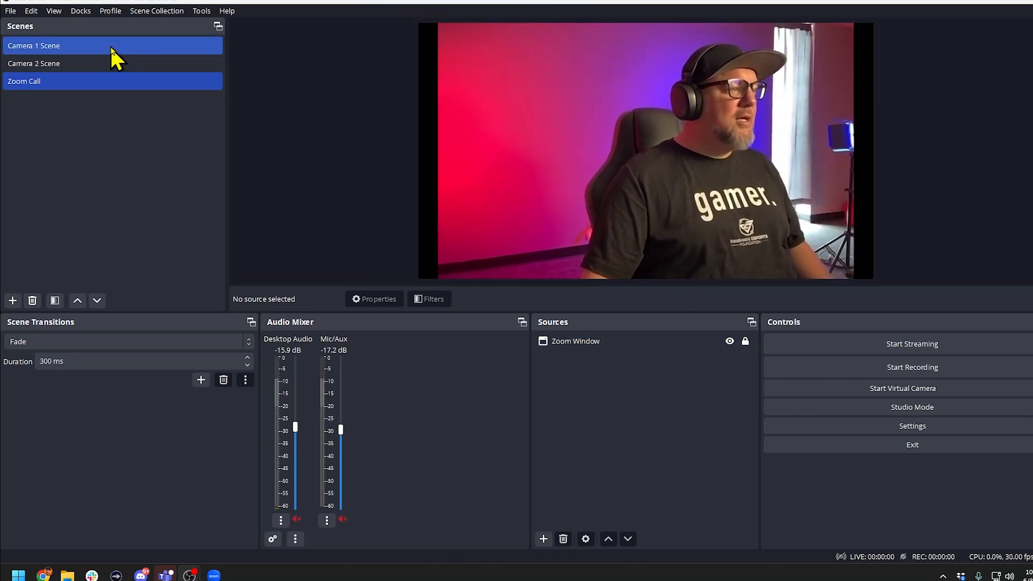
left_click(32, 45)
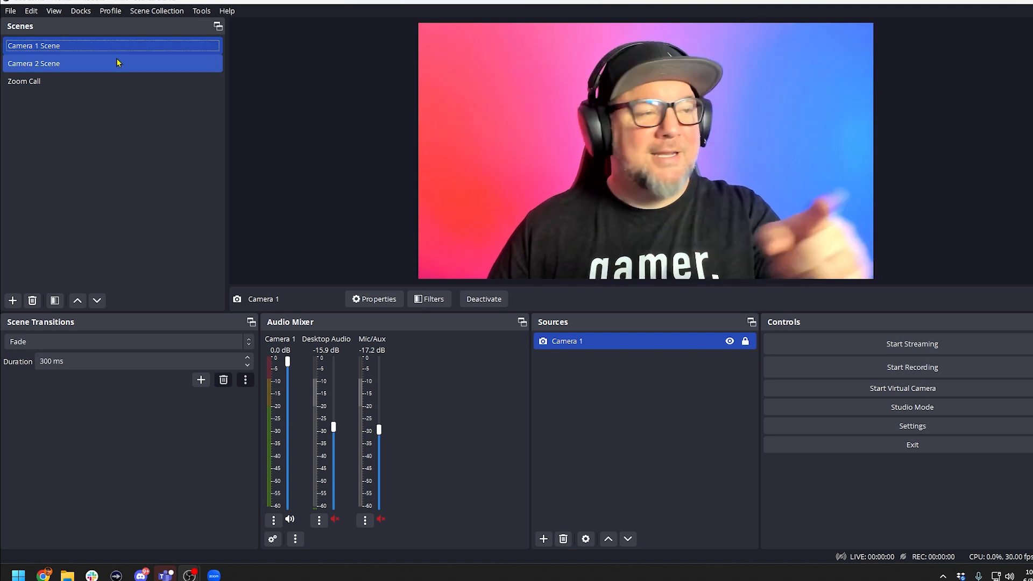
left_click(22, 81)
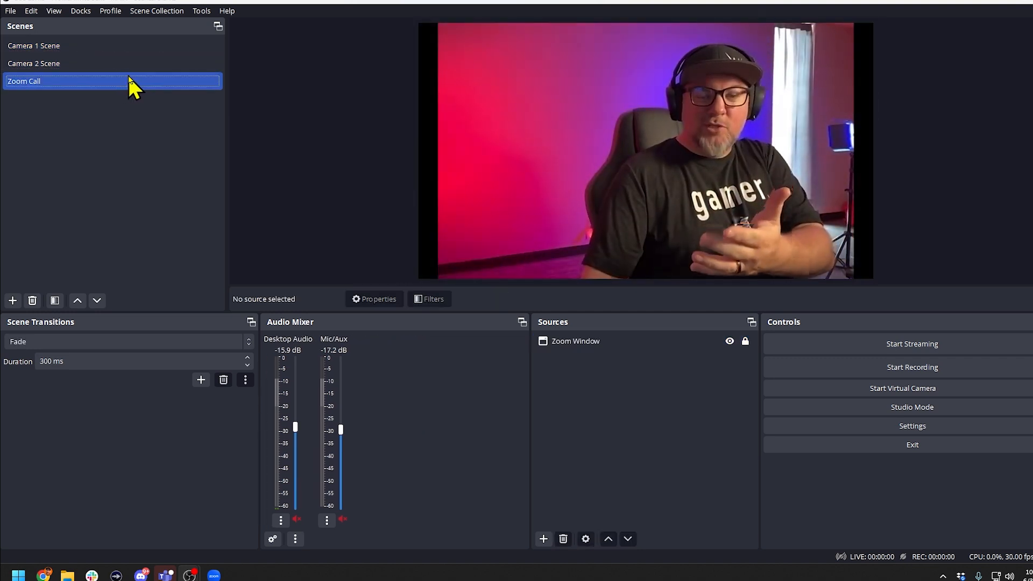
left_click(32, 45)
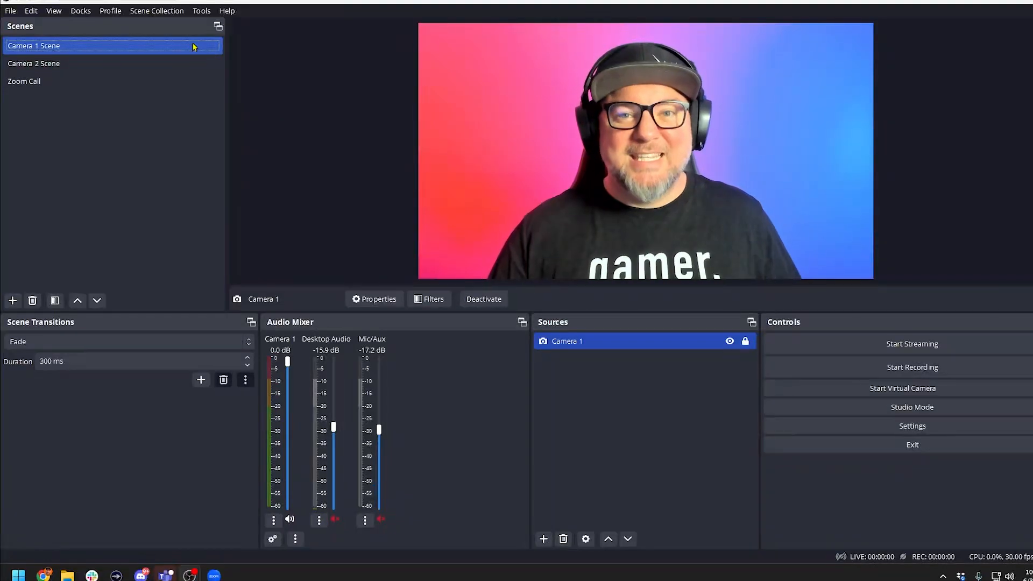
left_click(34, 63)
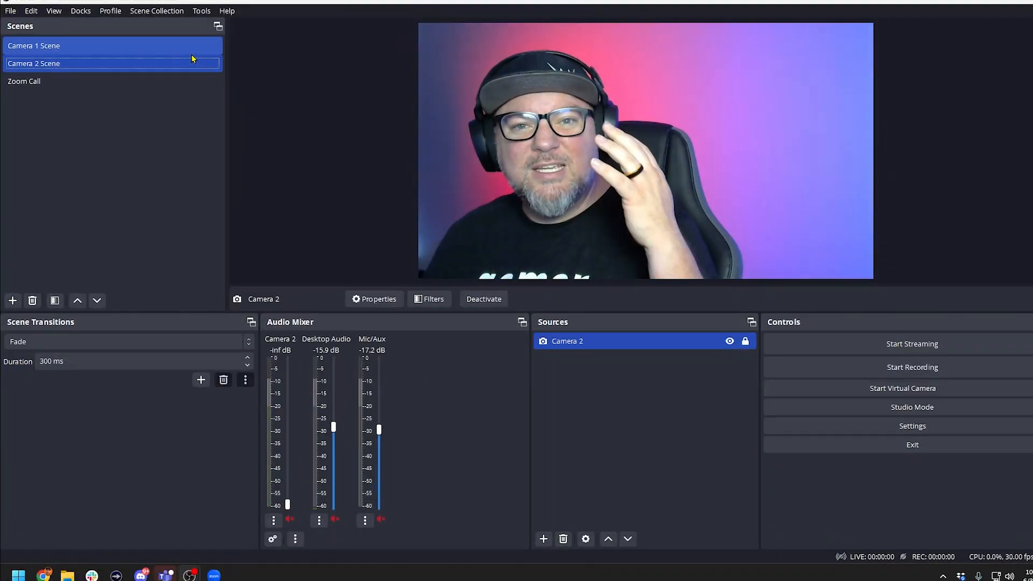
left_click(24, 82)
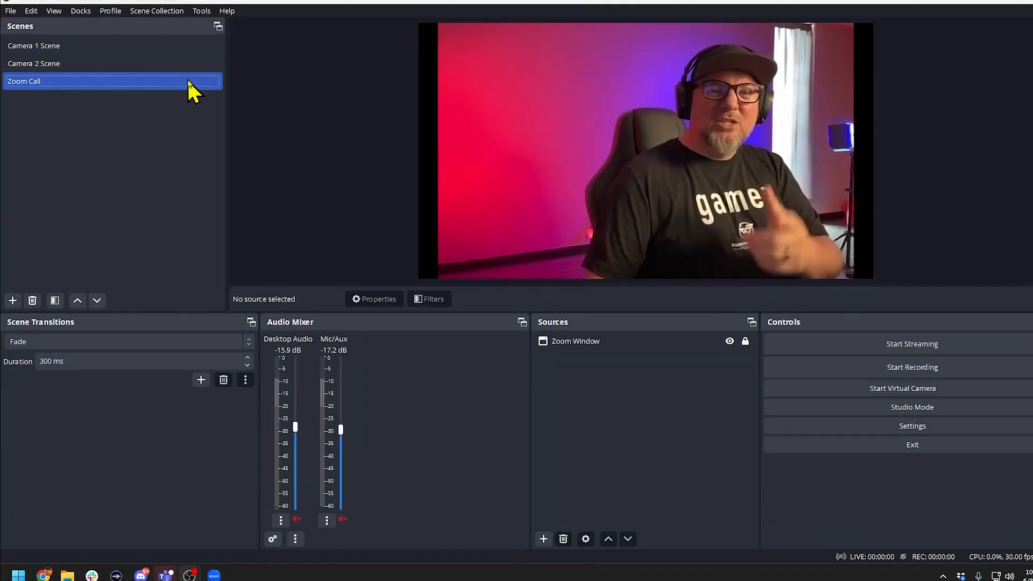
left_click(33, 46)
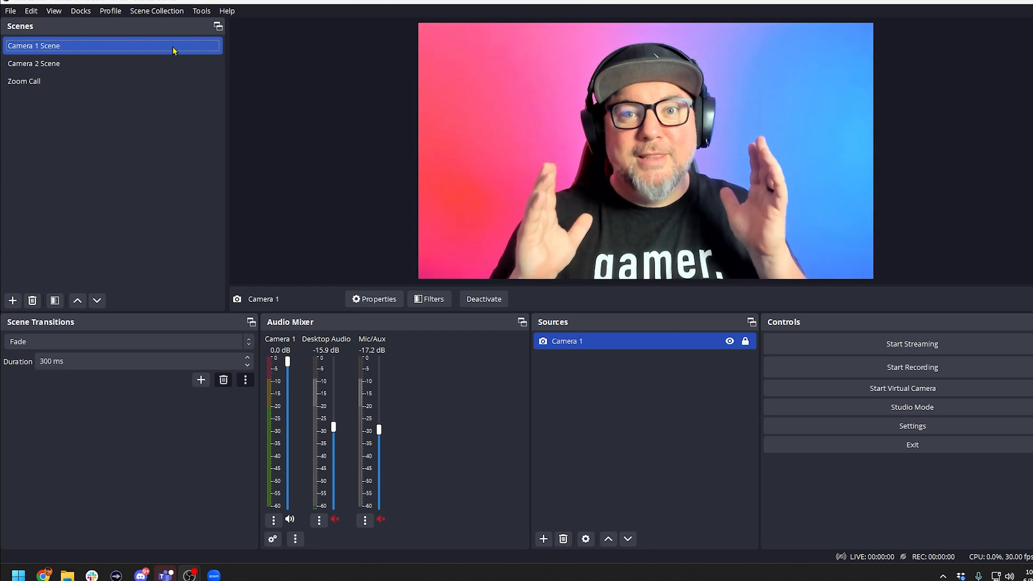
mouse_move(80, 195)
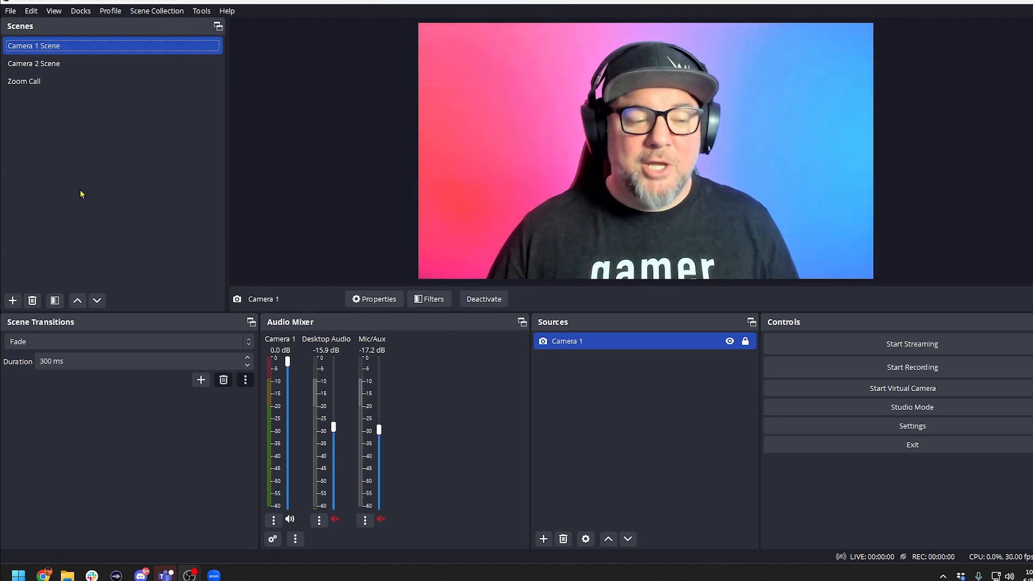
Step: Add a new scene under Scenes titled 'Nested with all 3 Cameras'
left_click(13, 301)
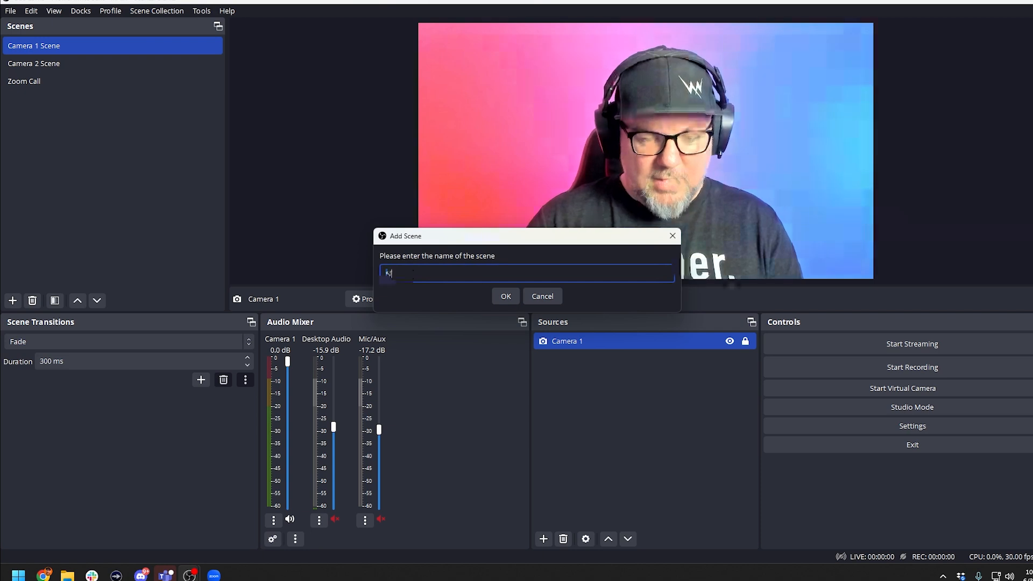
type("Nested with")
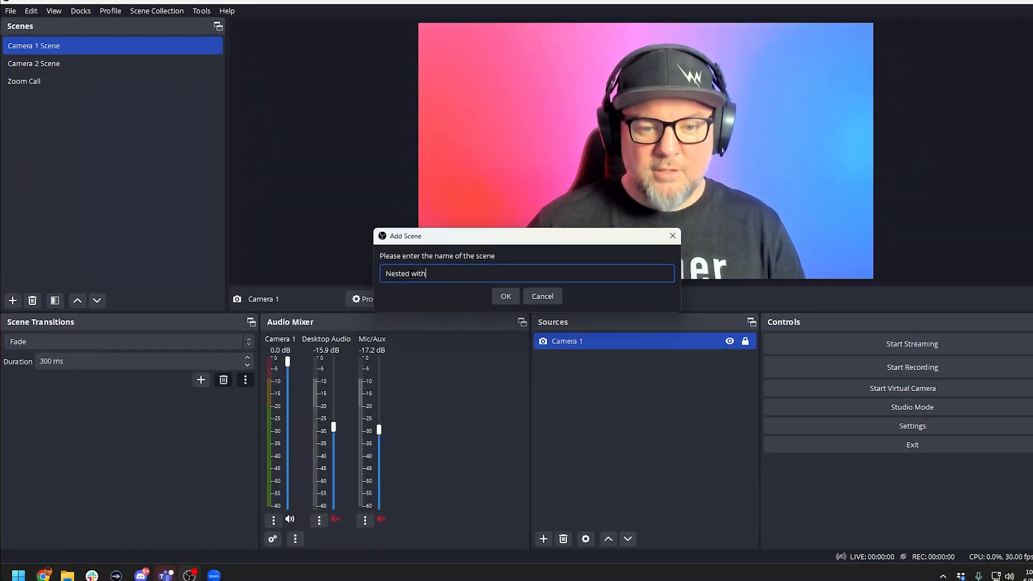
type("all 3 Cam")
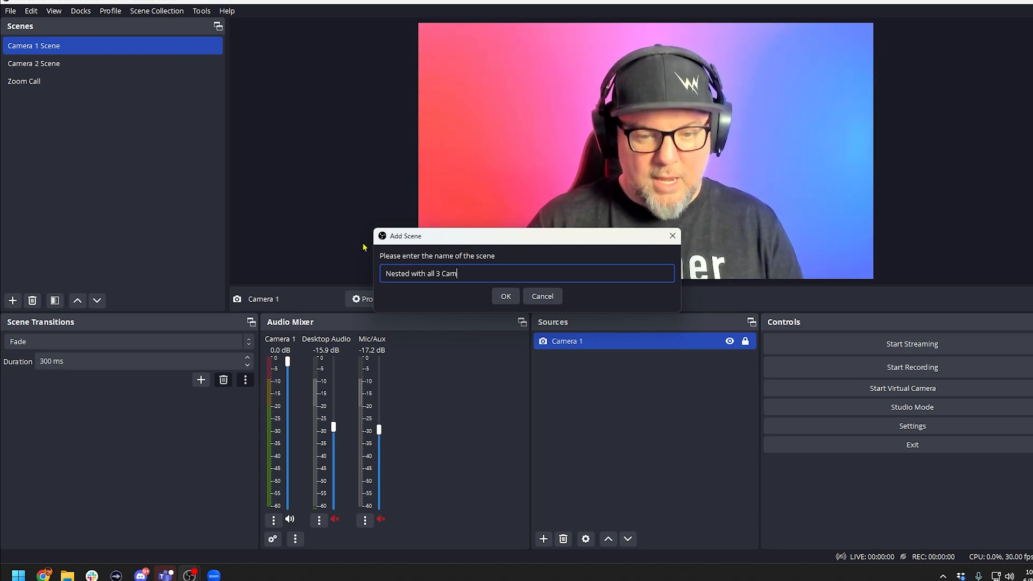
left_click(505, 296)
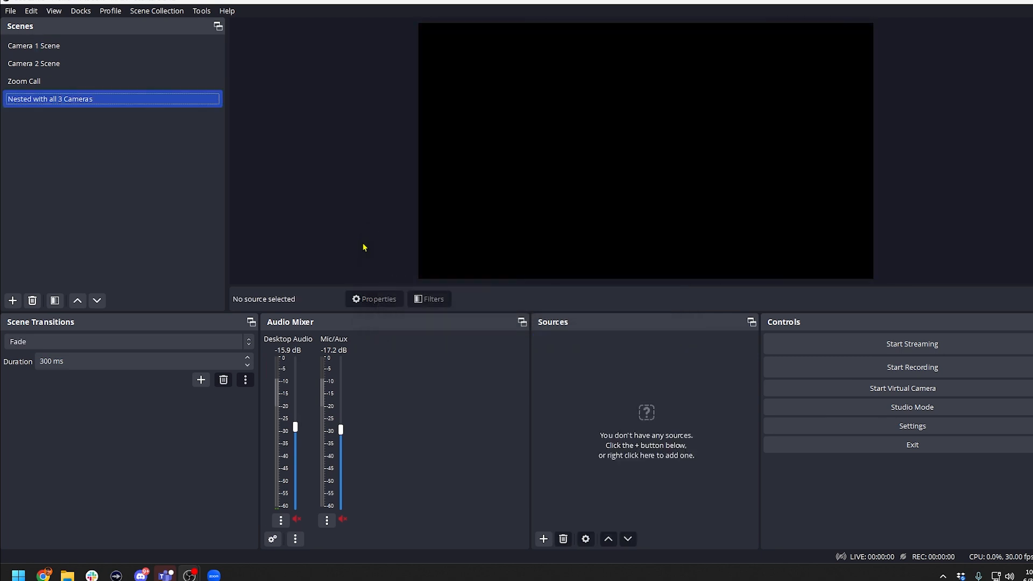
mouse_move(366, 247)
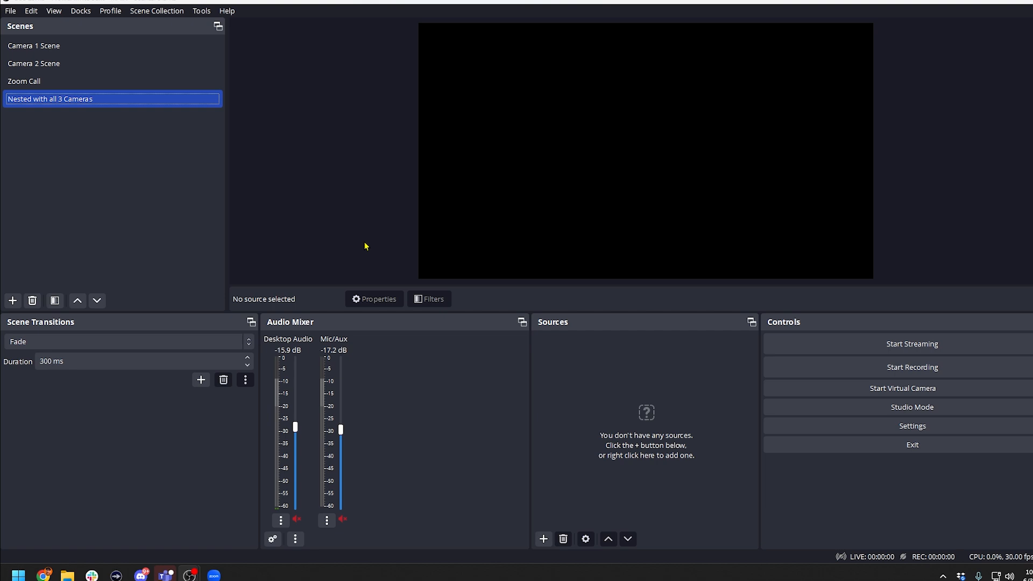
mouse_move(539, 364)
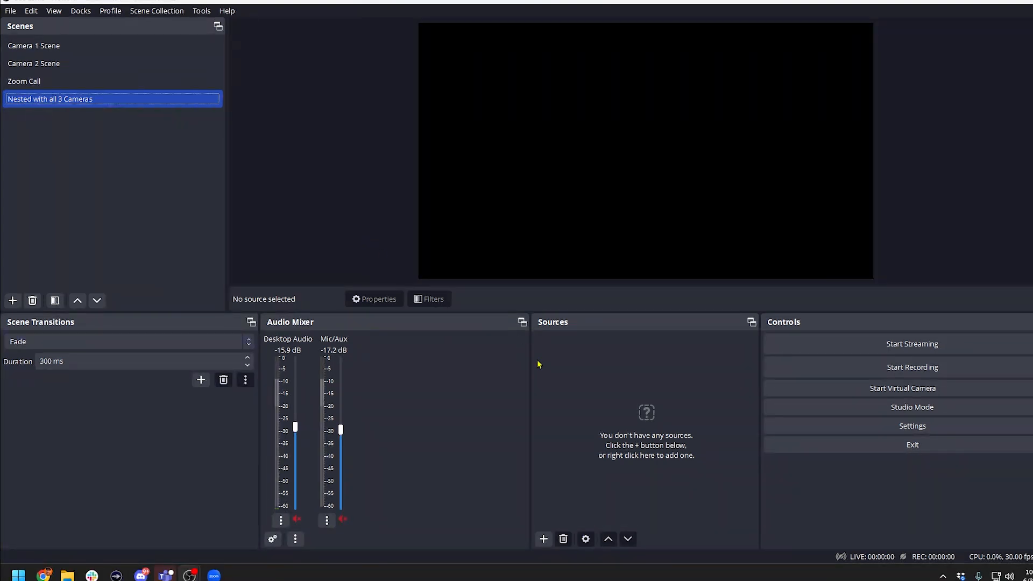
Step: Add the existing Camera 1 Scene as a scene source in the nested scene
left_click(542, 539)
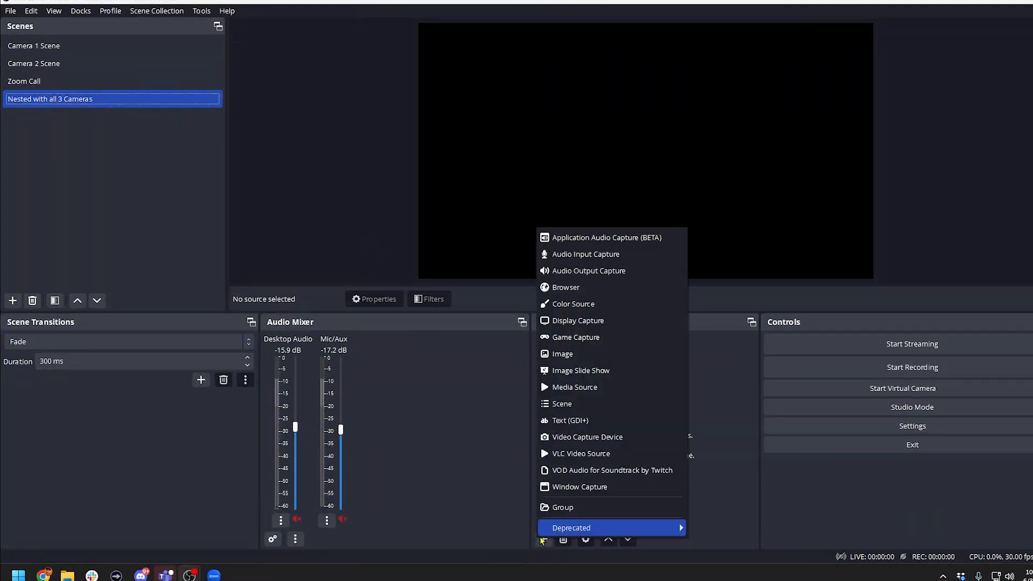
mouse_move(600, 437)
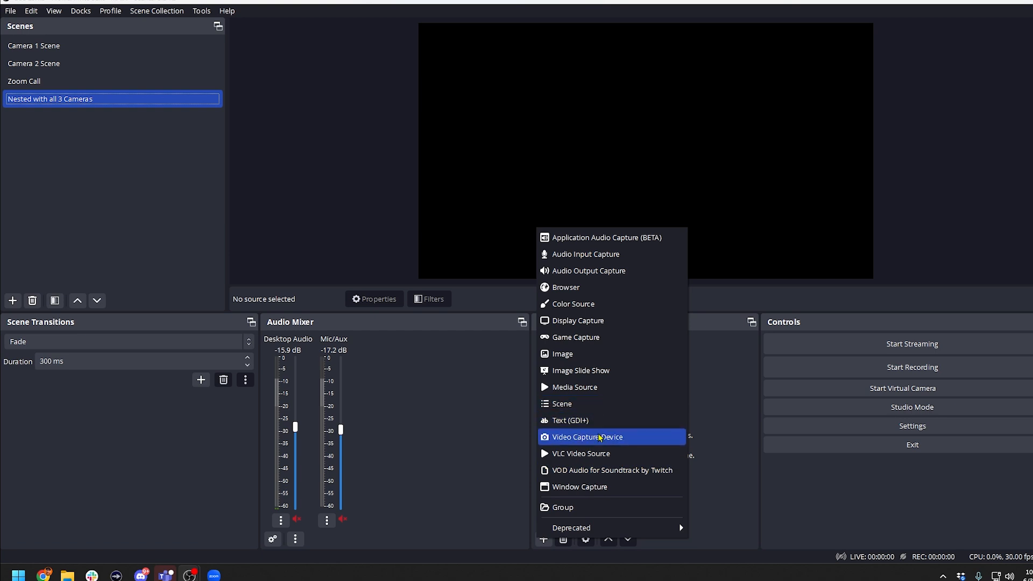
mouse_move(561, 409)
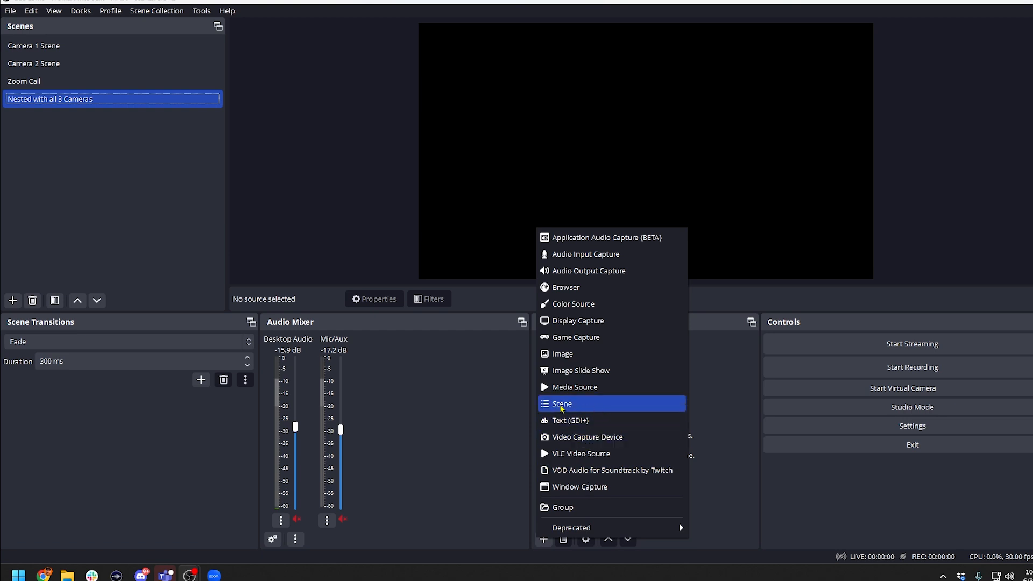
mouse_move(569, 412)
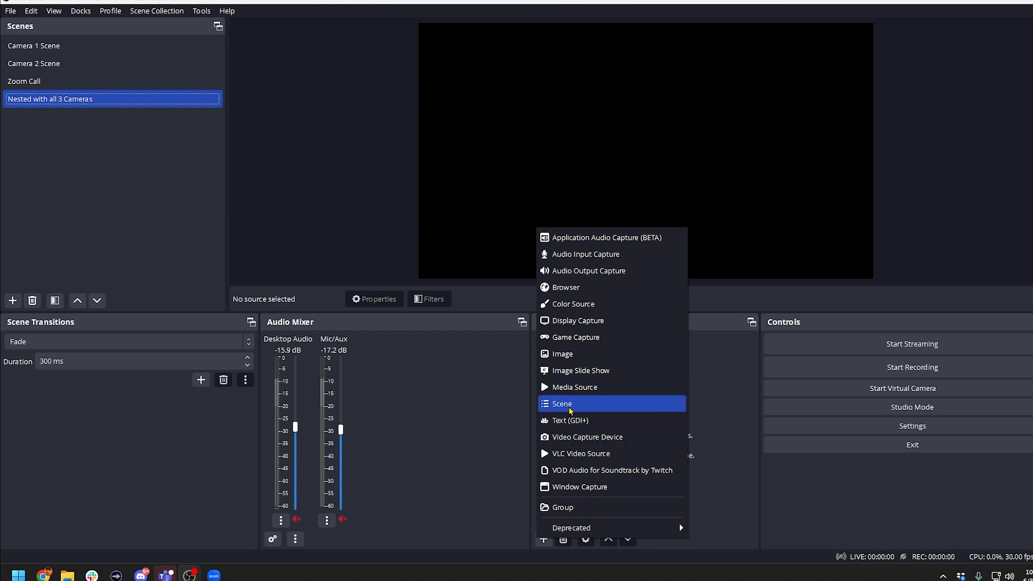
left_click(562, 404)
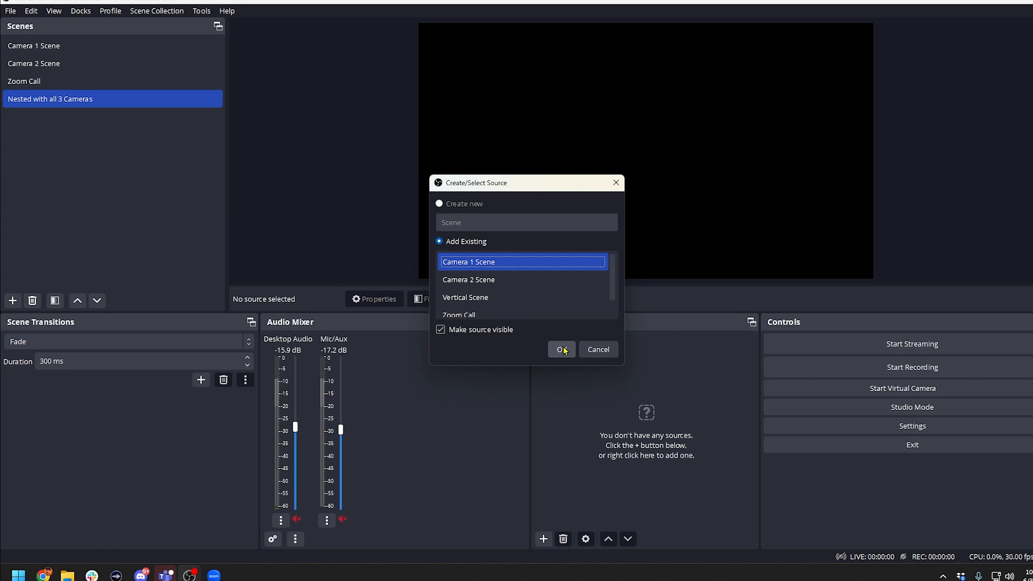
left_click(561, 349)
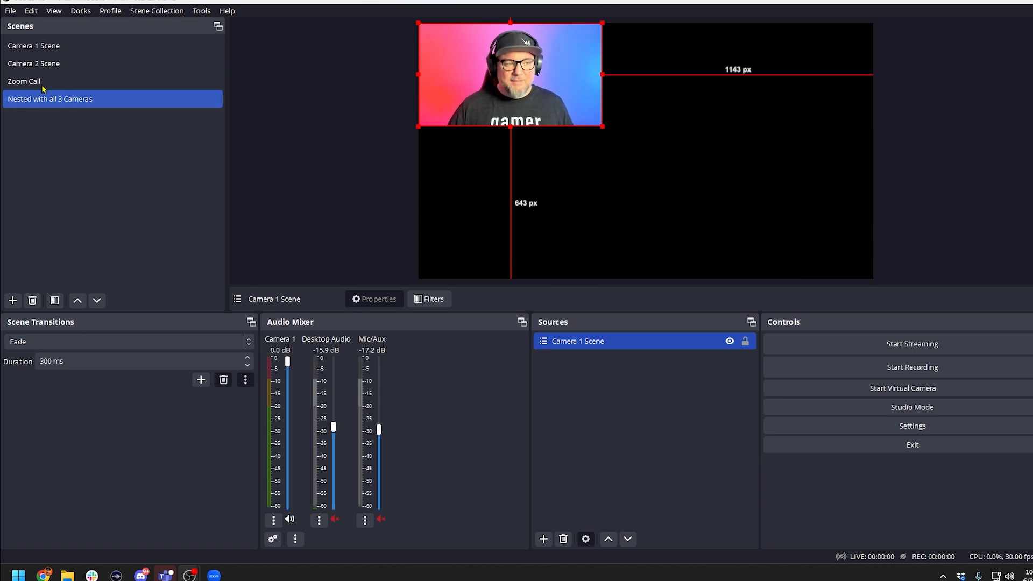
Step: Switch between Camera 1 Scene and the nested scene to check the feed
left_click(29, 45)
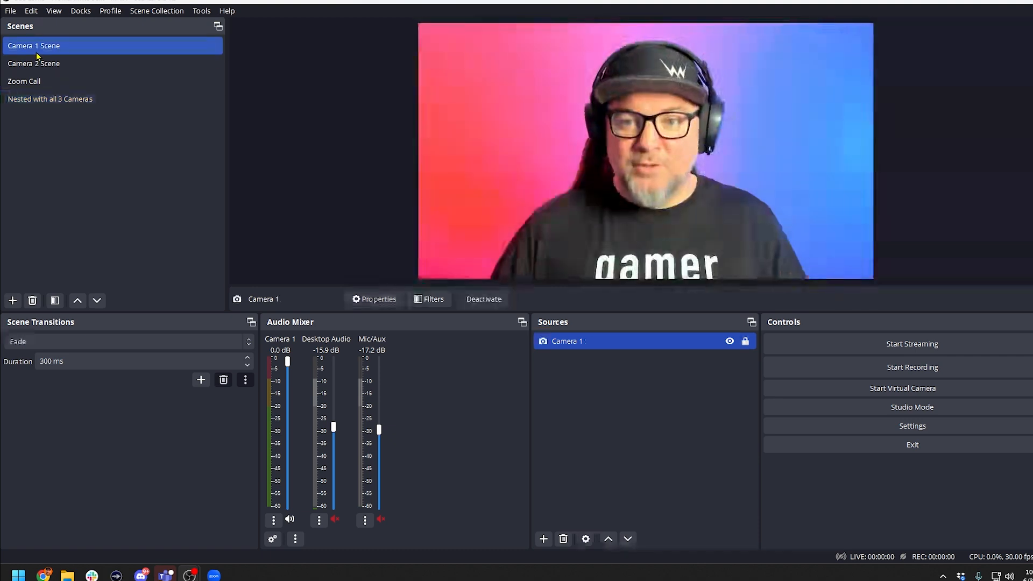
left_click(33, 63)
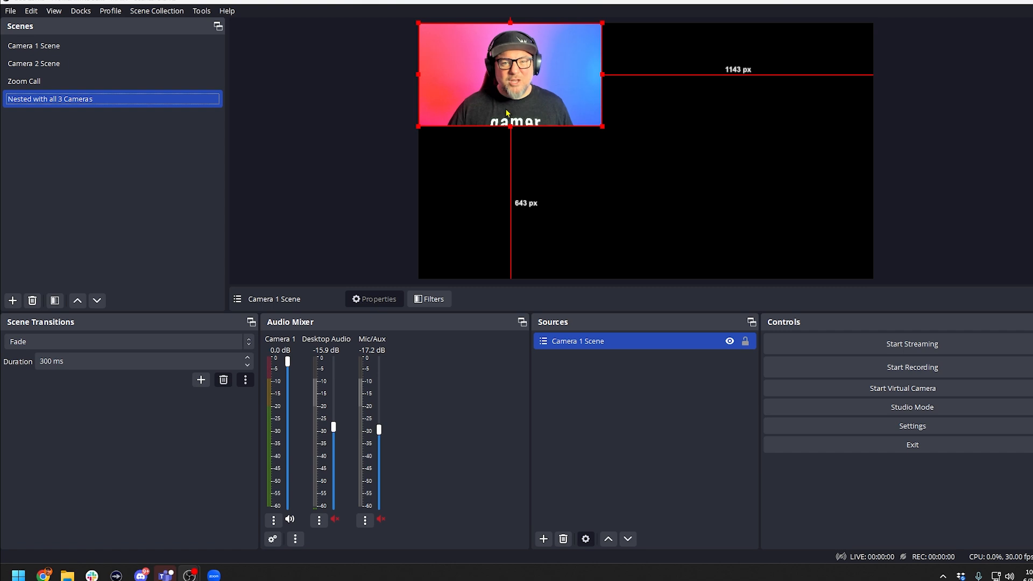
left_click(28, 45)
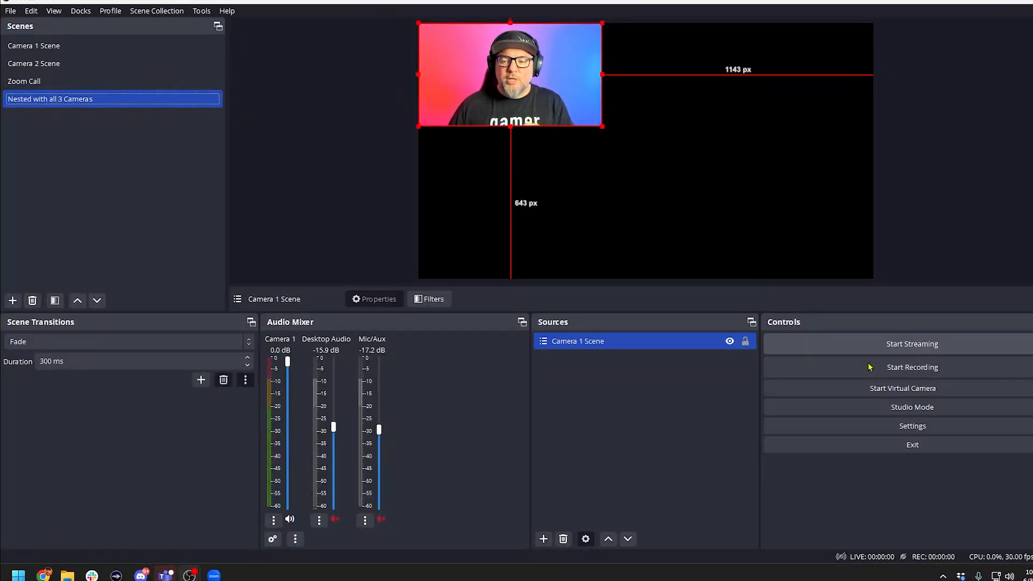
Step: Turn on Studio Mode and load Camera 1 Scene into the preview
left_click(911, 407)
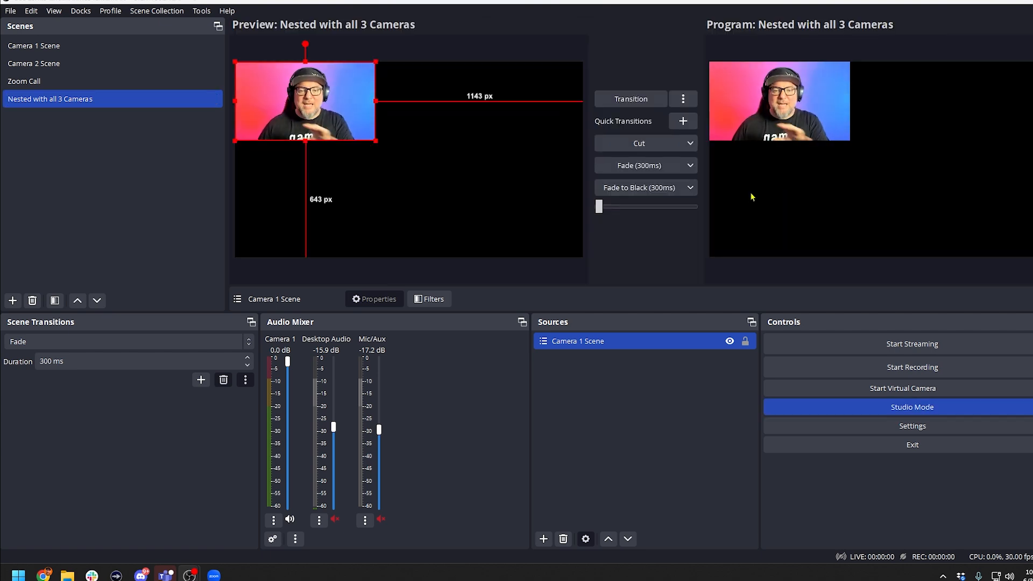
left_click(33, 45)
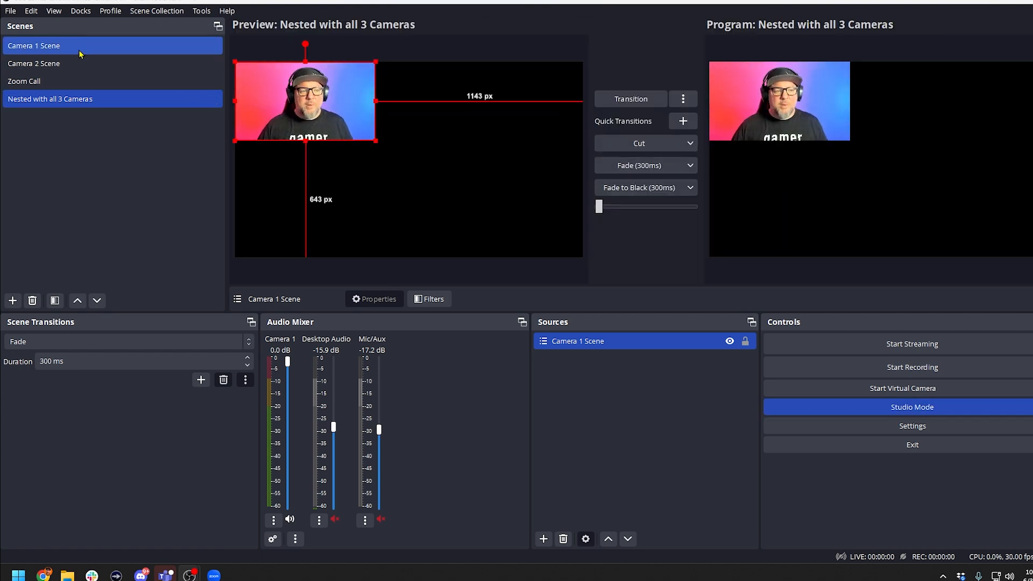
left_click(33, 45)
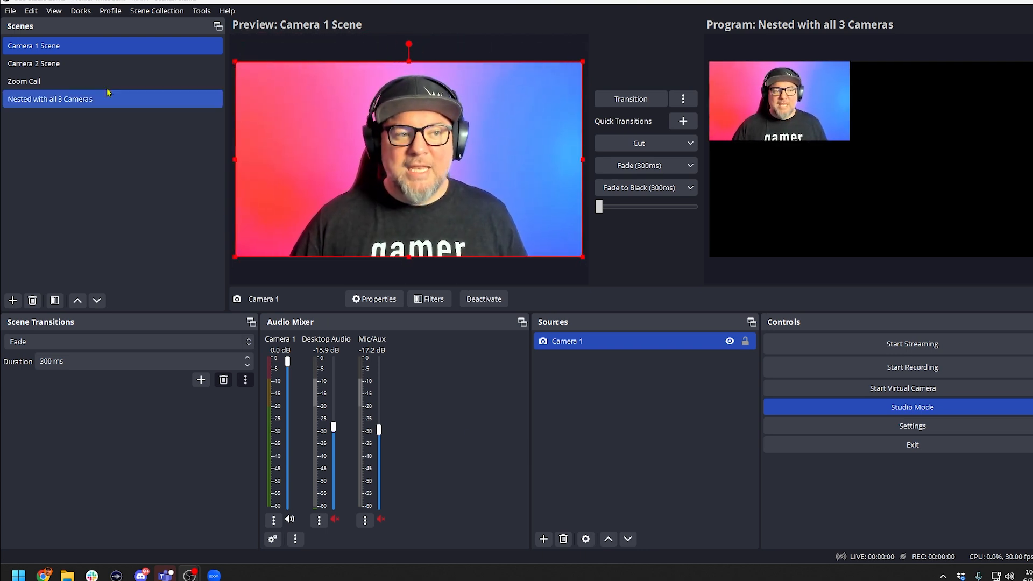
Step: Add an image source named Logo using the foundation logo PNG in Camera 1 Scene
left_click(543, 539)
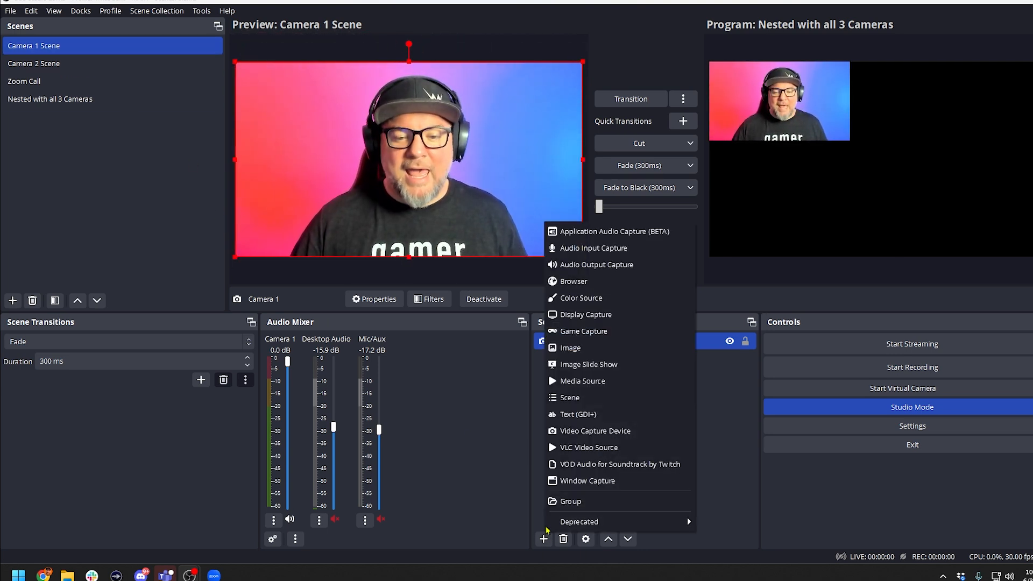
mouse_move(574, 354)
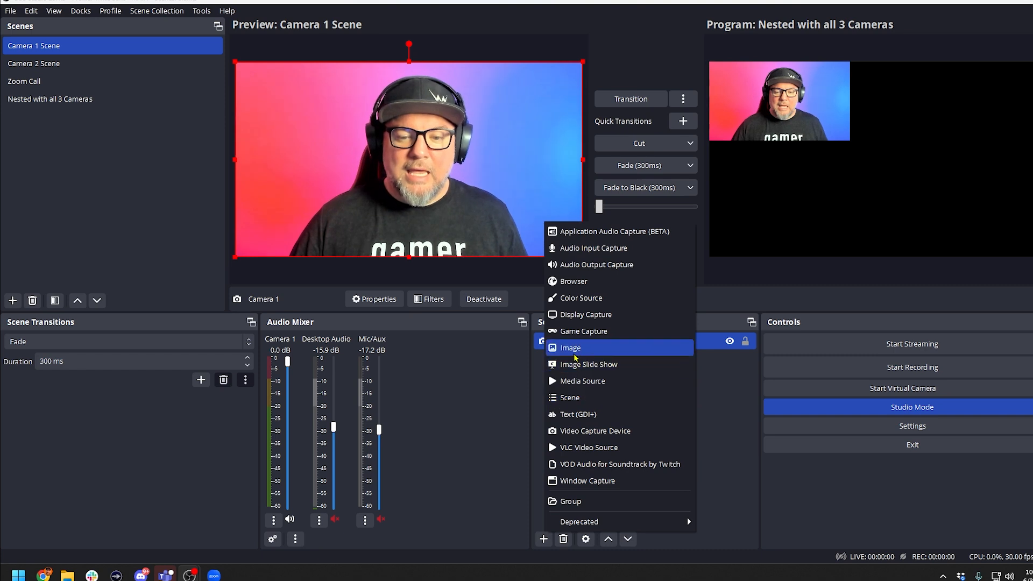
left_click(570, 348)
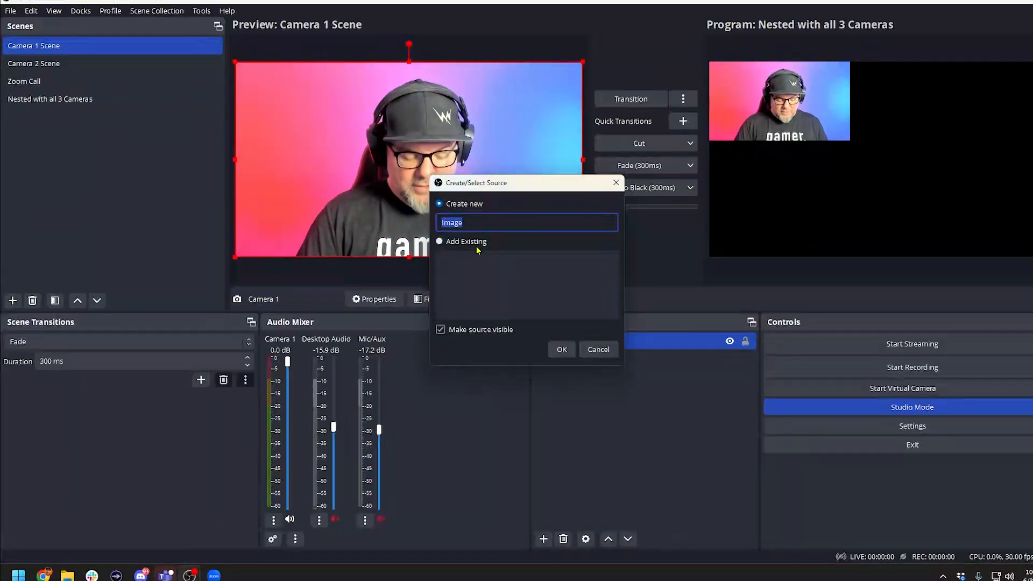
type("Lo")
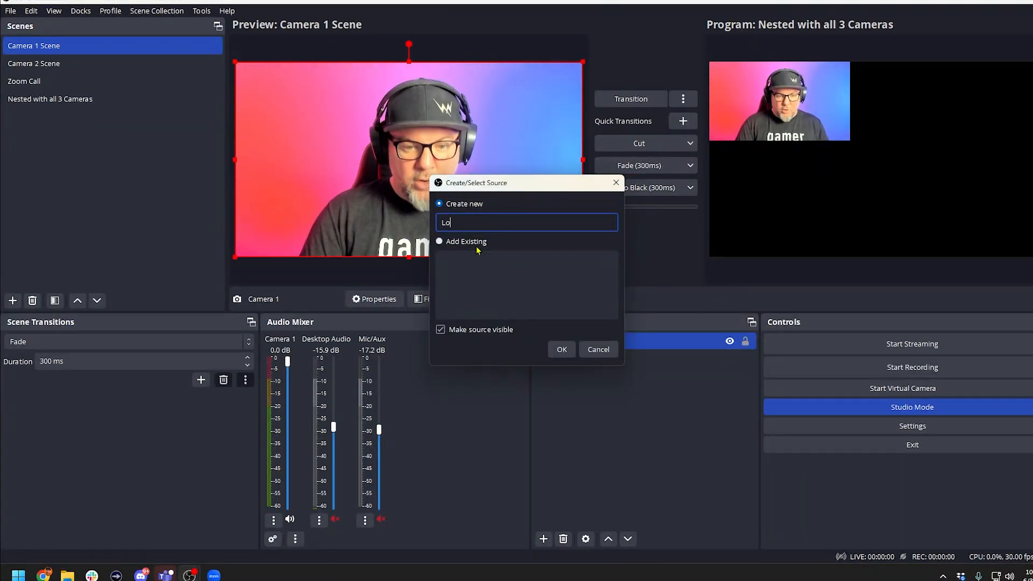
left_click(562, 349)
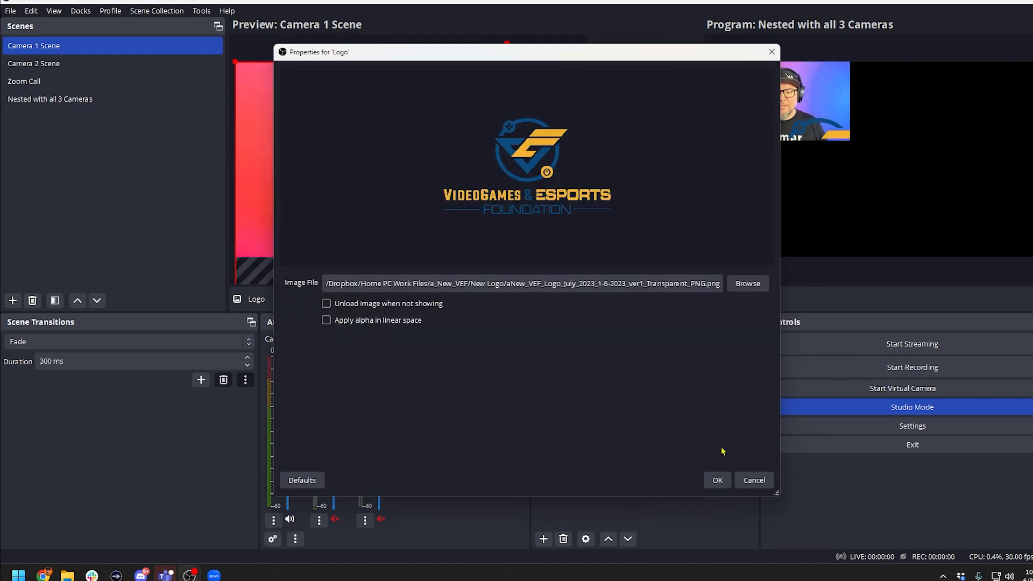
left_click(717, 480)
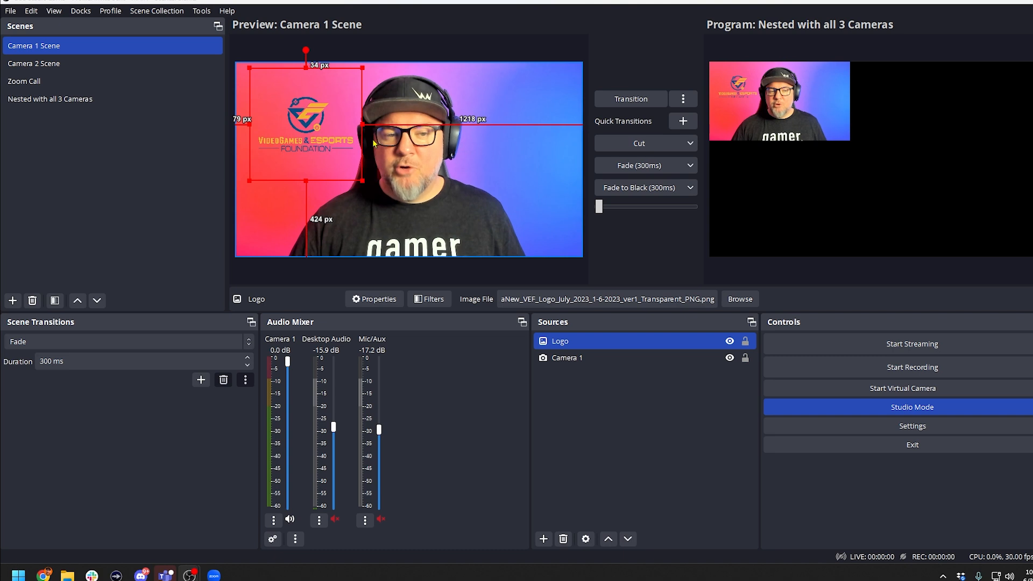
left_click(51, 99)
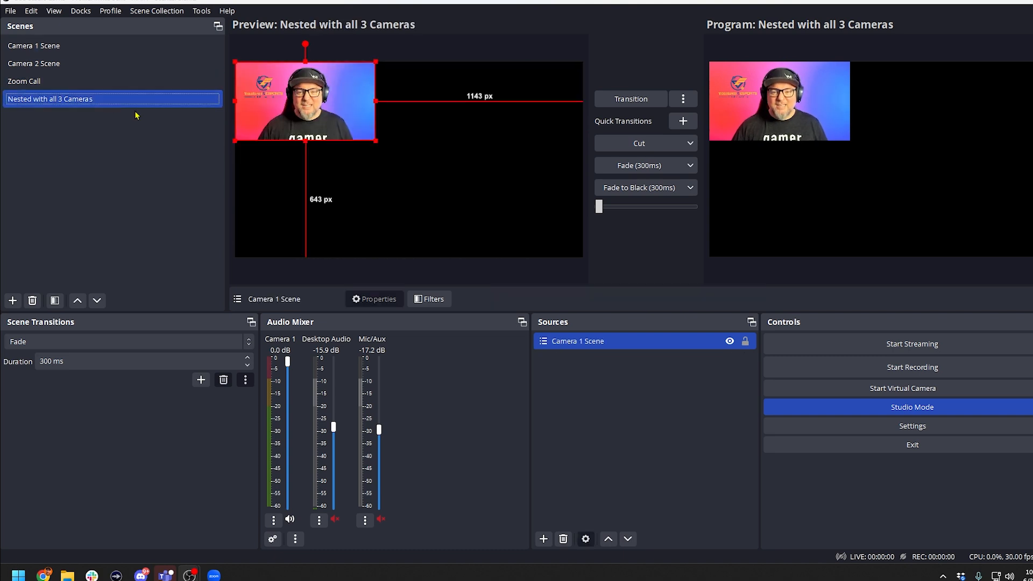
Step: Move the Camera 1 feed to top centre and add the existing Logo at lower right
left_click_drag(305, 100, 351, 121)
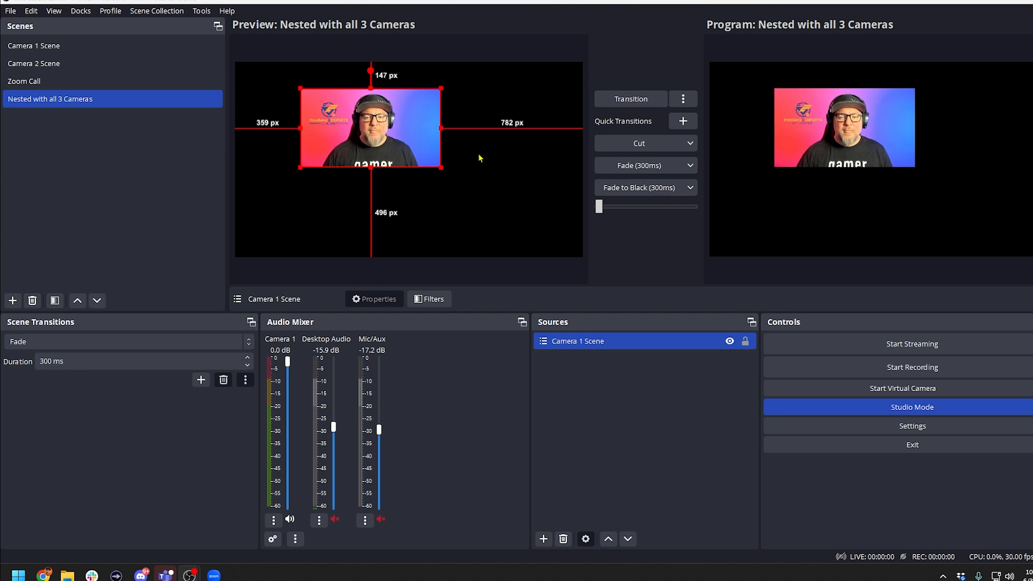
mouse_move(595, 463)
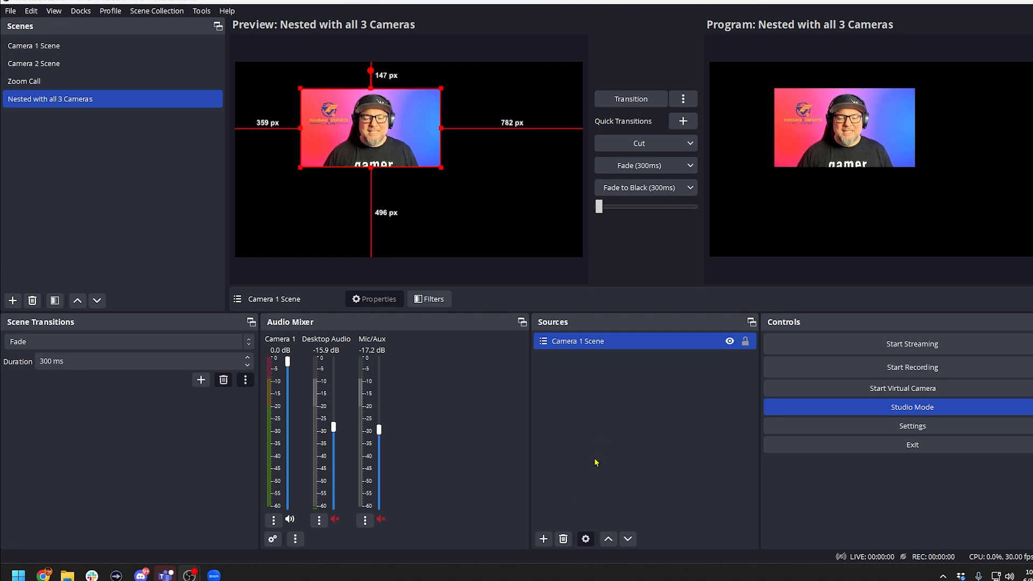
left_click(542, 539)
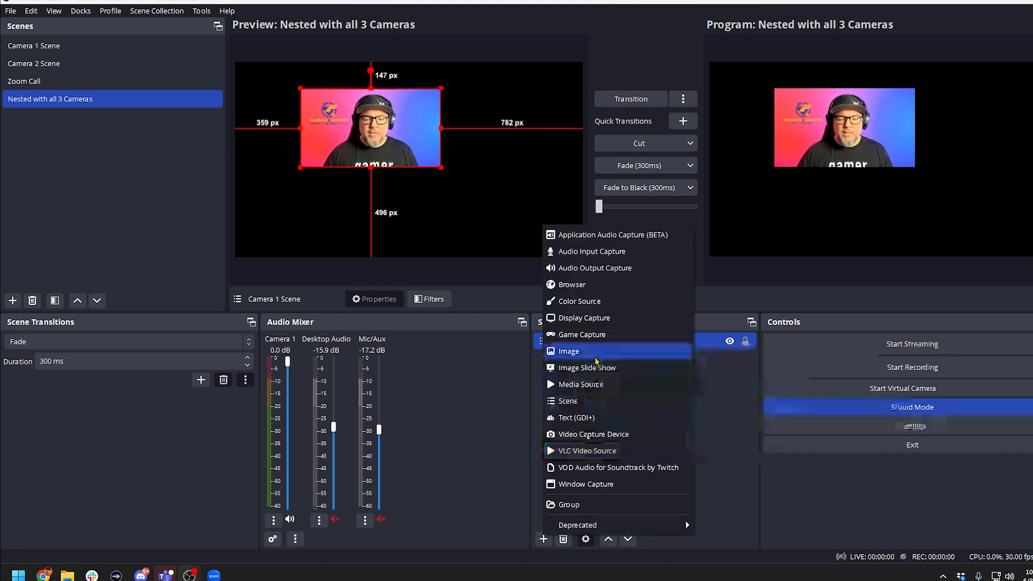
left_click(568, 351)
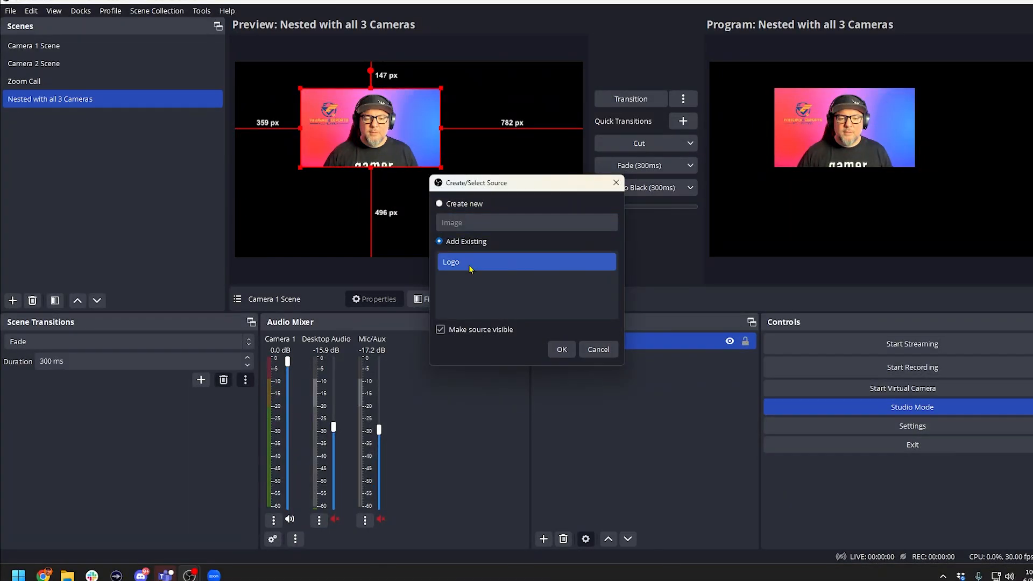
left_click(562, 349)
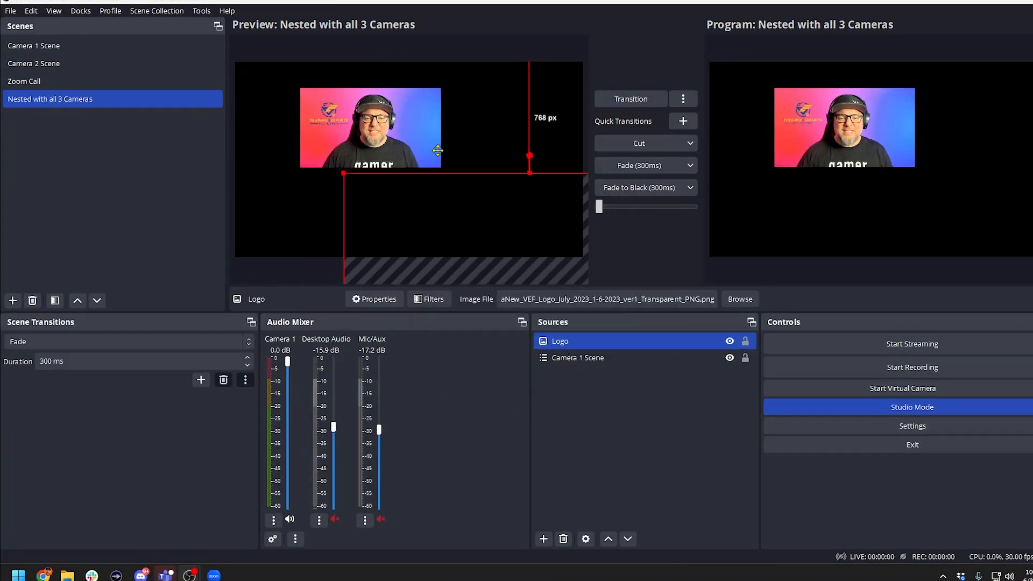
left_click_drag(529, 173, 493, 191)
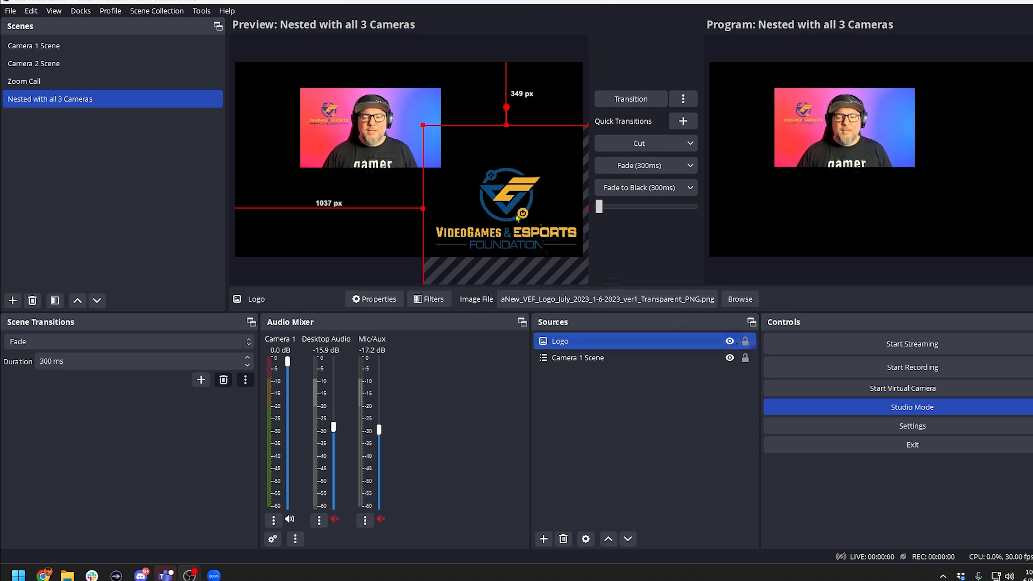
Step: Cycle through Camera 1, Zoom Call and nested scenes, then turn Studio Mode off
left_click(28, 45)
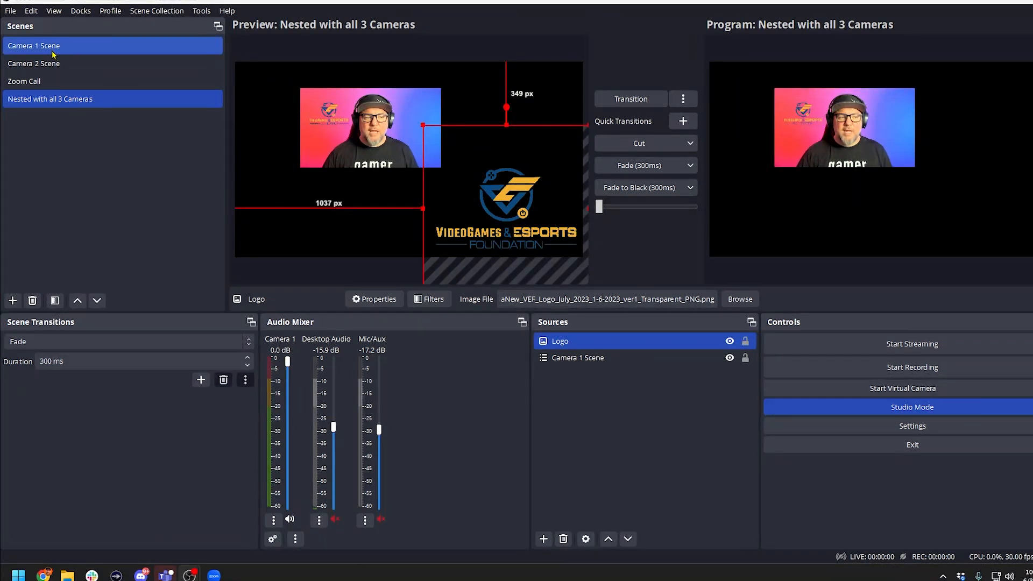
left_click(48, 45)
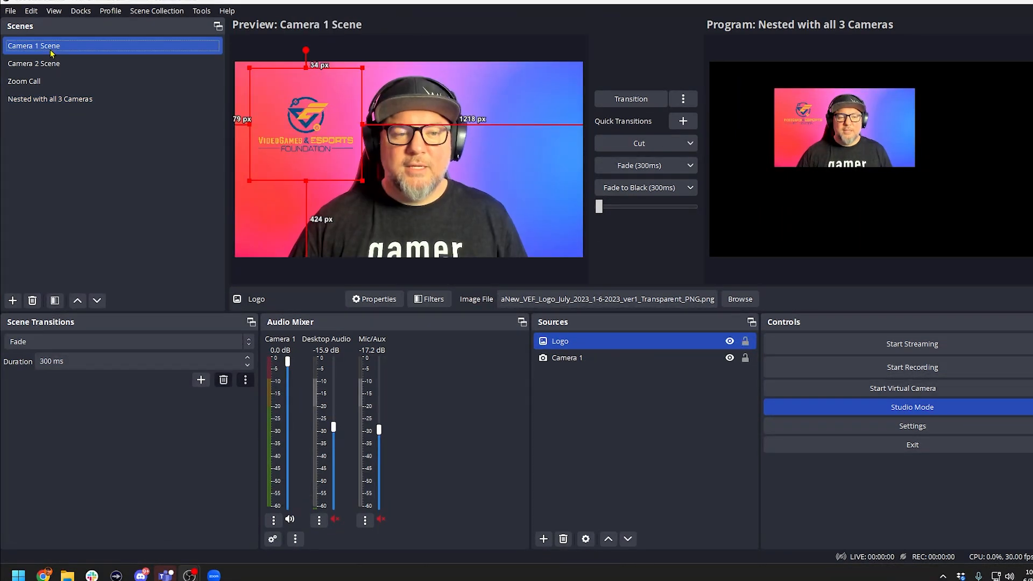
left_click(23, 81)
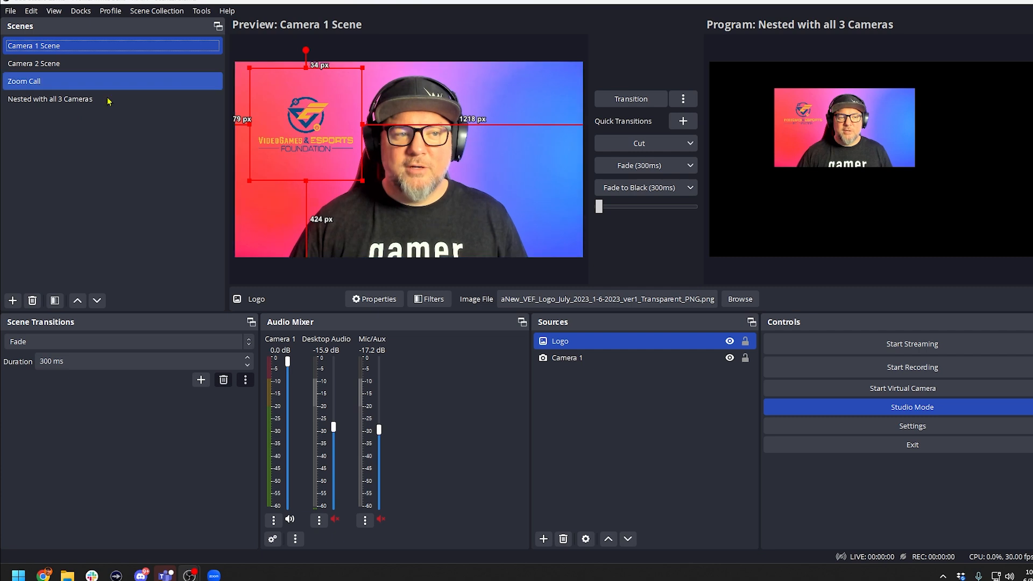
left_click(50, 99)
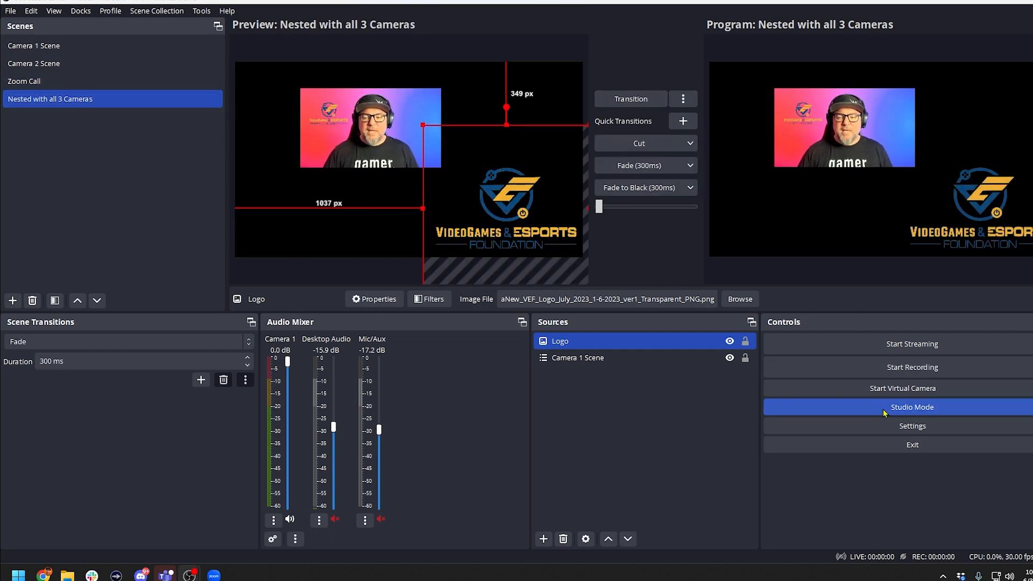
left_click(912, 407)
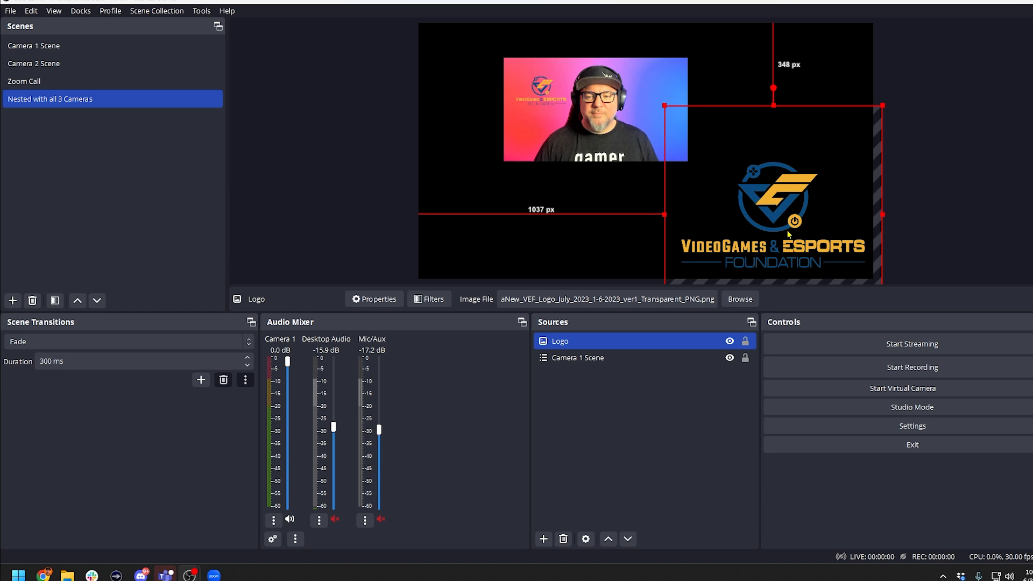
Step: Nudge the logo up and left, recheck the scenes, and turn Studio Mode back on
left_click(22, 82)
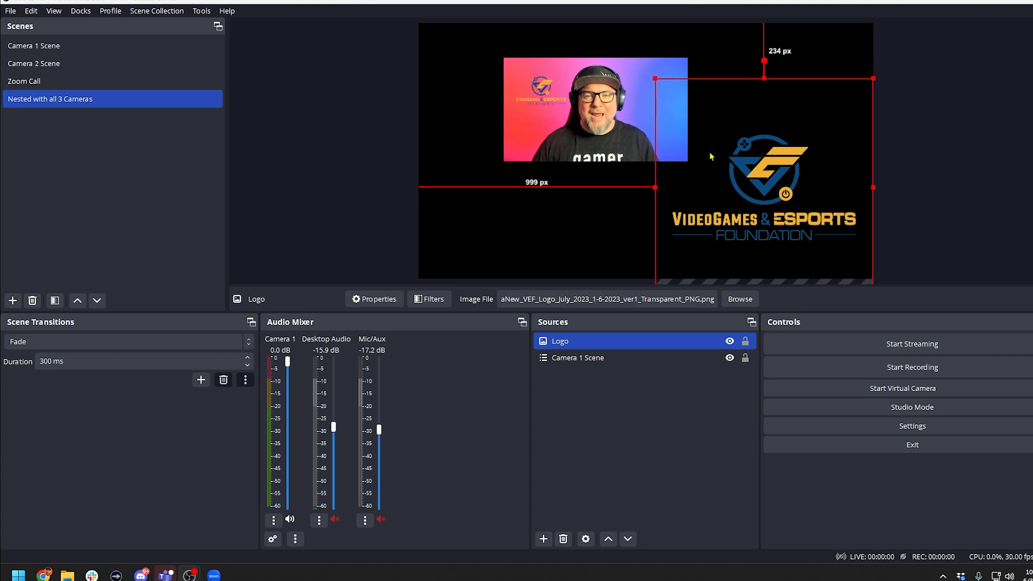
left_click(20, 82)
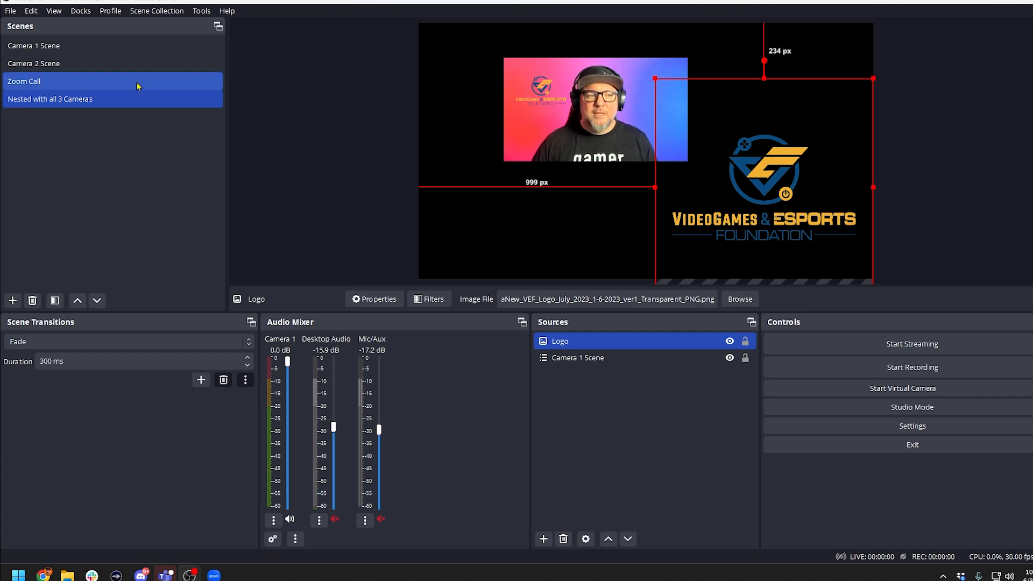
left_click(32, 45)
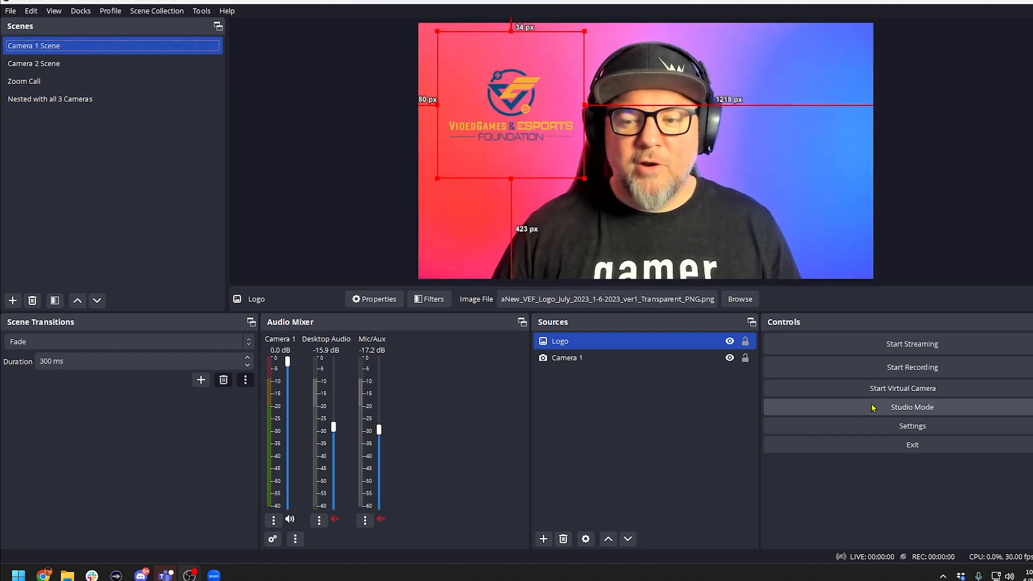
left_click(52, 98)
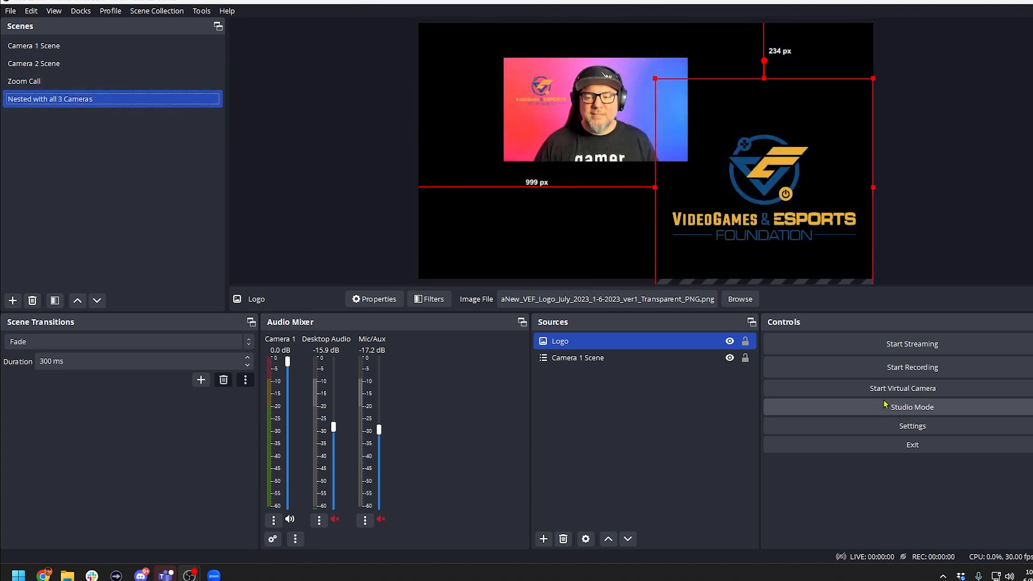
left_click(912, 406)
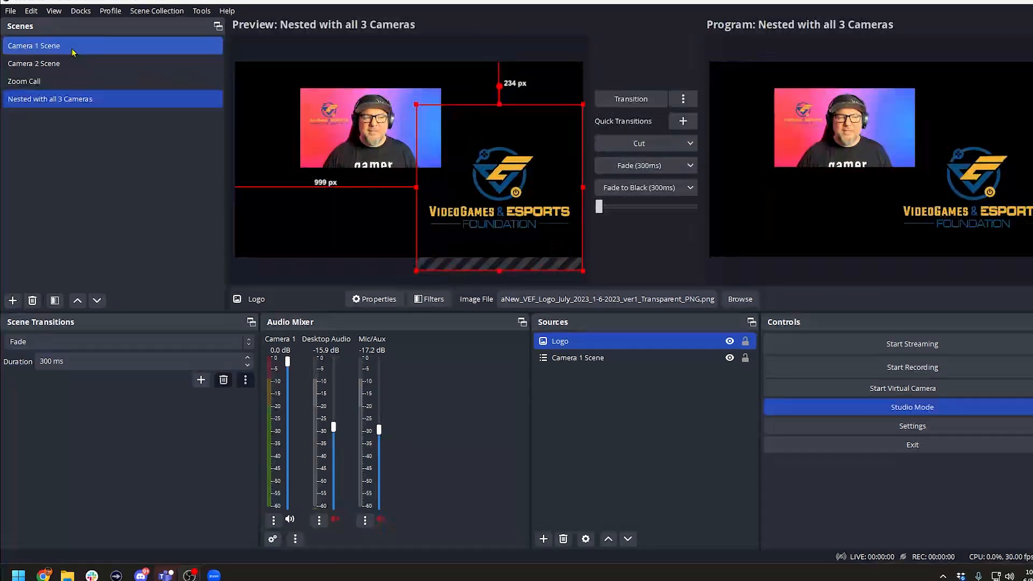
Step: Load Camera 1 Scene in preview and drag its Logo across to the upper left
left_click(29, 45)
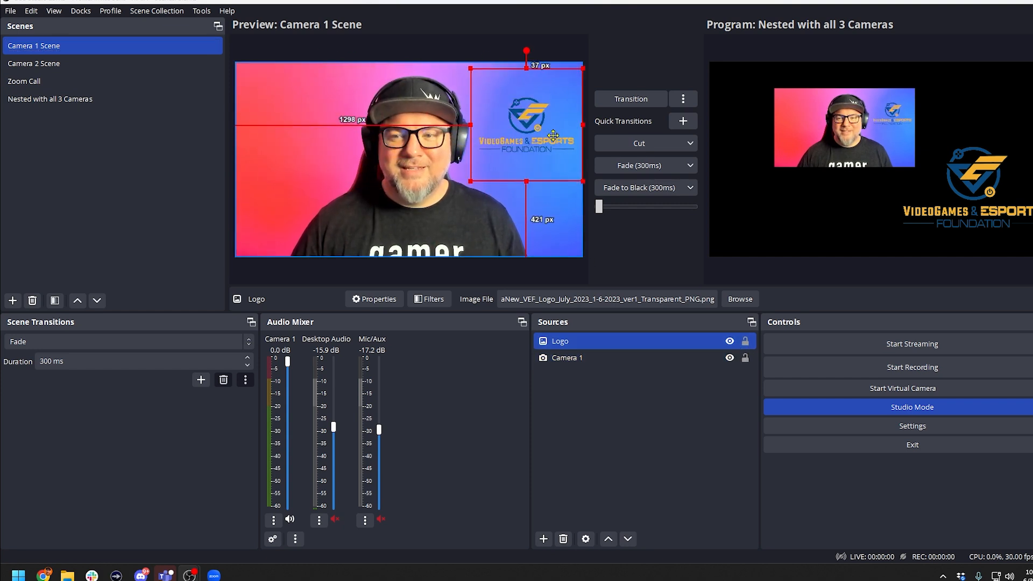
left_click_drag(527, 125, 290, 125)
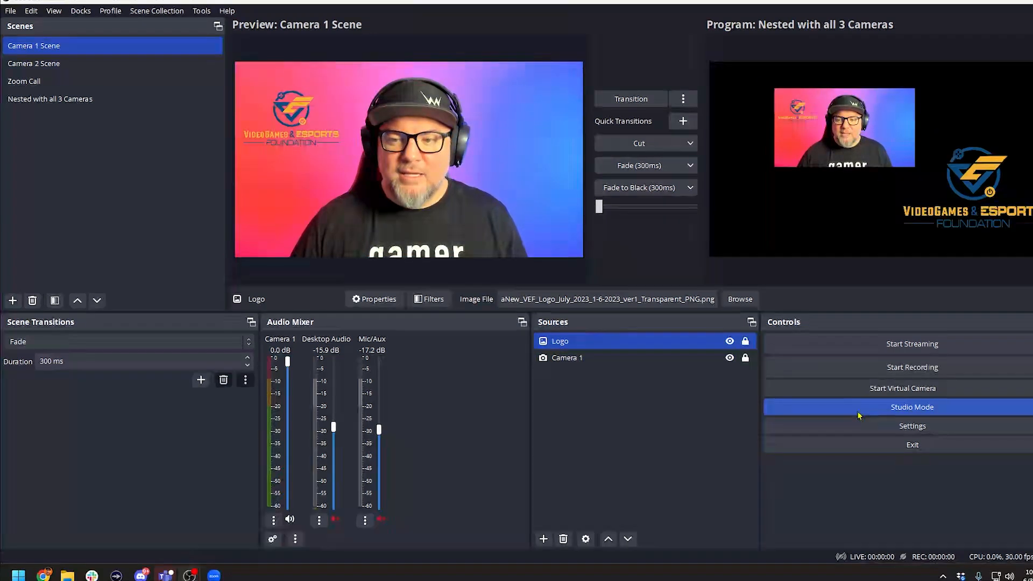
Step: Exit Studio Mode, hide and lock the nested Logo, and shrink Camera 1 Scene top-left
left_click(911, 407)
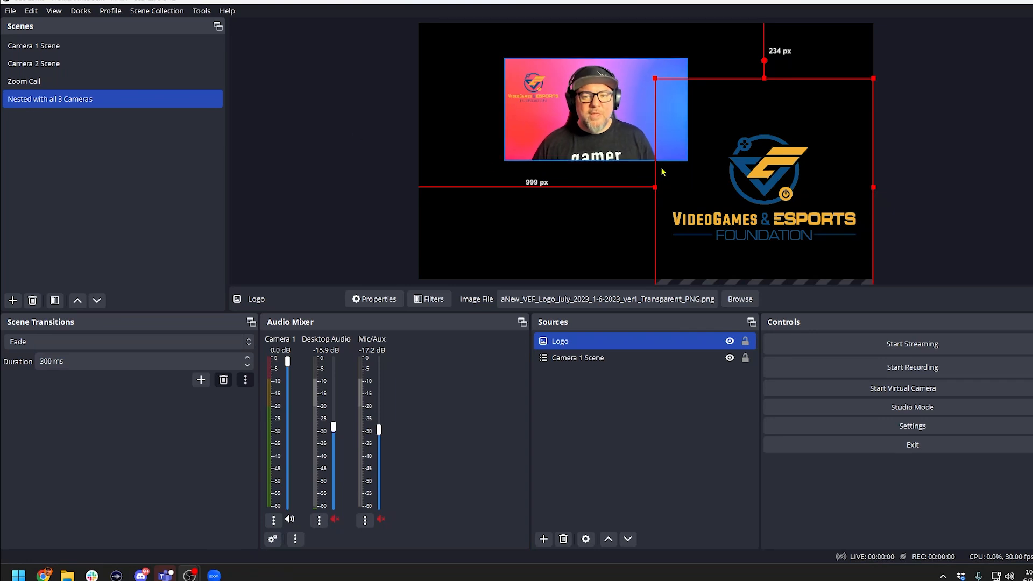
left_click(729, 341)
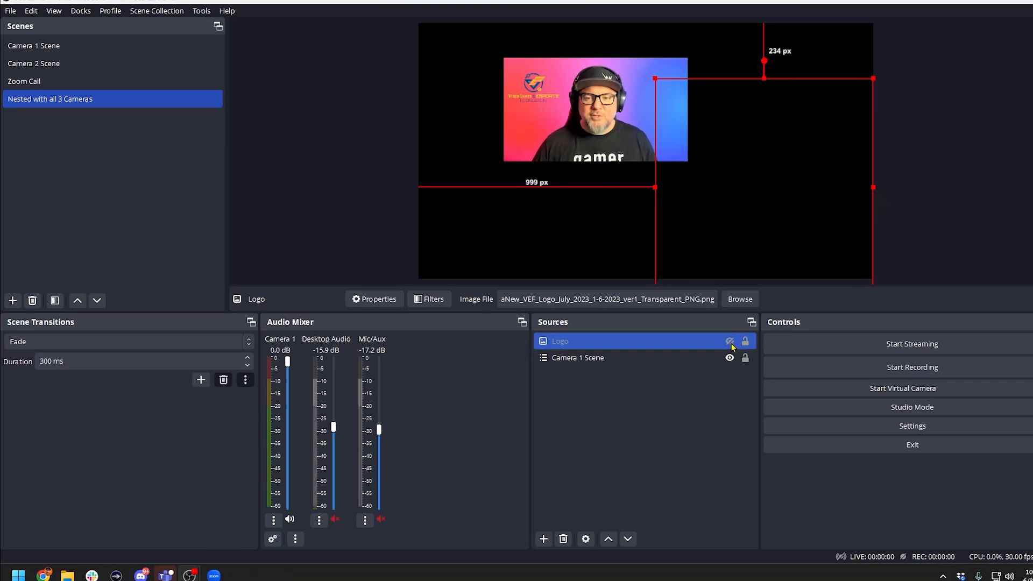
left_click(730, 341)
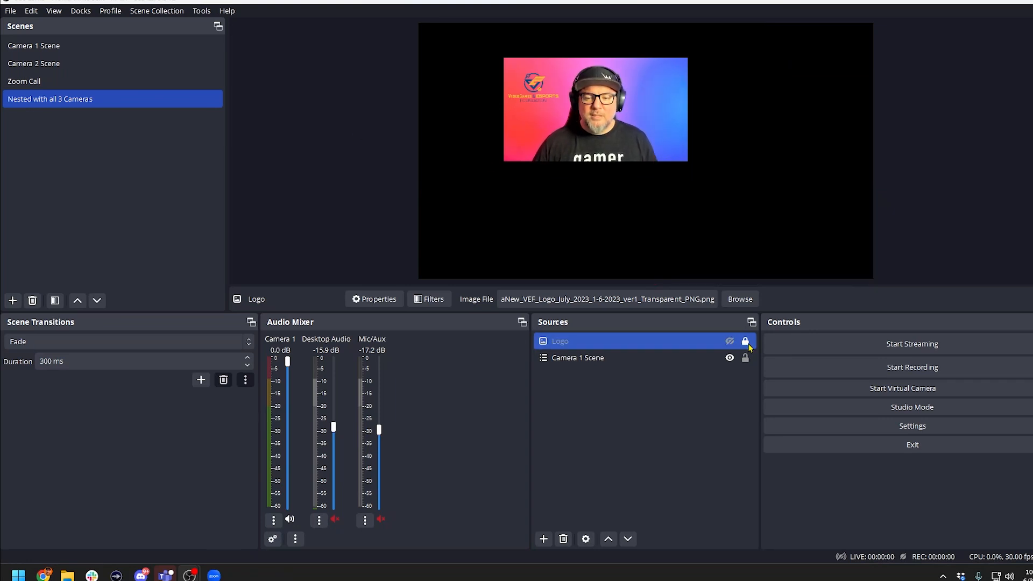
left_click(578, 357)
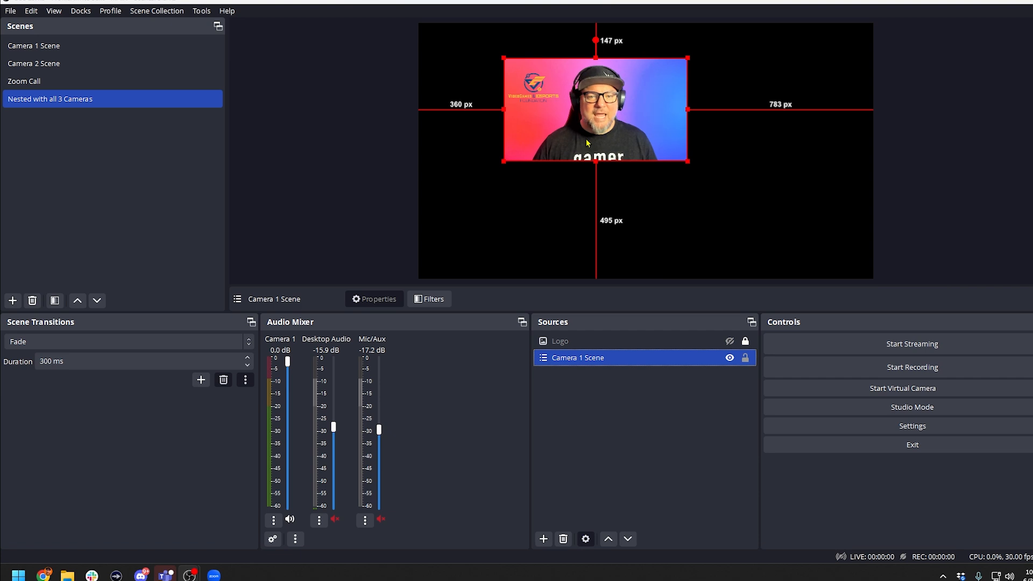
left_click_drag(689, 162, 631, 150)
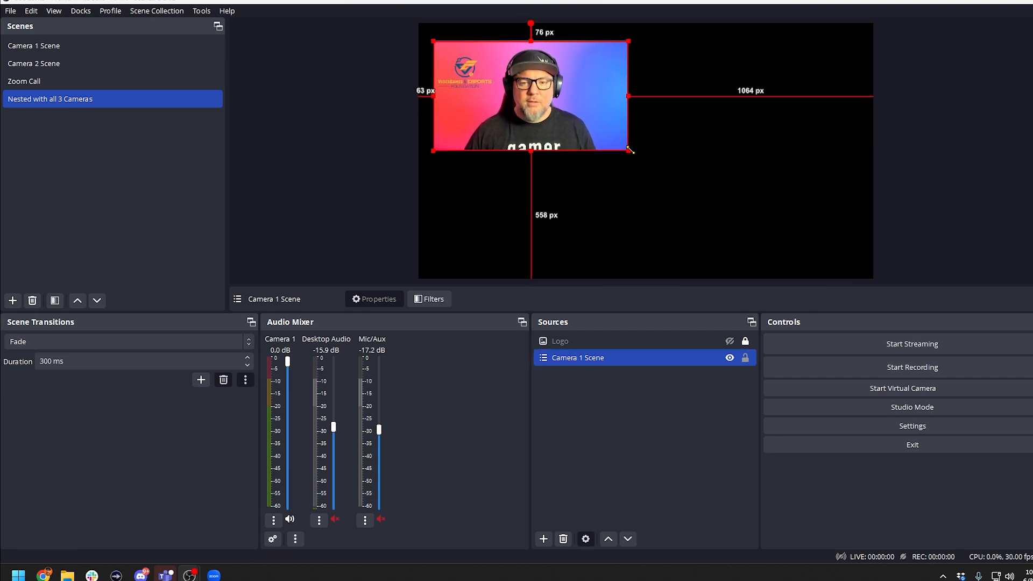
Step: Add the existing Camera 2 Scene as a source in the nested layout
left_click(543, 539)
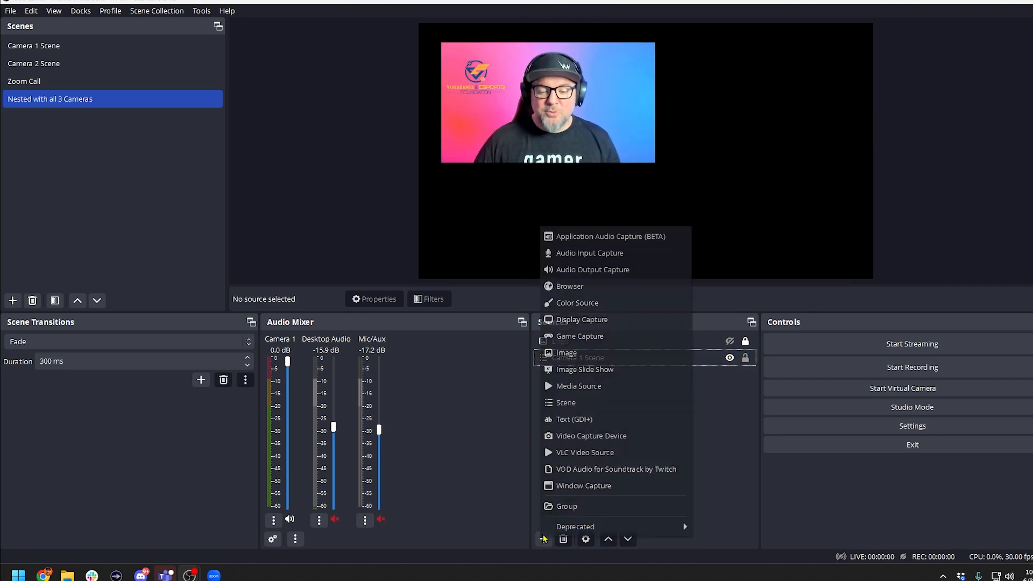
mouse_move(573, 403)
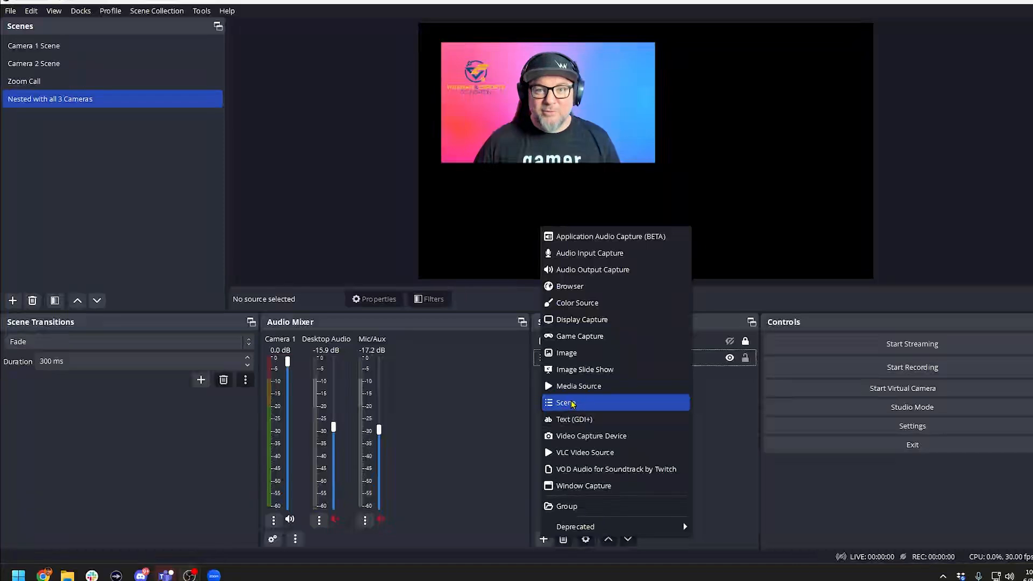
left_click(563, 403)
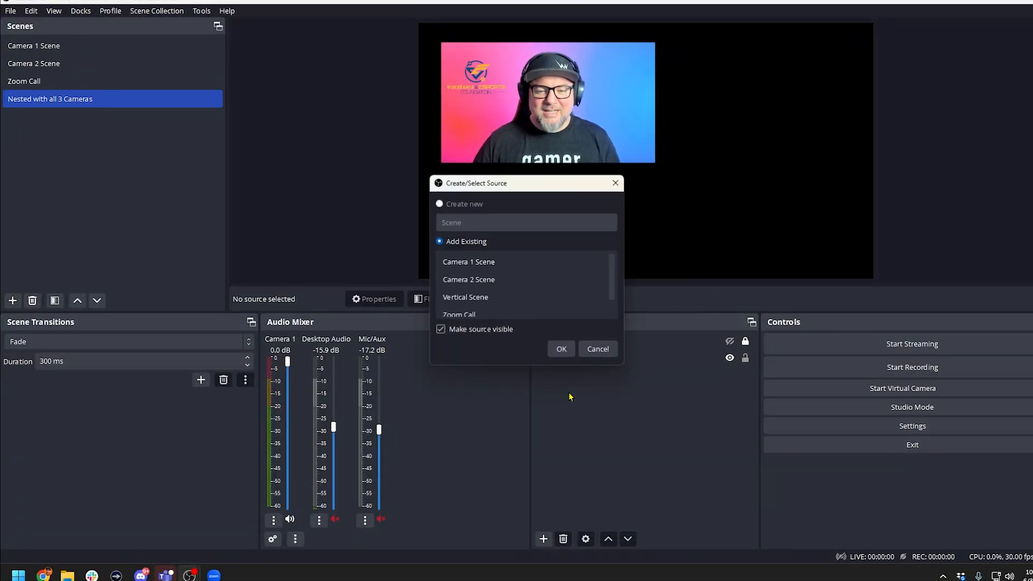
left_click(468, 279)
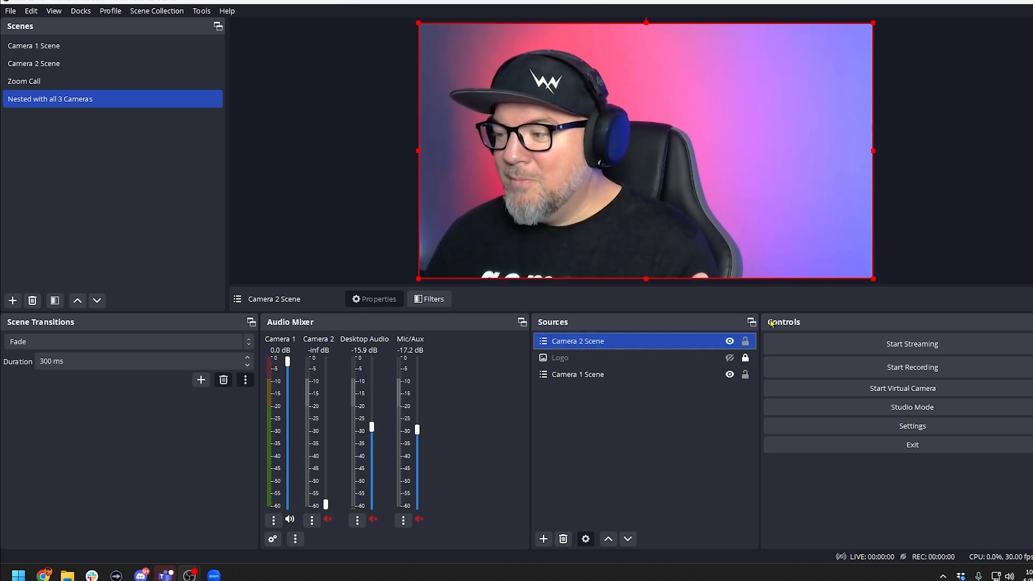
Step: Drag Camera 2 Scene's corner handle to shrink it into the canvas's bottom-right corner
left_click_drag(872, 278, 618, 135)
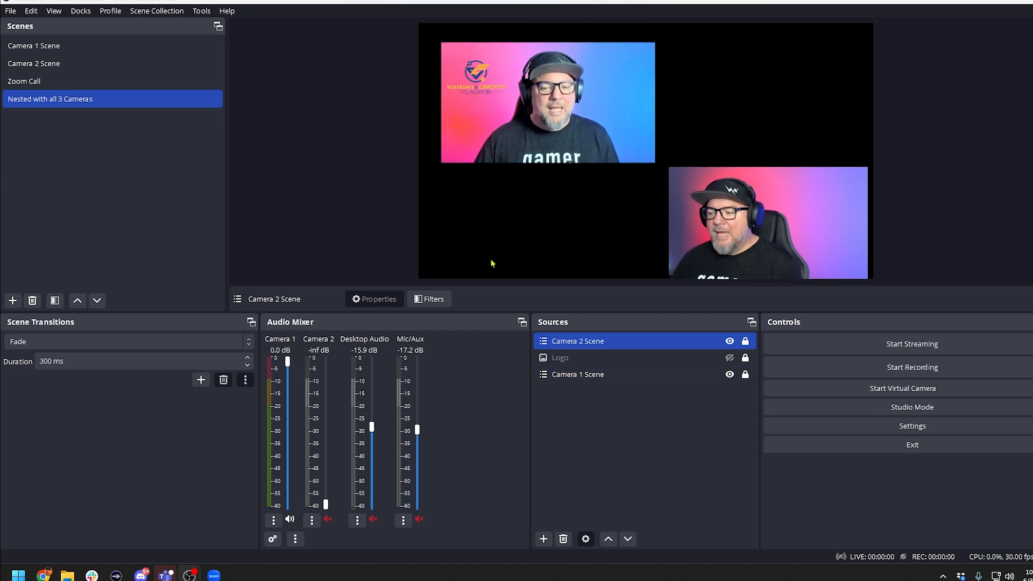
Step: Nest the existing Zoom Call scene into the layout and select it for resizing
left_click(543, 539)
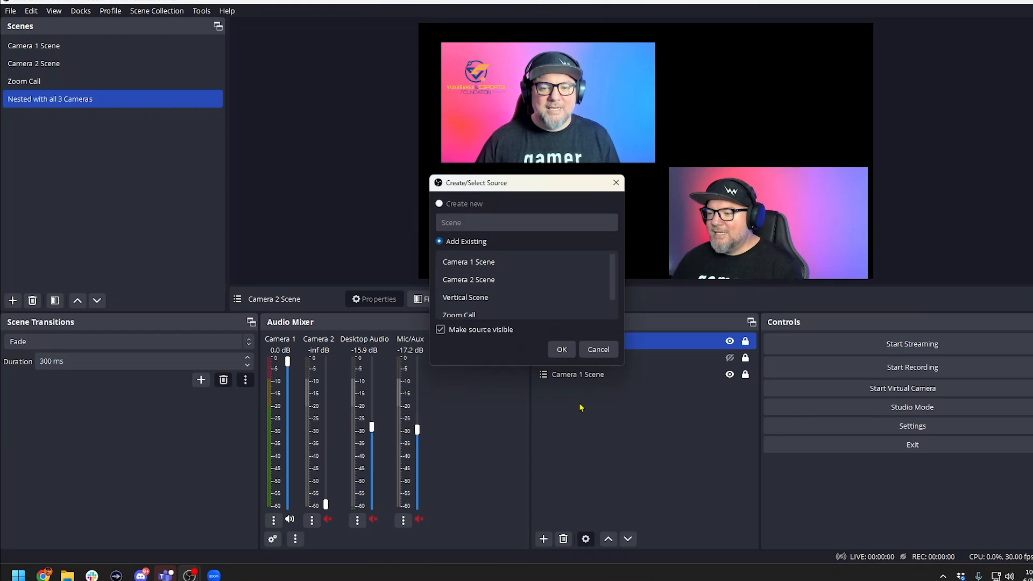
left_click(475, 315)
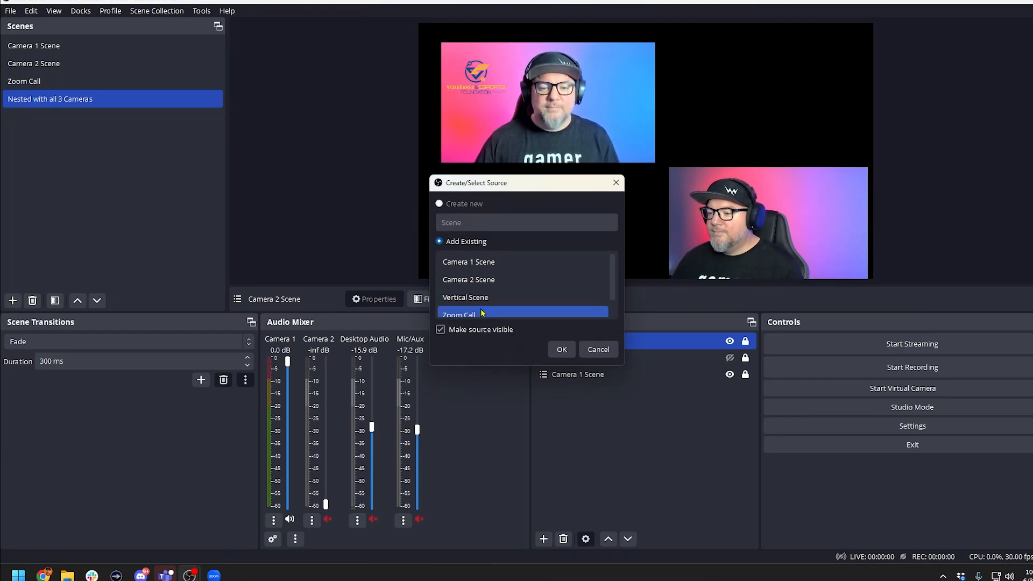
left_click(562, 349)
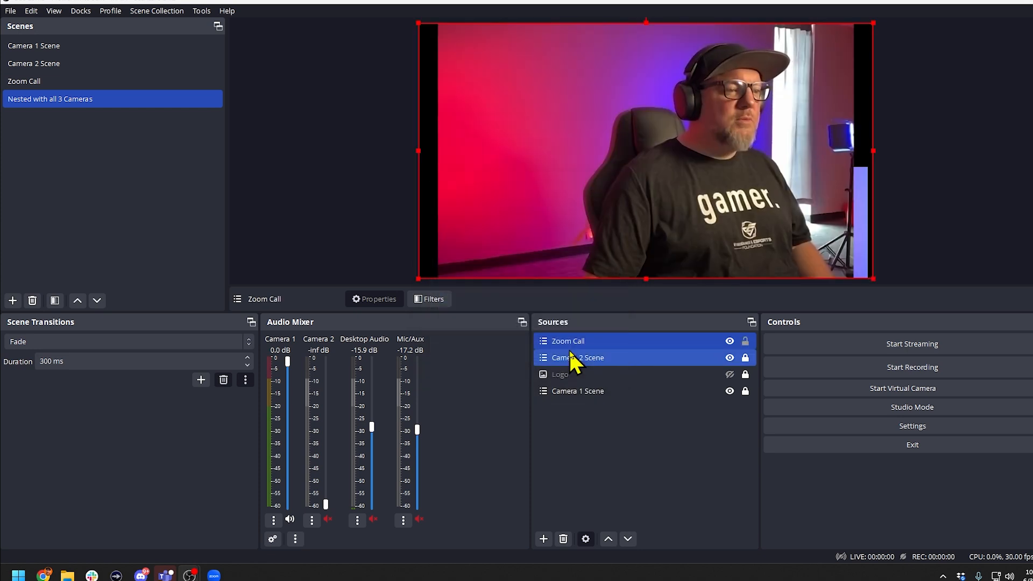
left_click(567, 341)
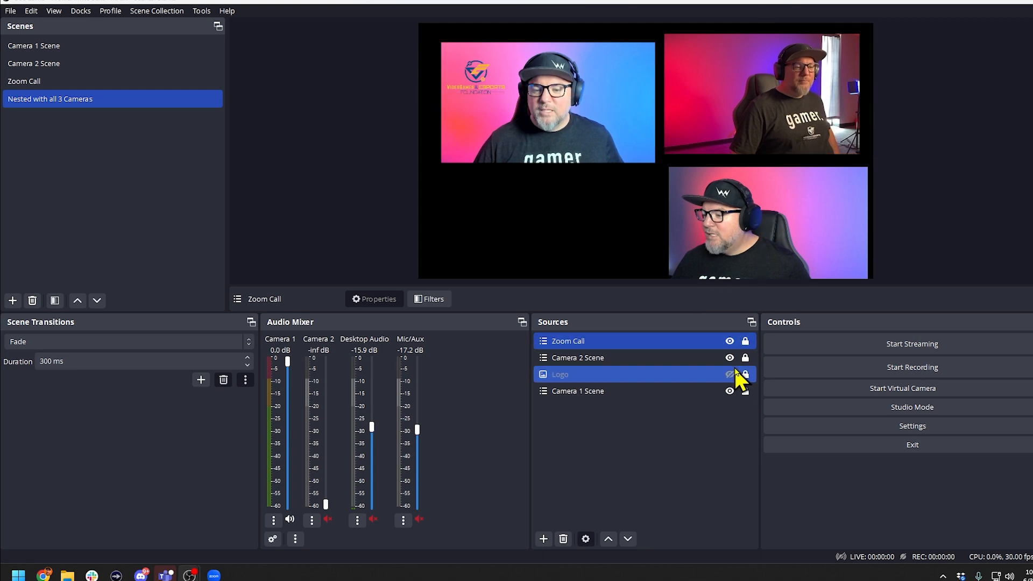
Step: Unlock the Logo source so it can be repositioned
left_click(729, 374)
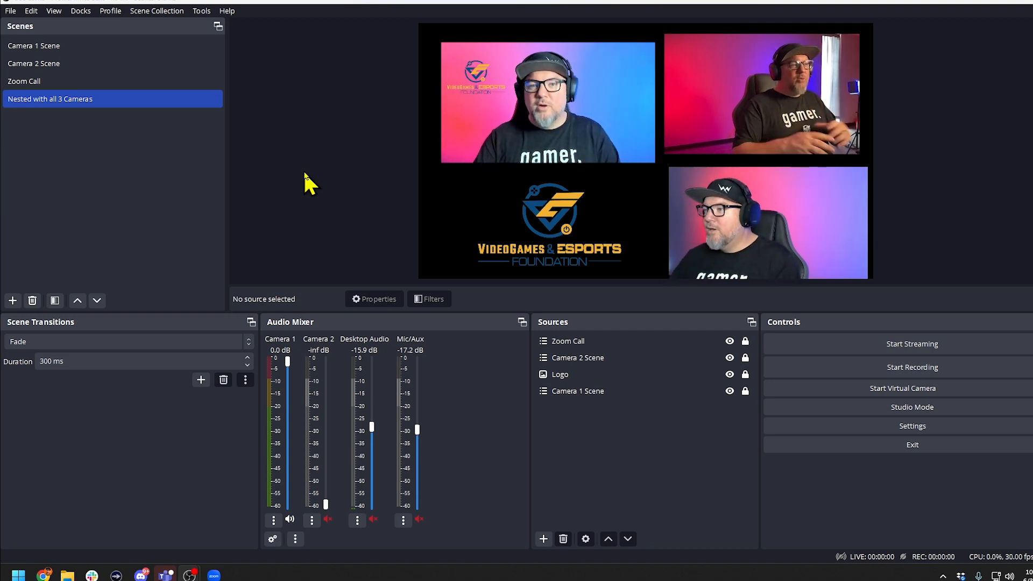
mouse_move(367, 177)
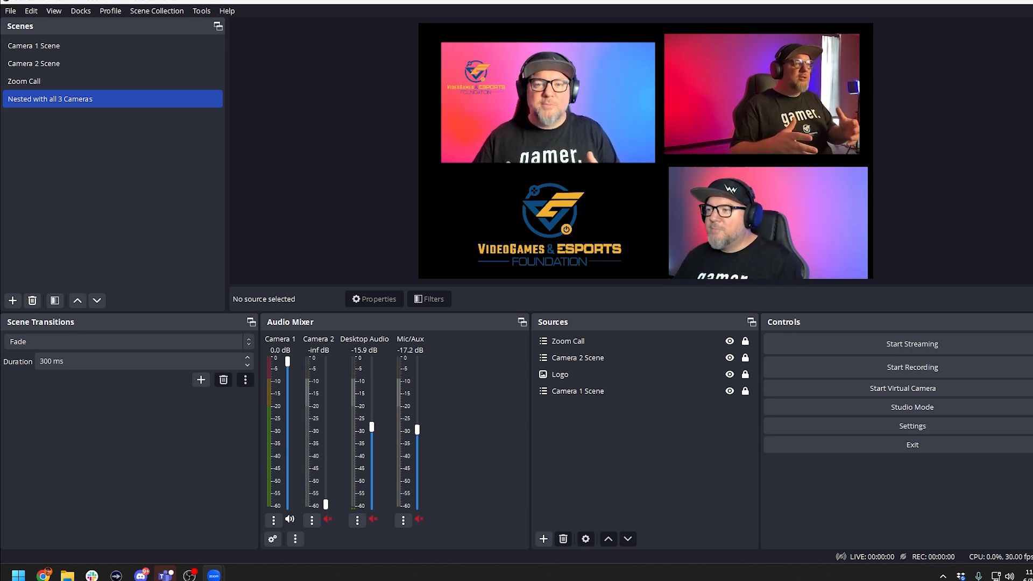
Step: Preview Camera 1, Camera 2, Zoom Call and the nested scene, ending on Camera 1 Scene
left_click(28, 45)
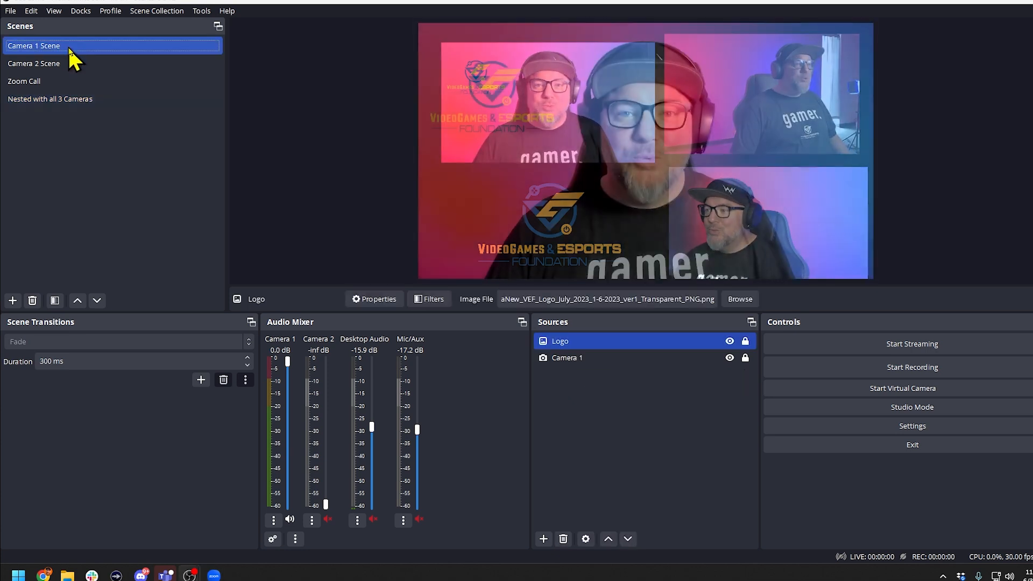
left_click(32, 63)
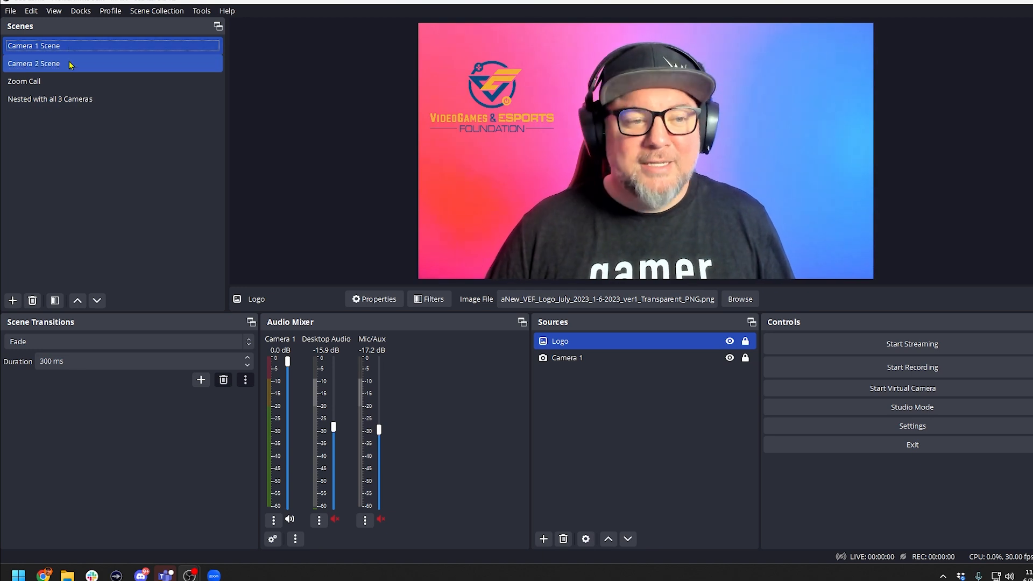
left_click(38, 63)
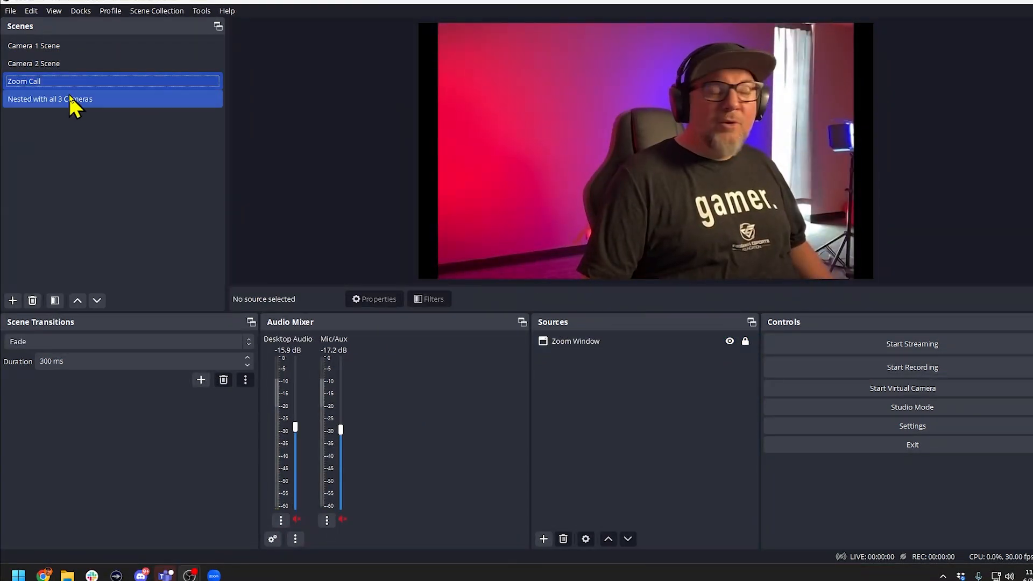
left_click(70, 99)
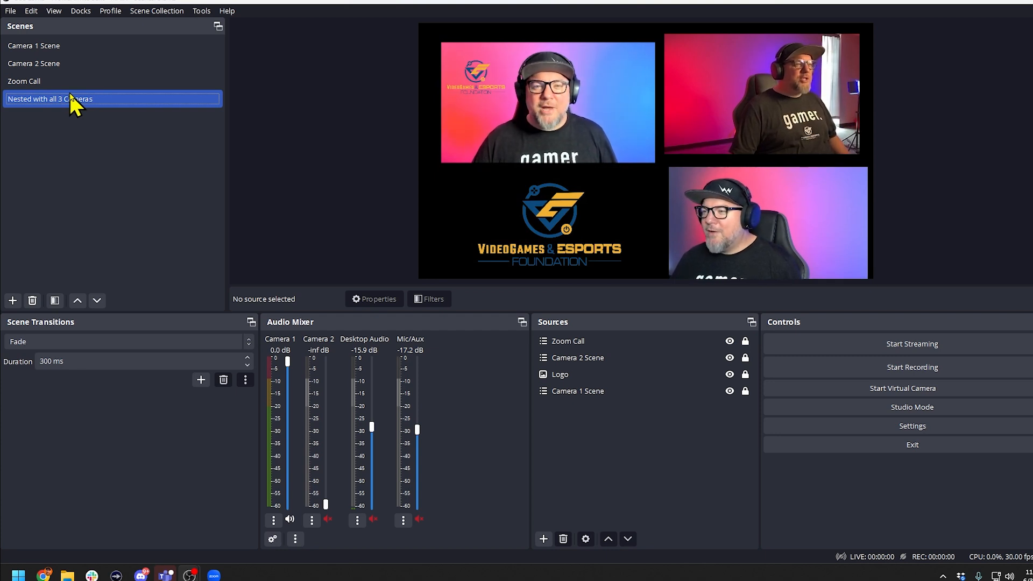
left_click(32, 44)
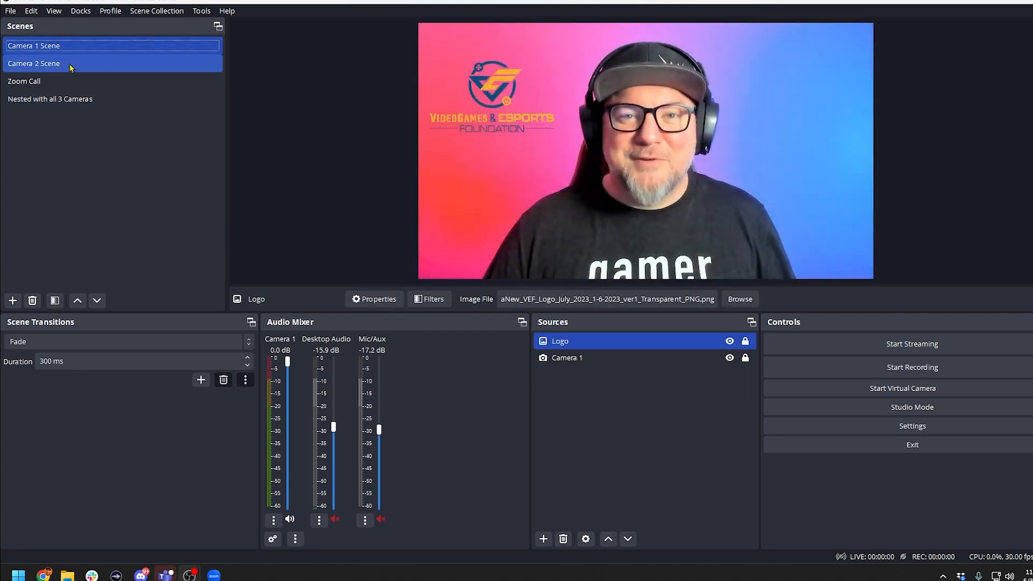
left_click(34, 63)
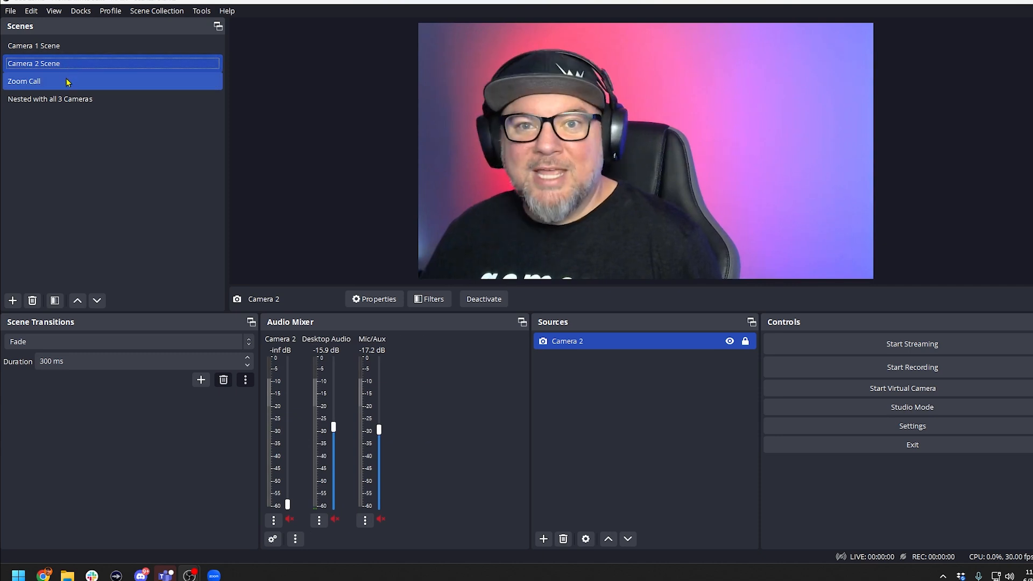
left_click(58, 99)
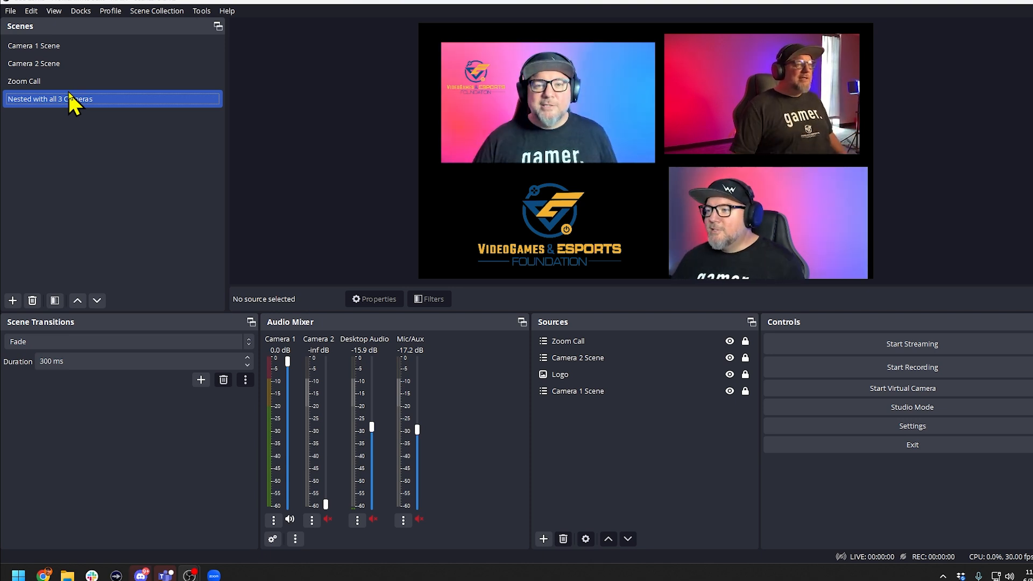
left_click(27, 46)
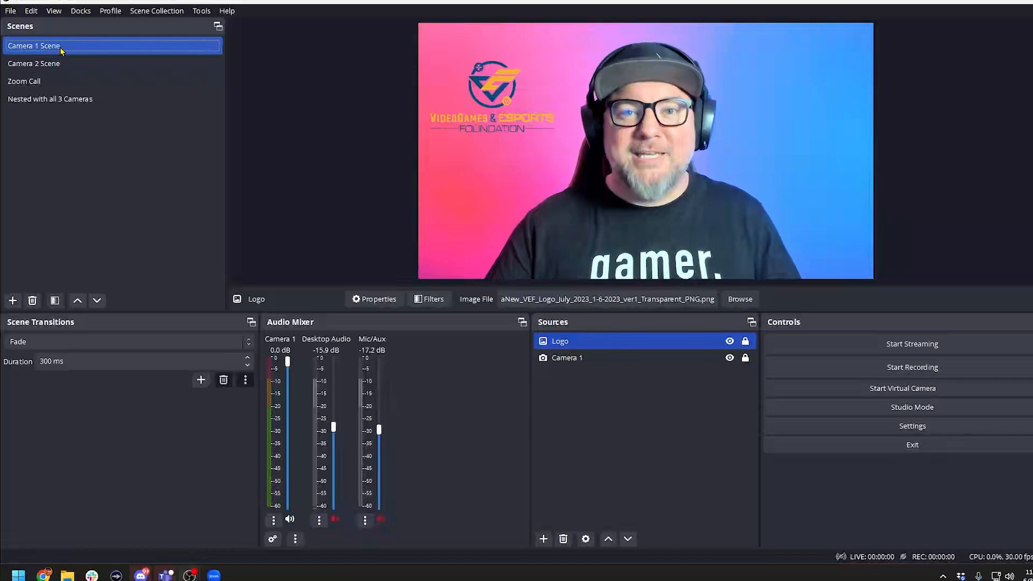